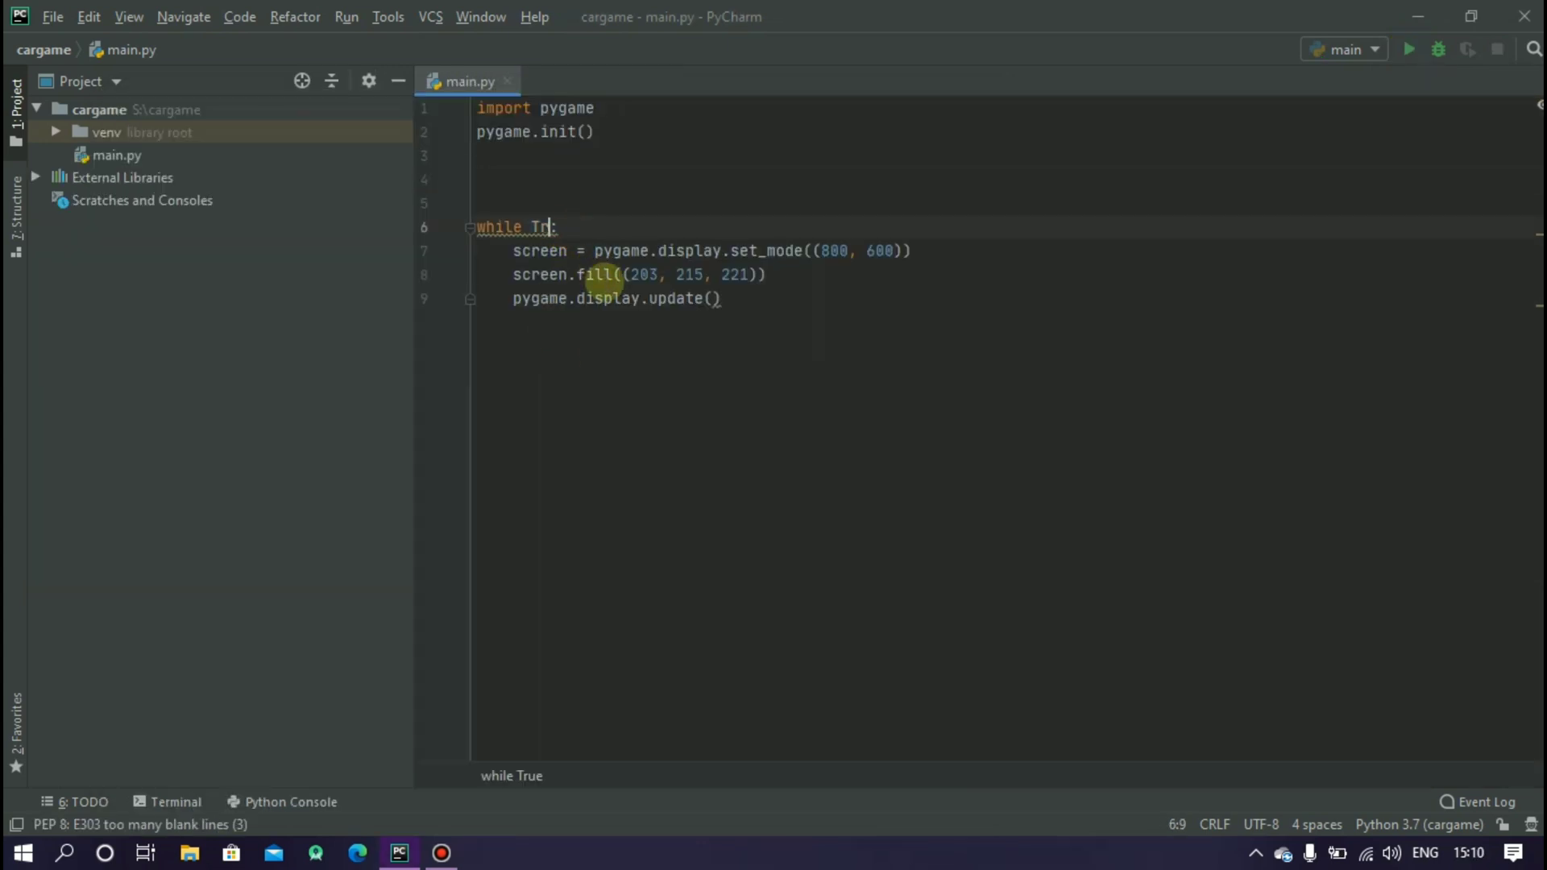
# Step: Define running = True and change the loop condition to while running:
pyautogui.press('BackSpace')
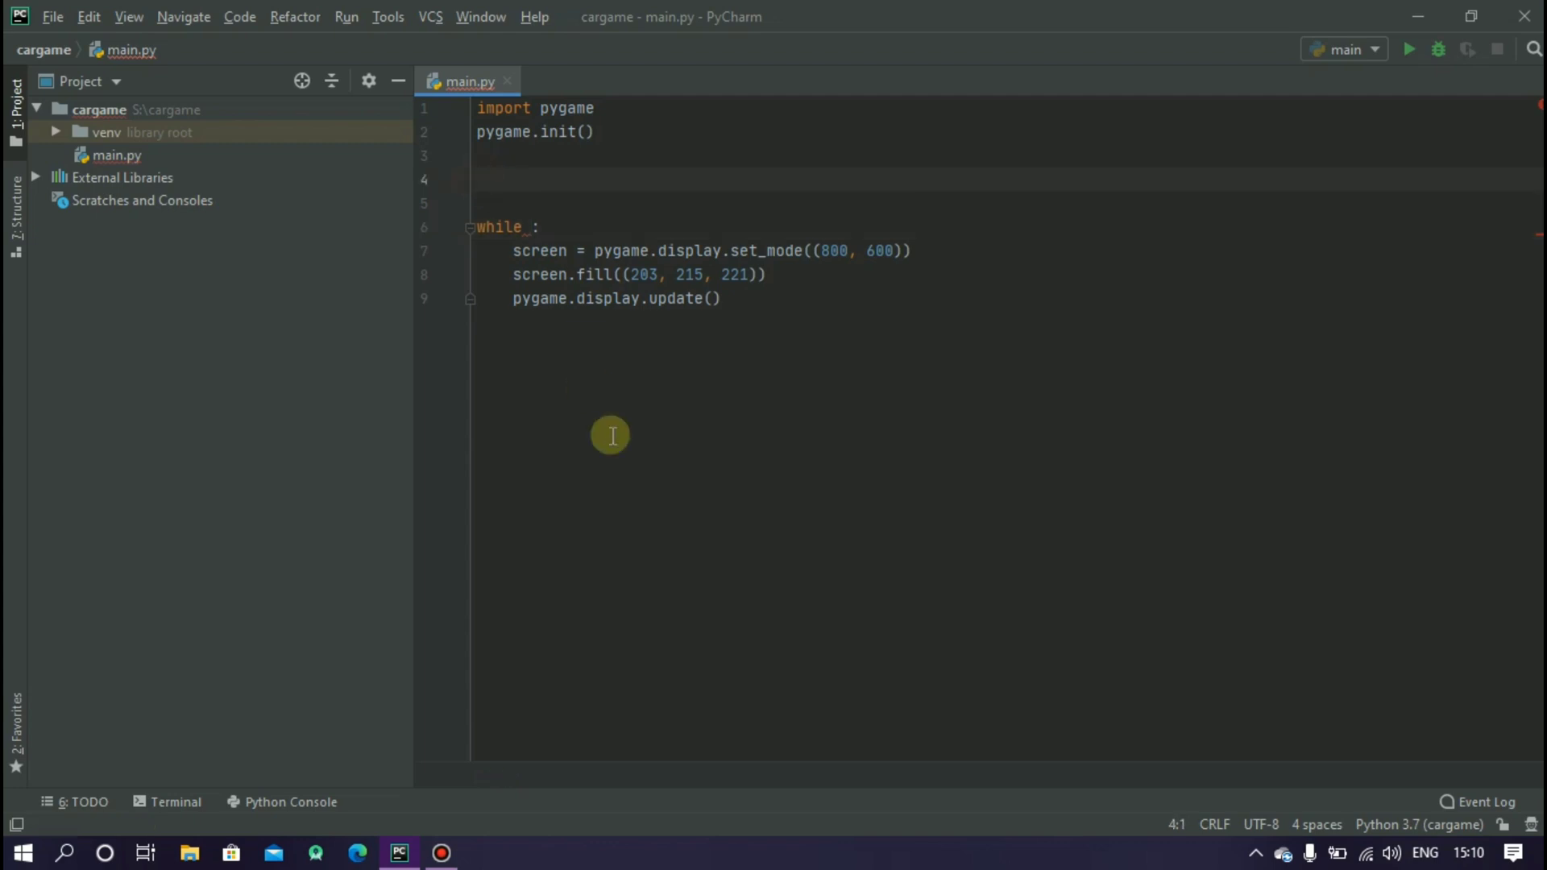
pyautogui.write('runni')
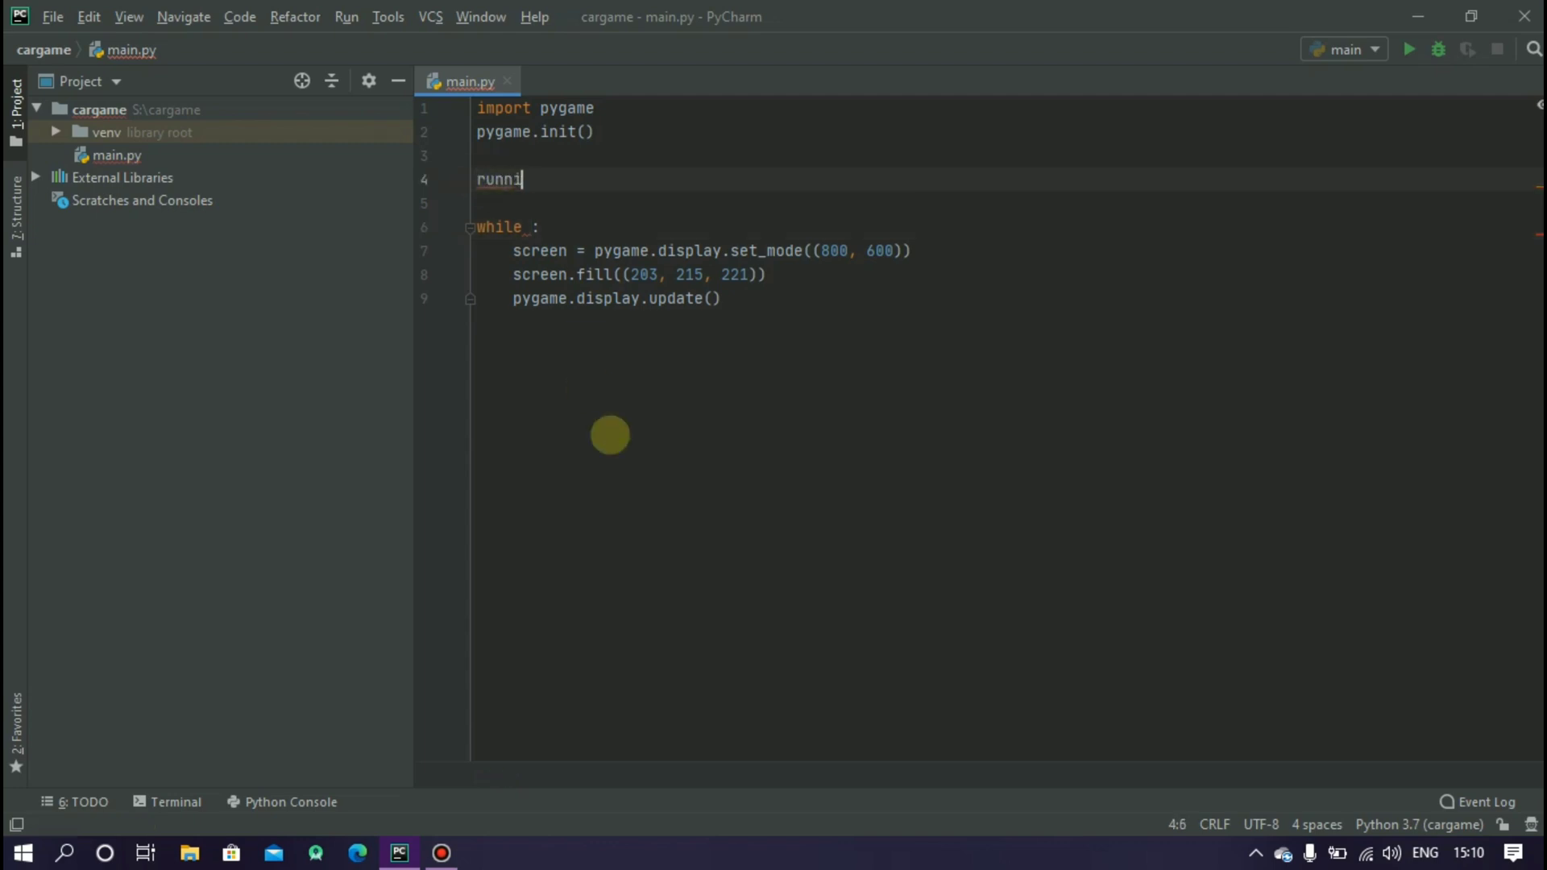
pyautogui.write('ng =')
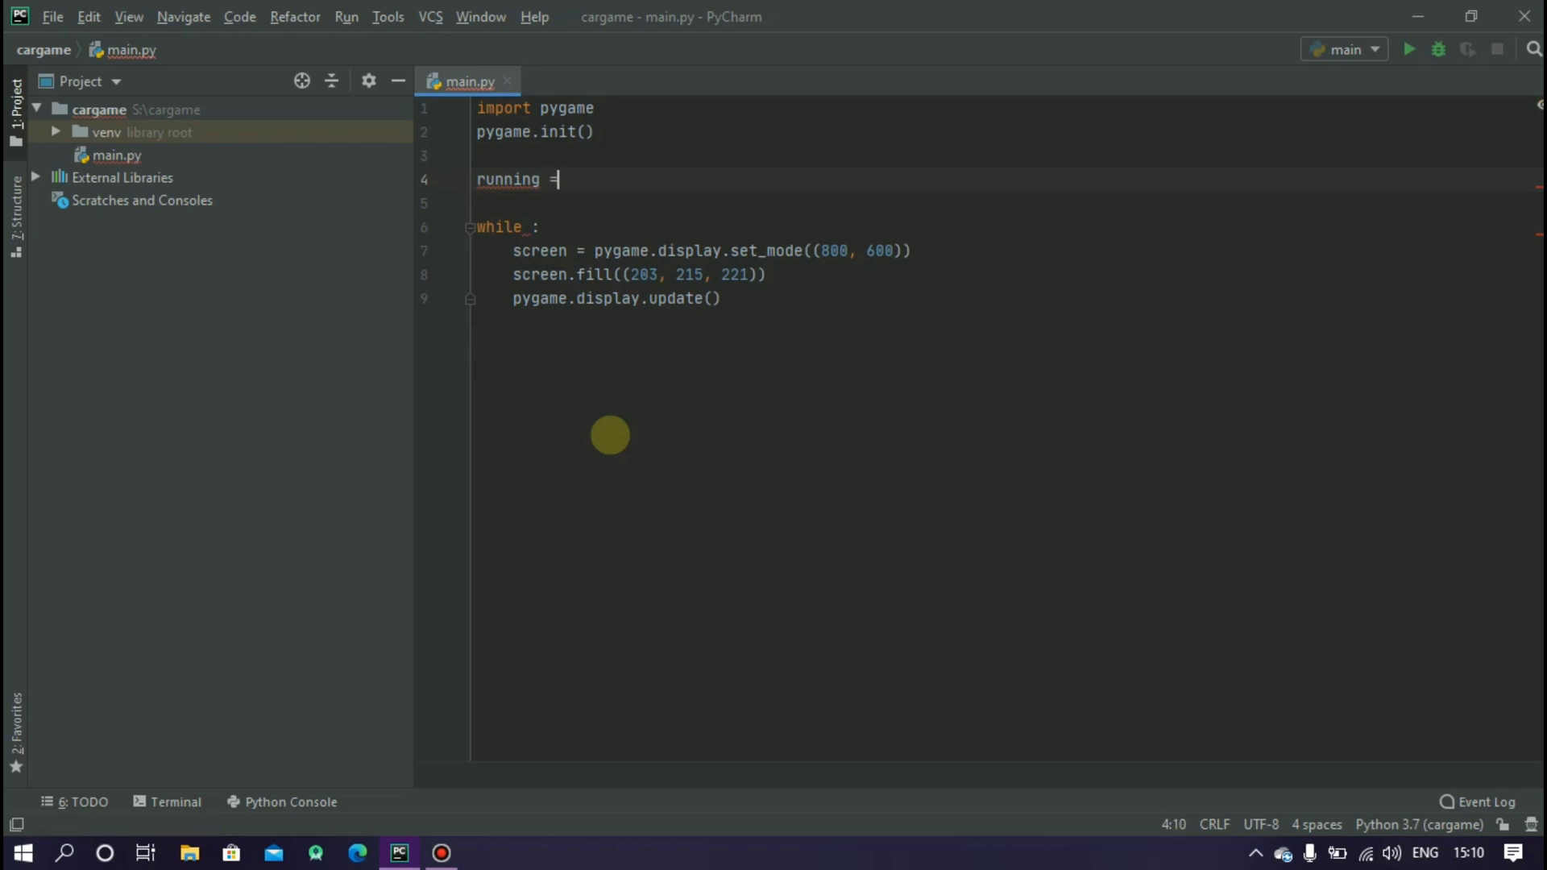
pyautogui.write('True')
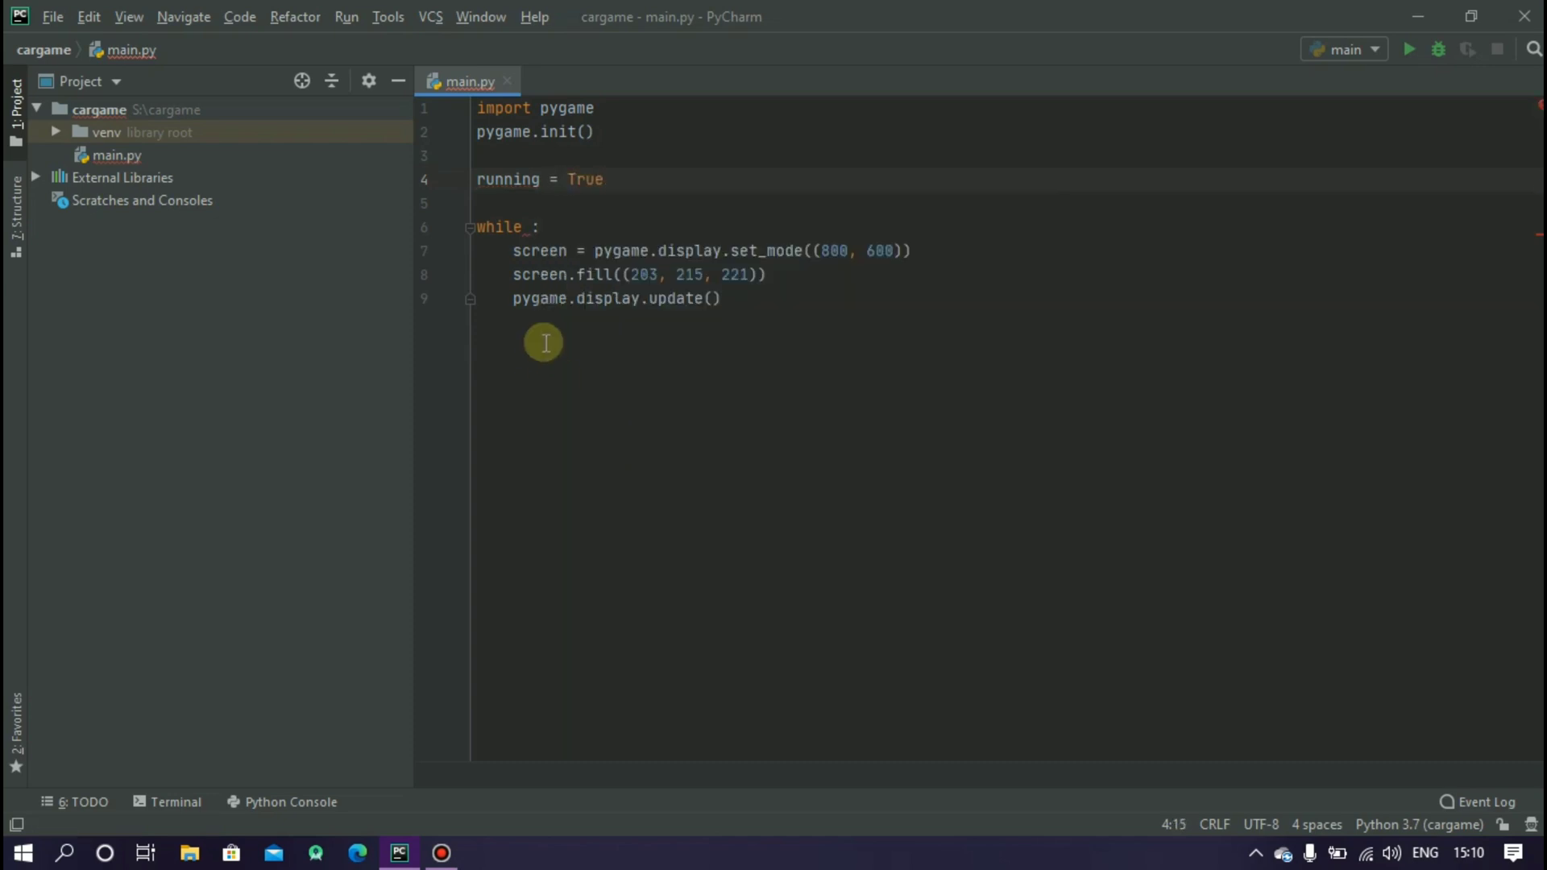
pyautogui.write('r')
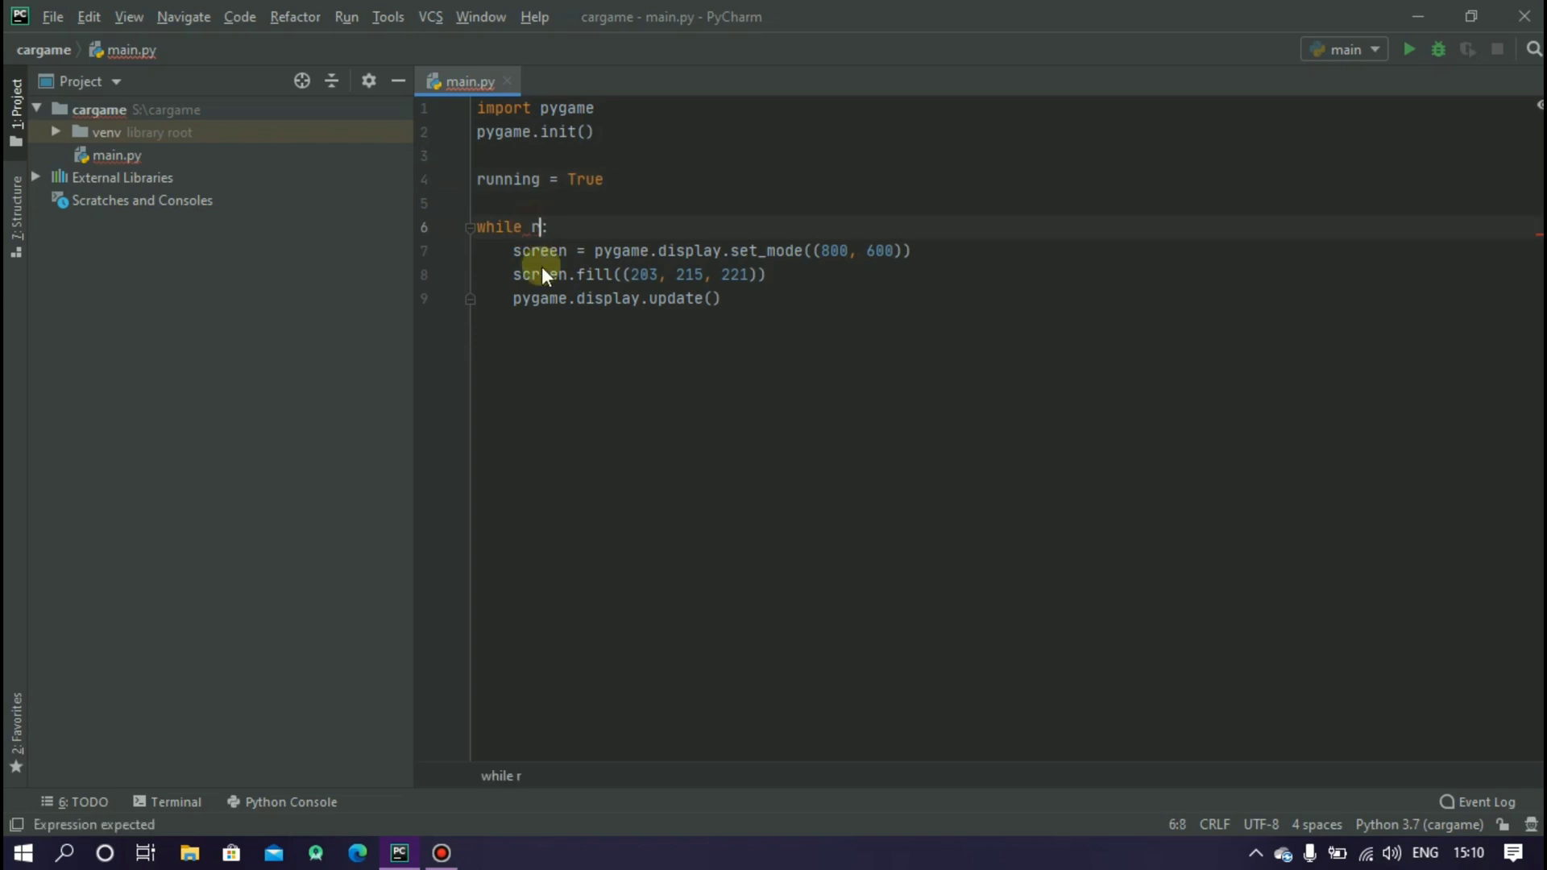
pyautogui.write('unning')
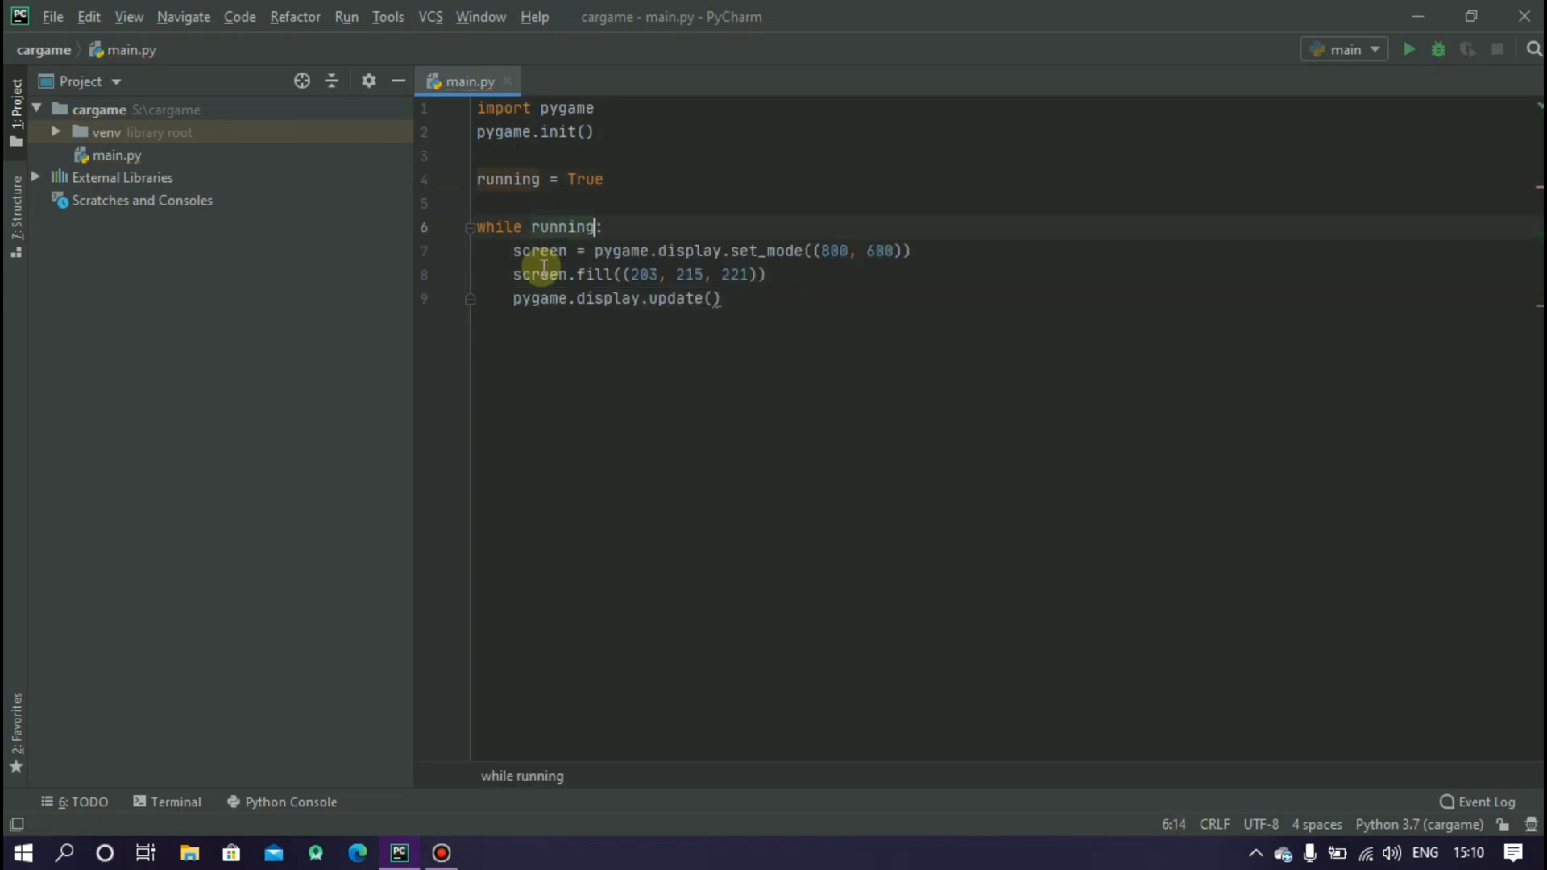
pyautogui.click(764, 274)
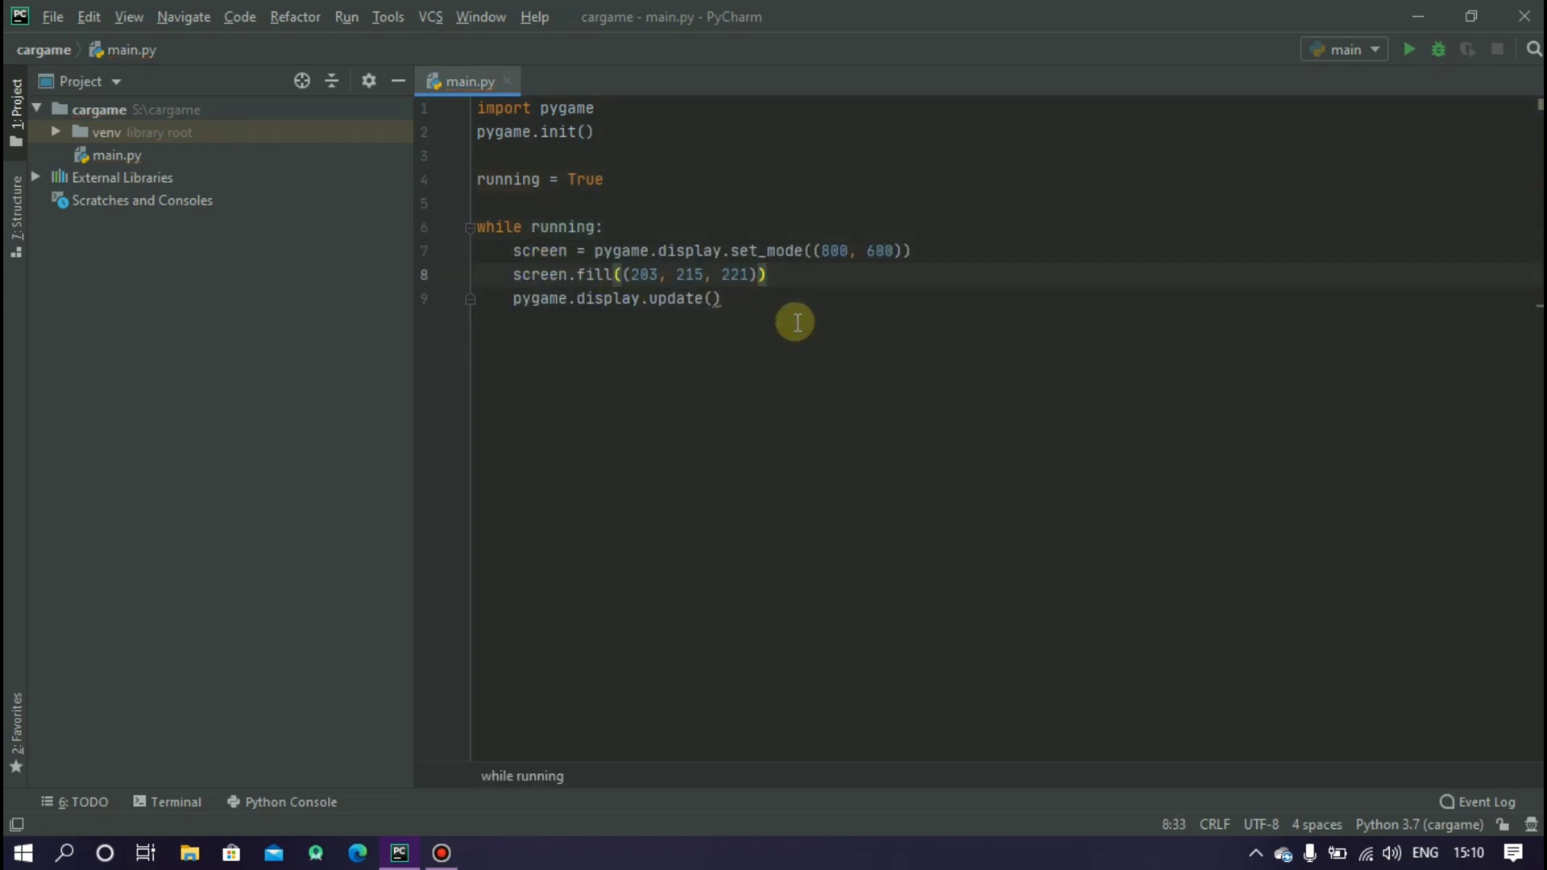
# Step: Add for event in pygame.event.get(): inside the game loop
pyautogui.write('f')
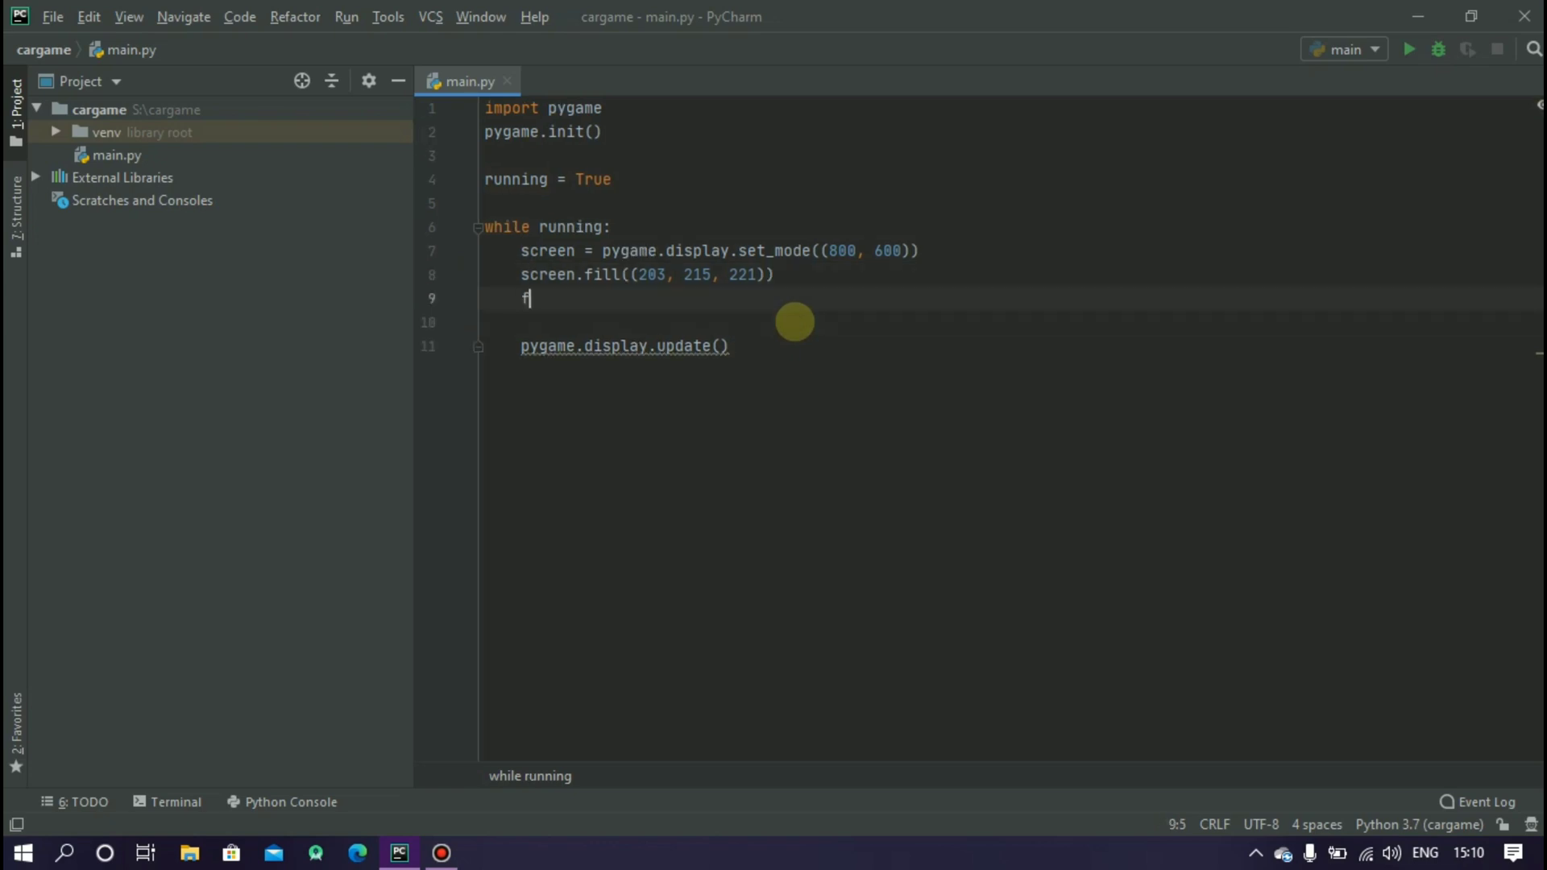
pyautogui.write('or event in py')
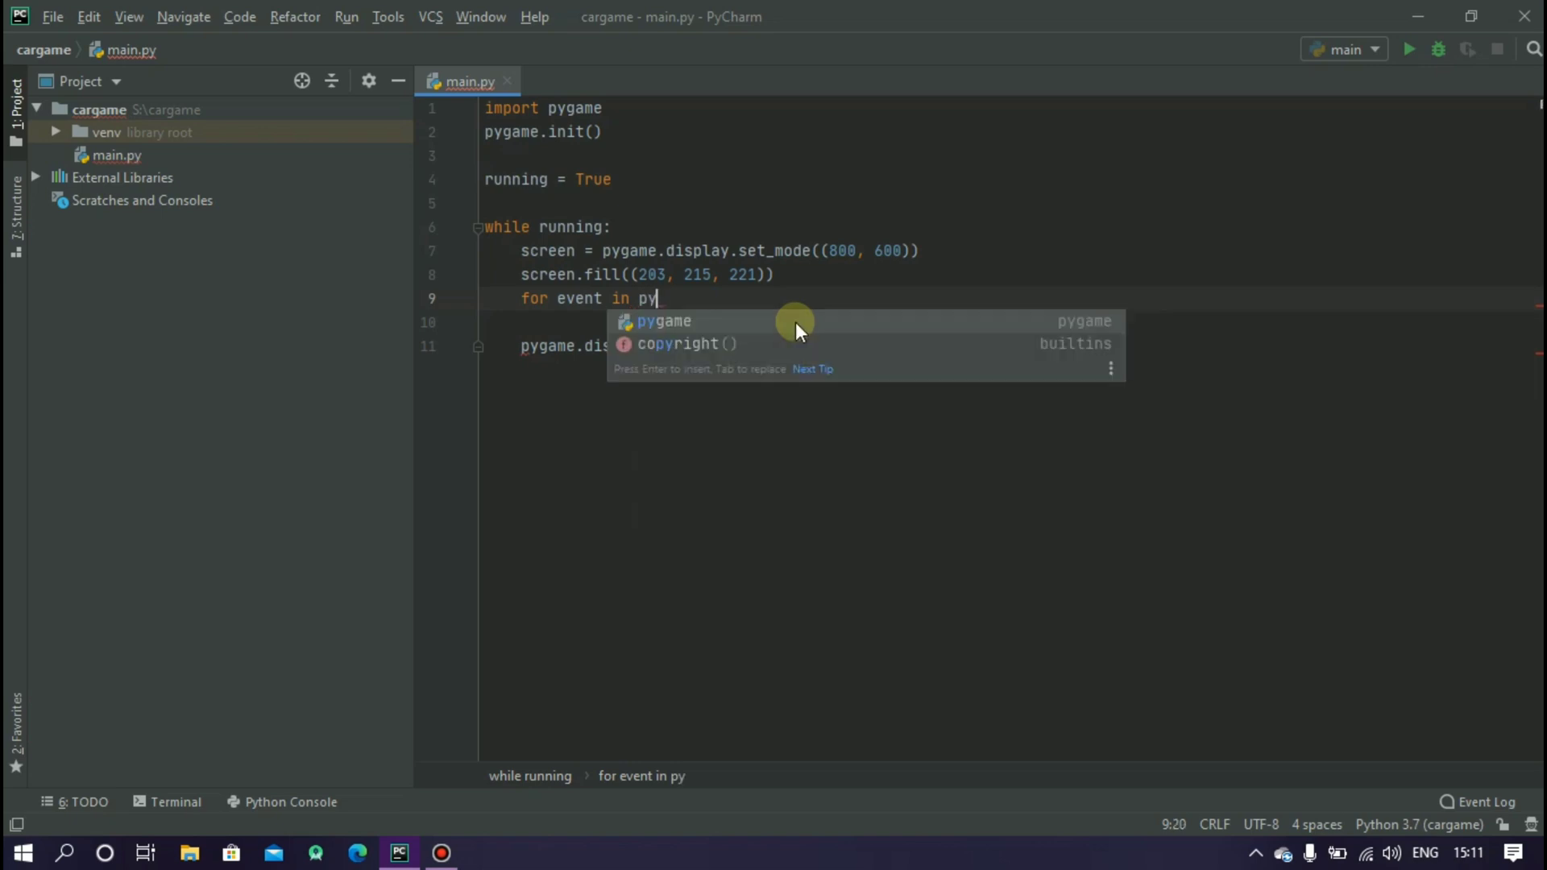
pyautogui.write('game.event')
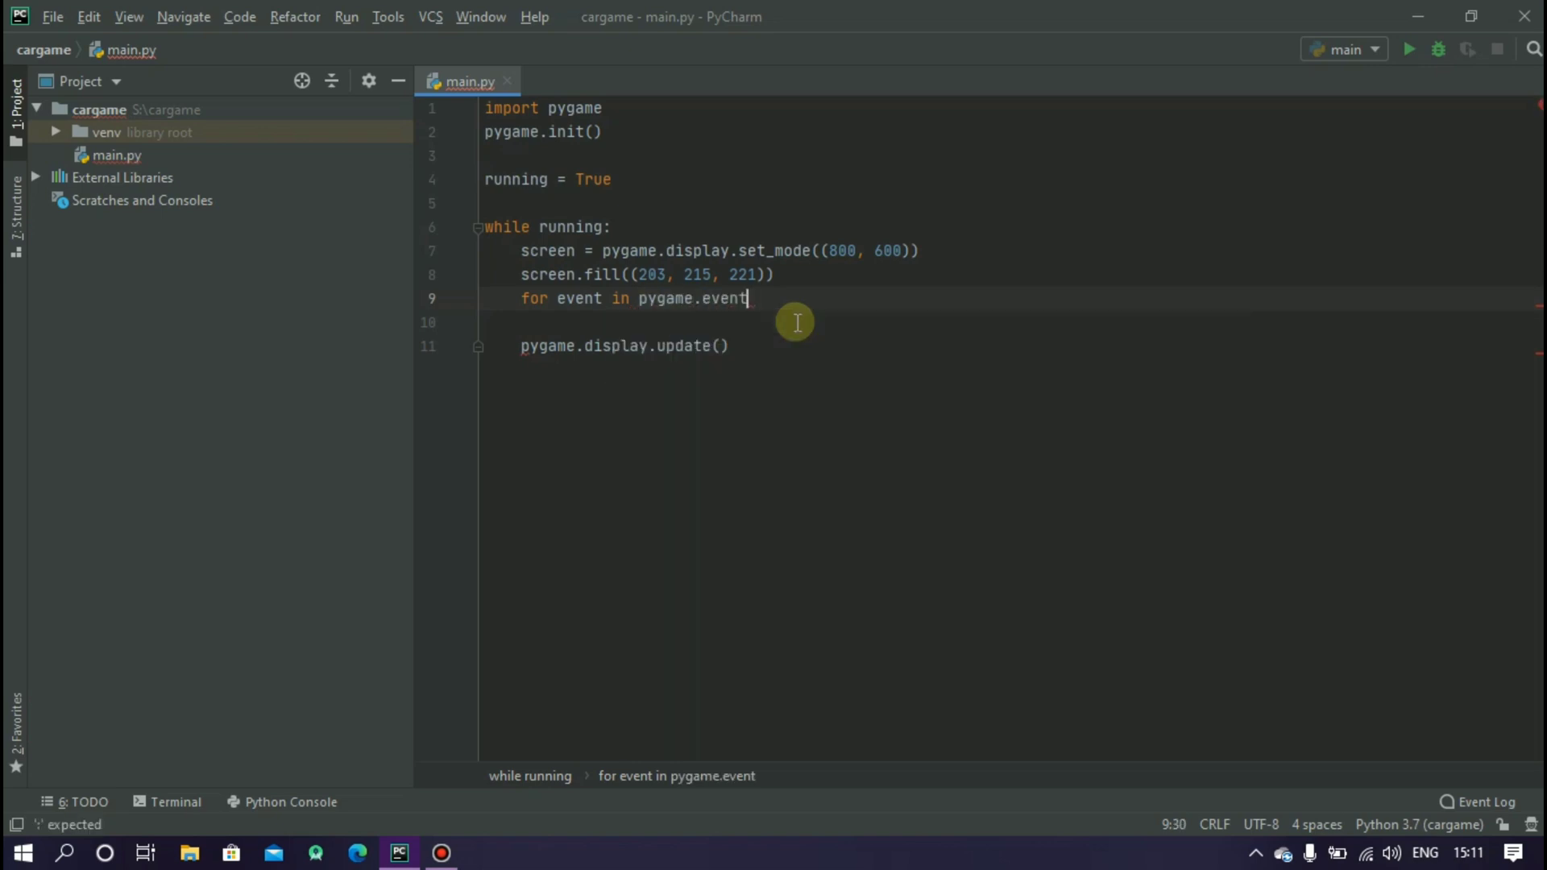
pyautogui.write('.get():')
pyautogui.click(1009, 322)
pyautogui.write('if eve')
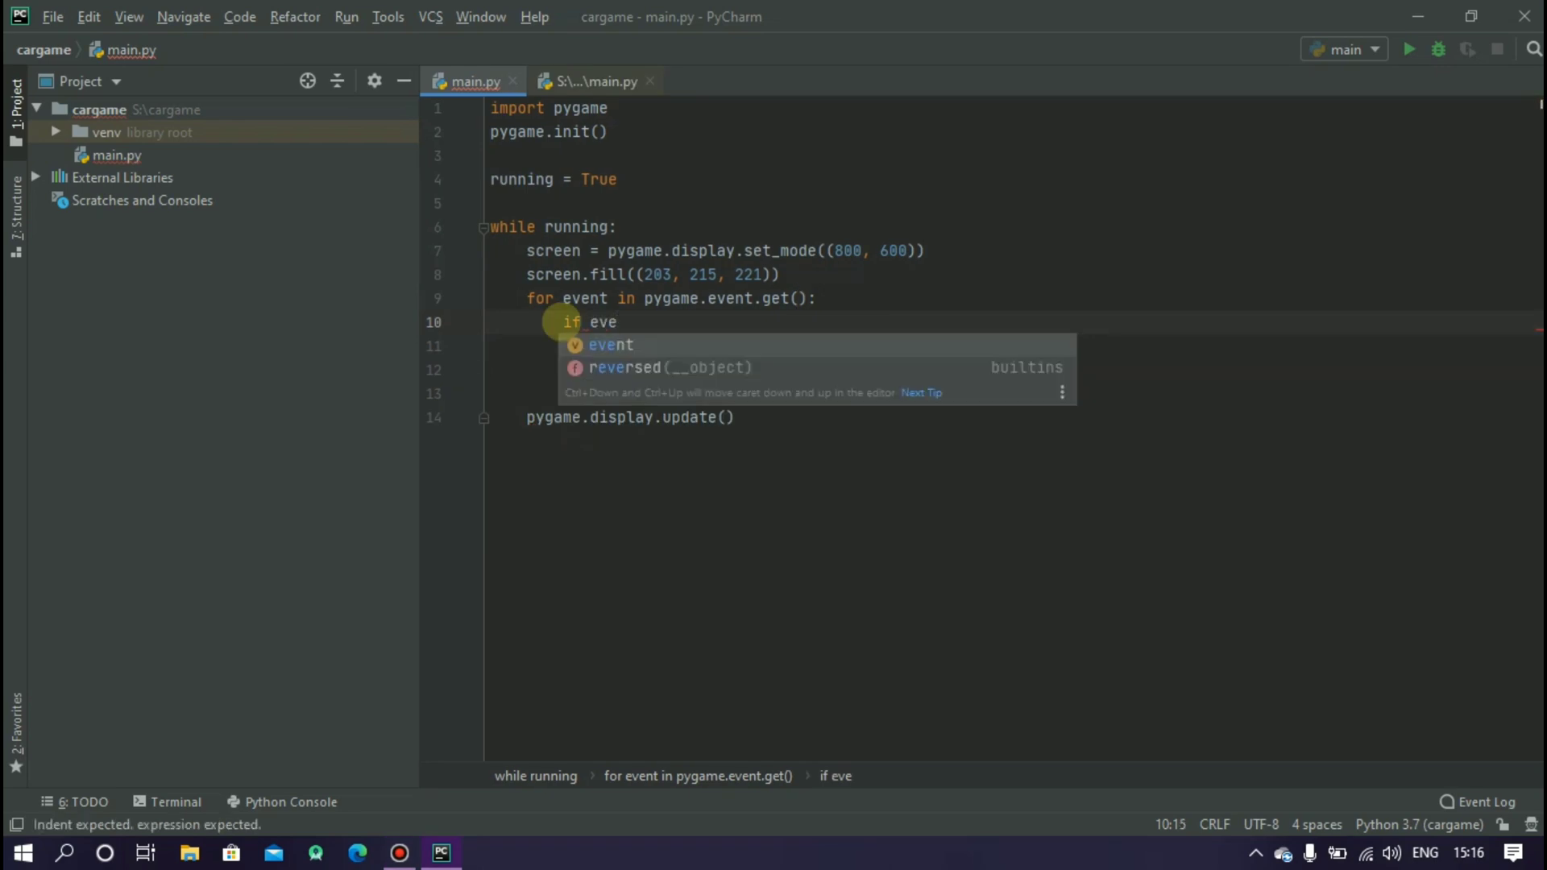
# Step: Set running= False when event.type == pygame.QUIT
pyautogui.write('nt.t')
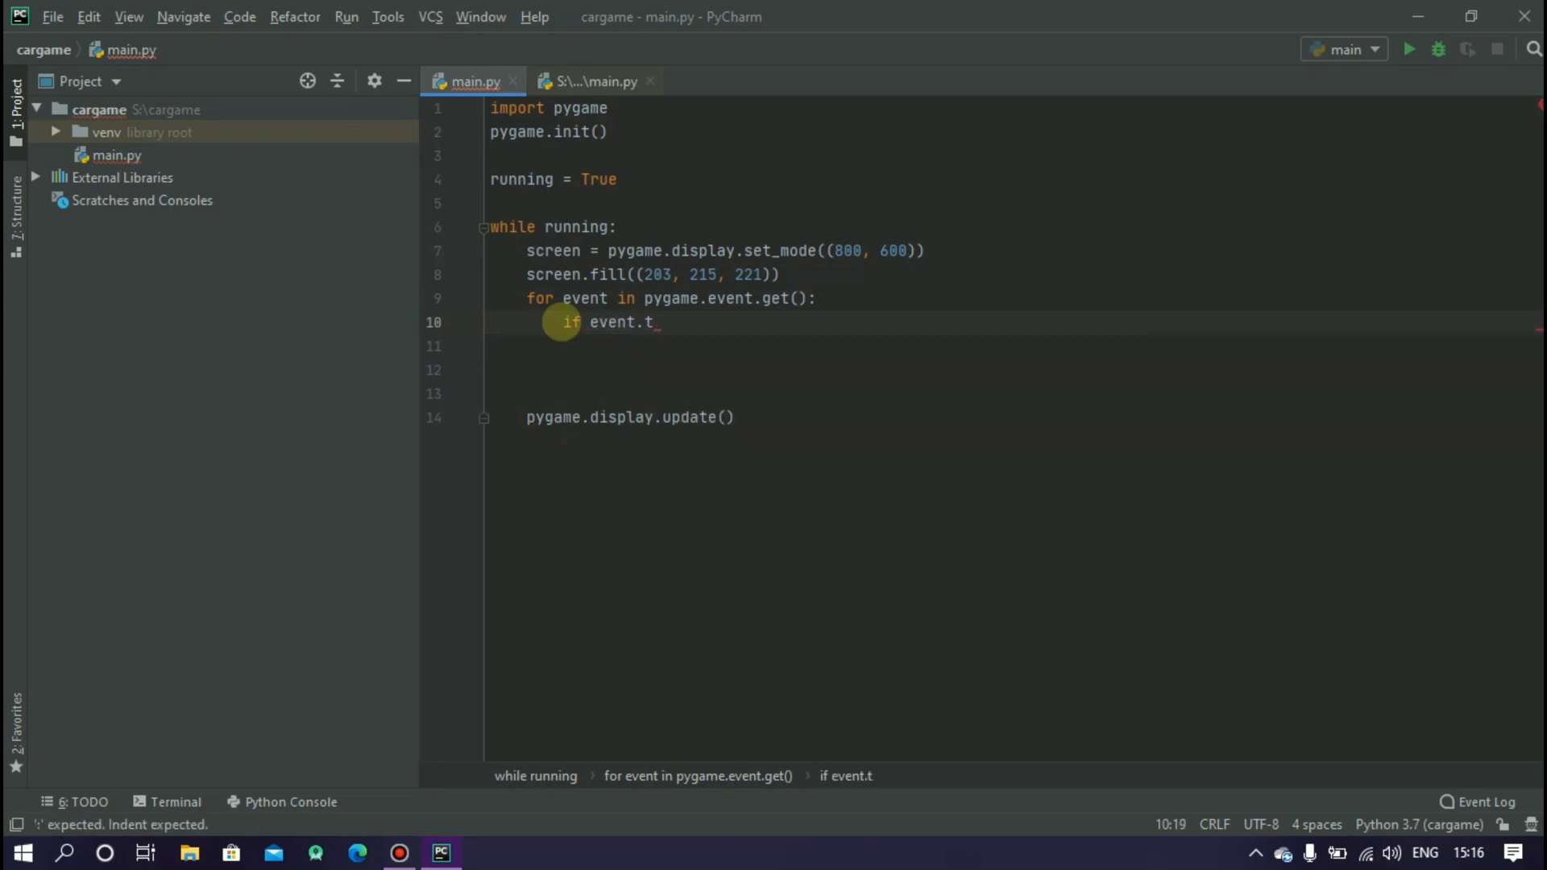
pyautogui.write('ype ==')
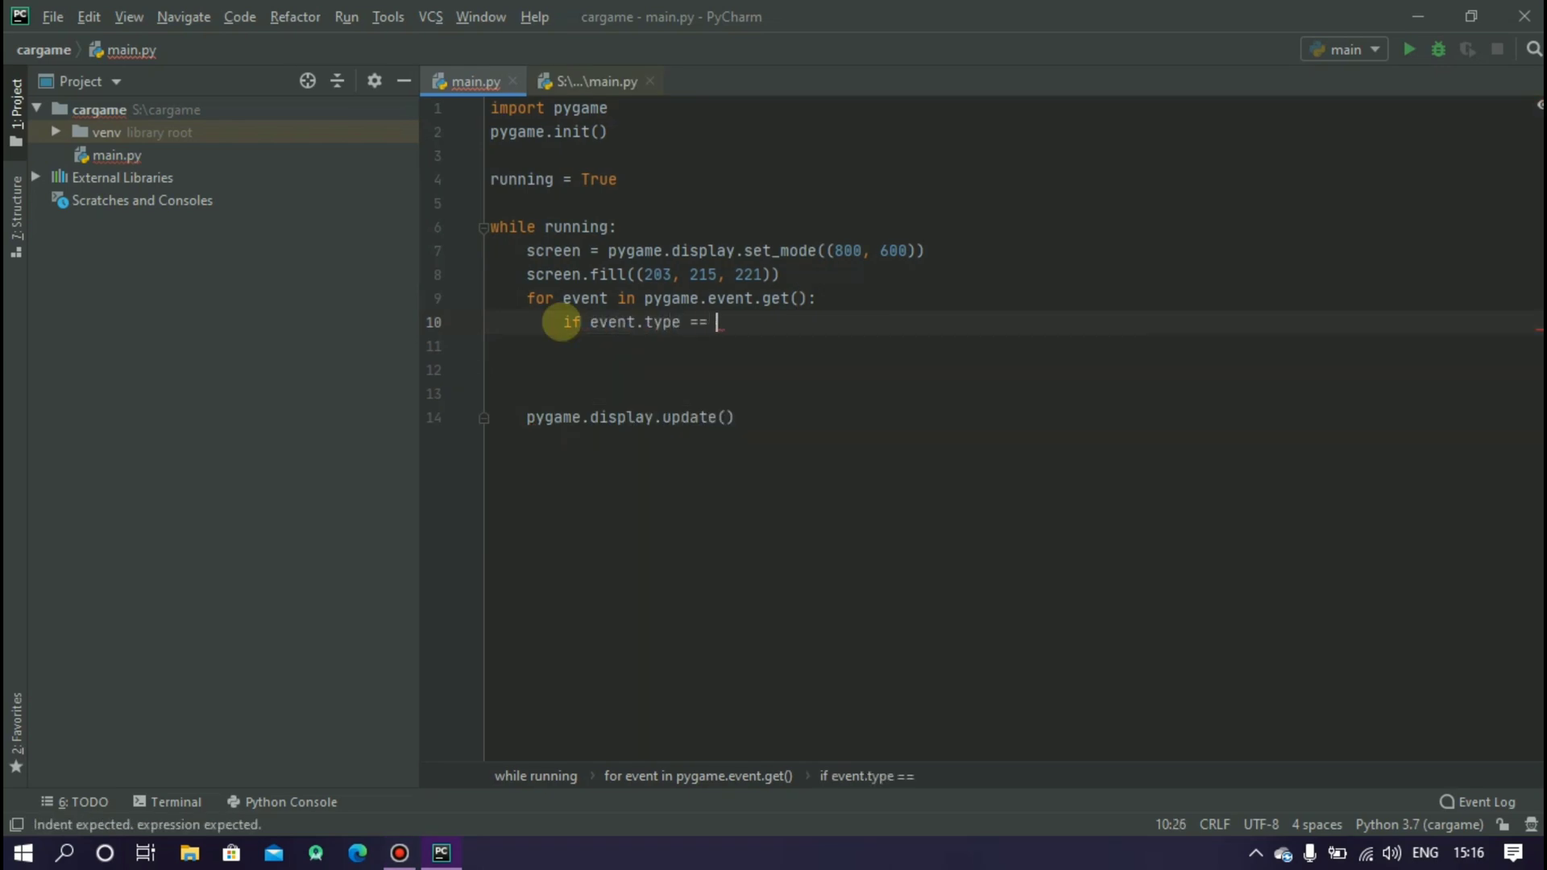
pyautogui.write('pygame.QUIT:')
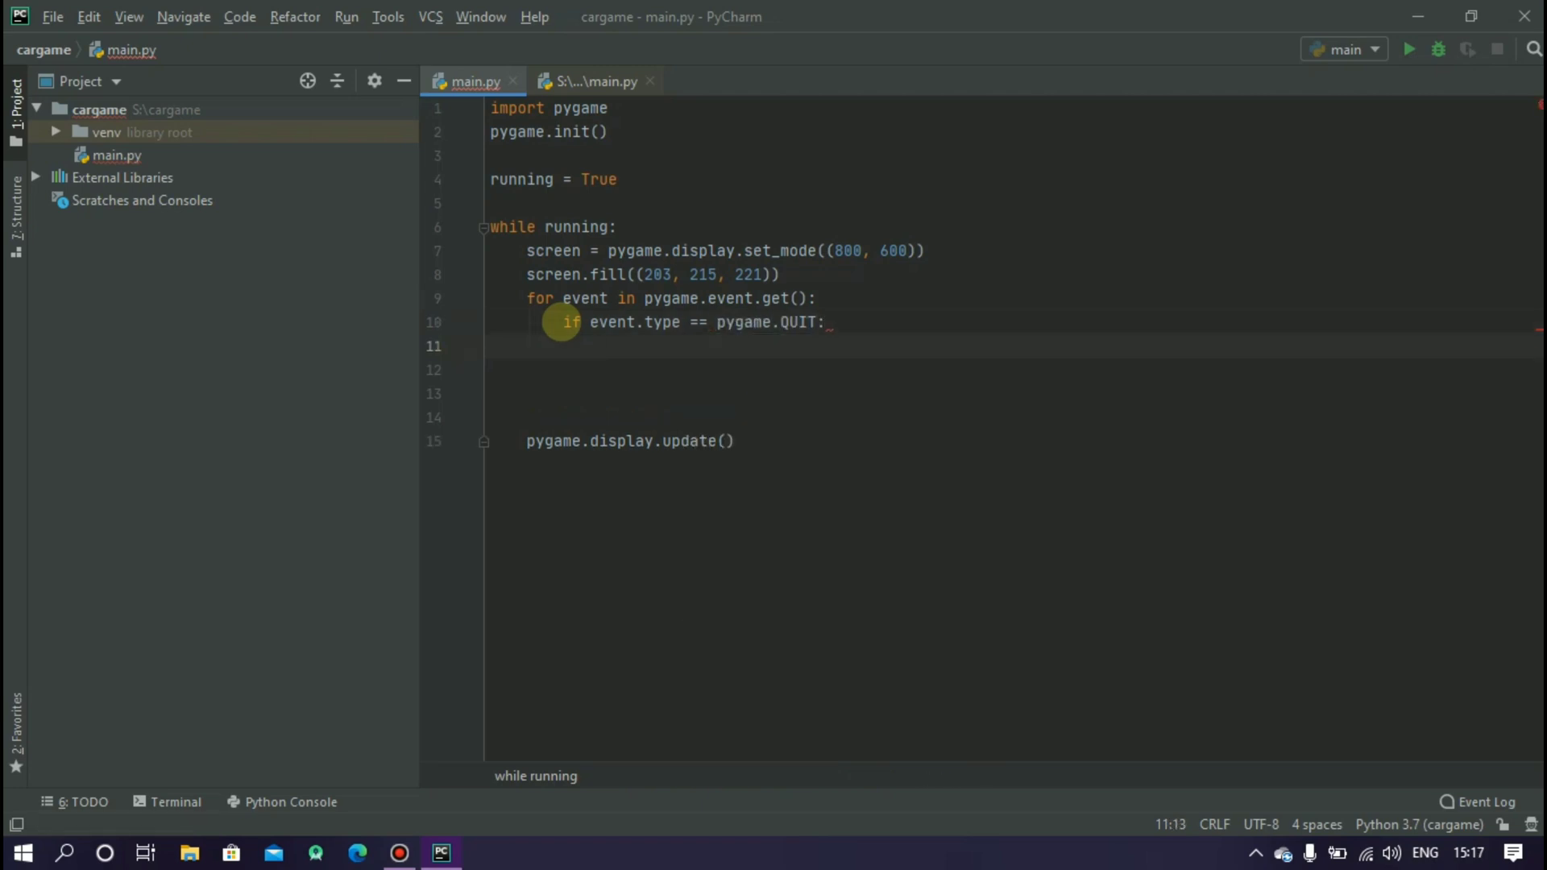
pyautogui.write('running= False')
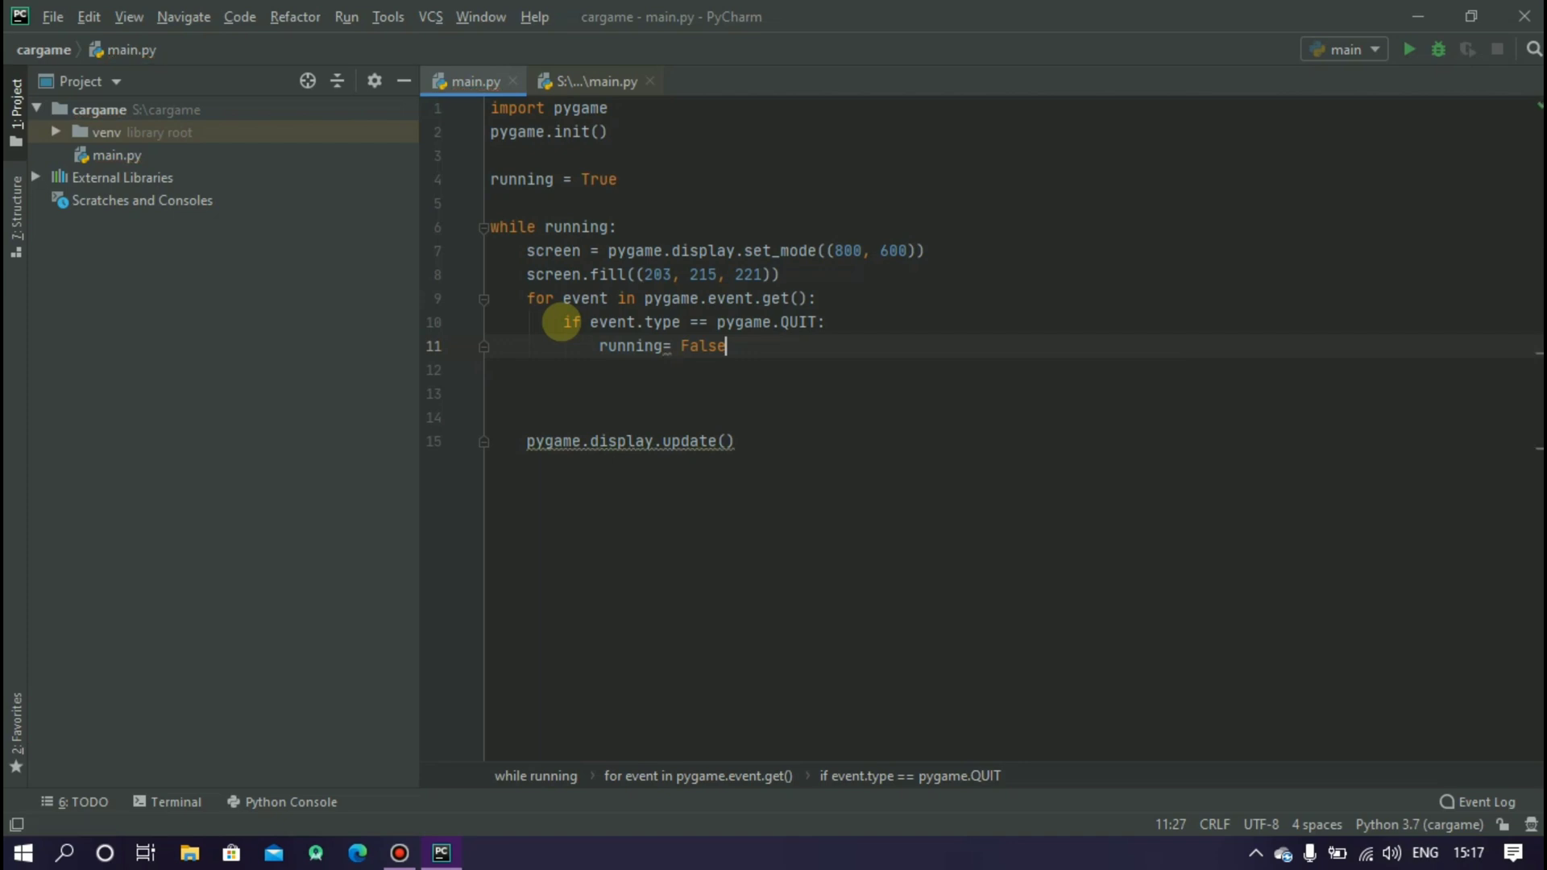
pyautogui.click(780, 274)
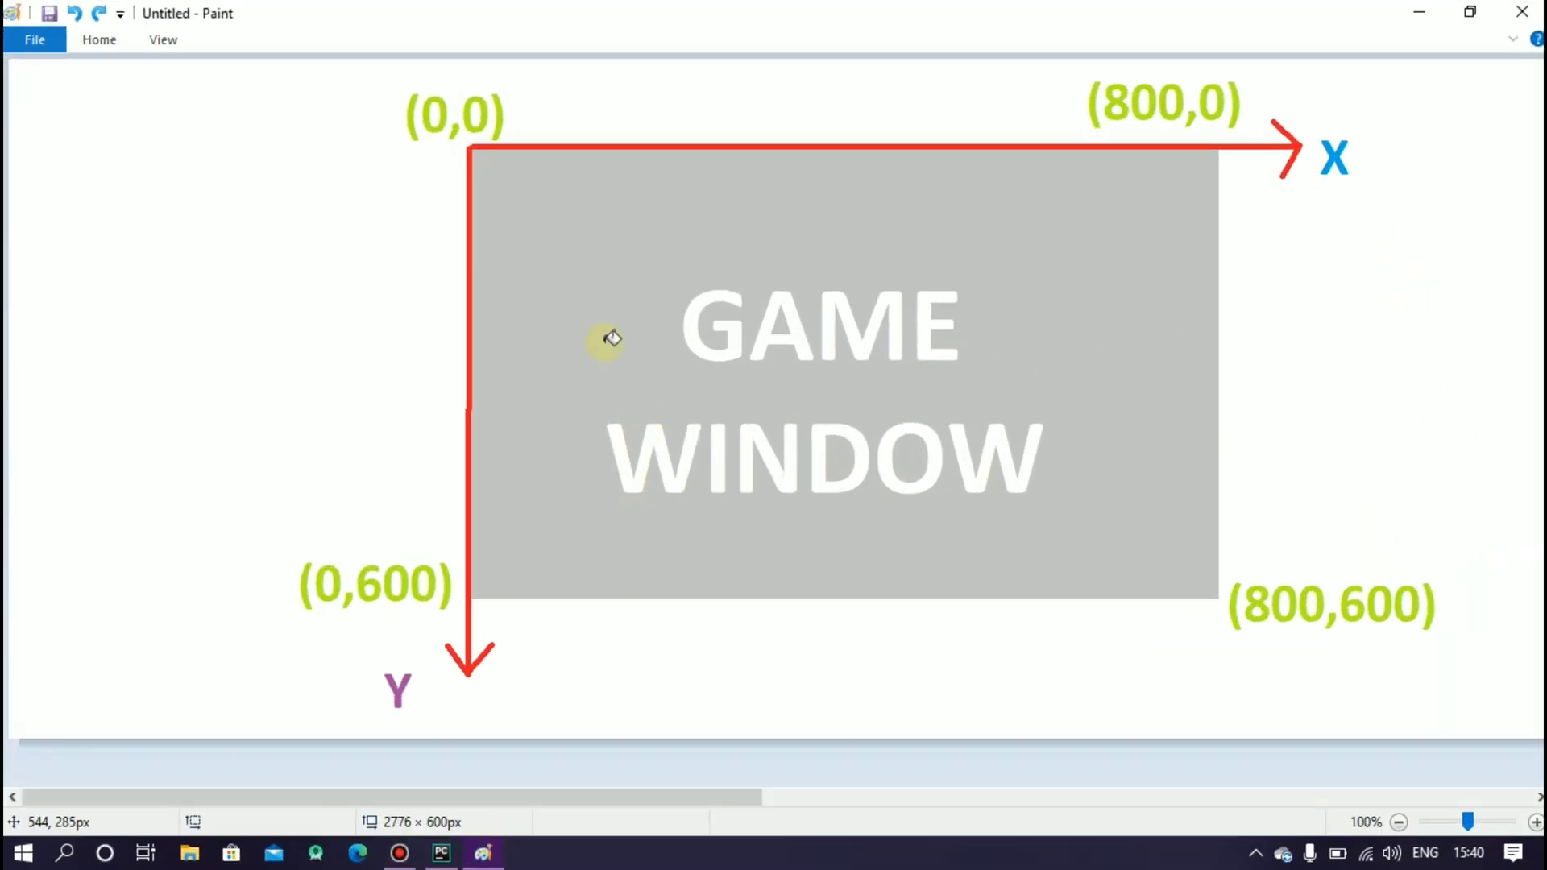
pyautogui.moveTo(408, 67)
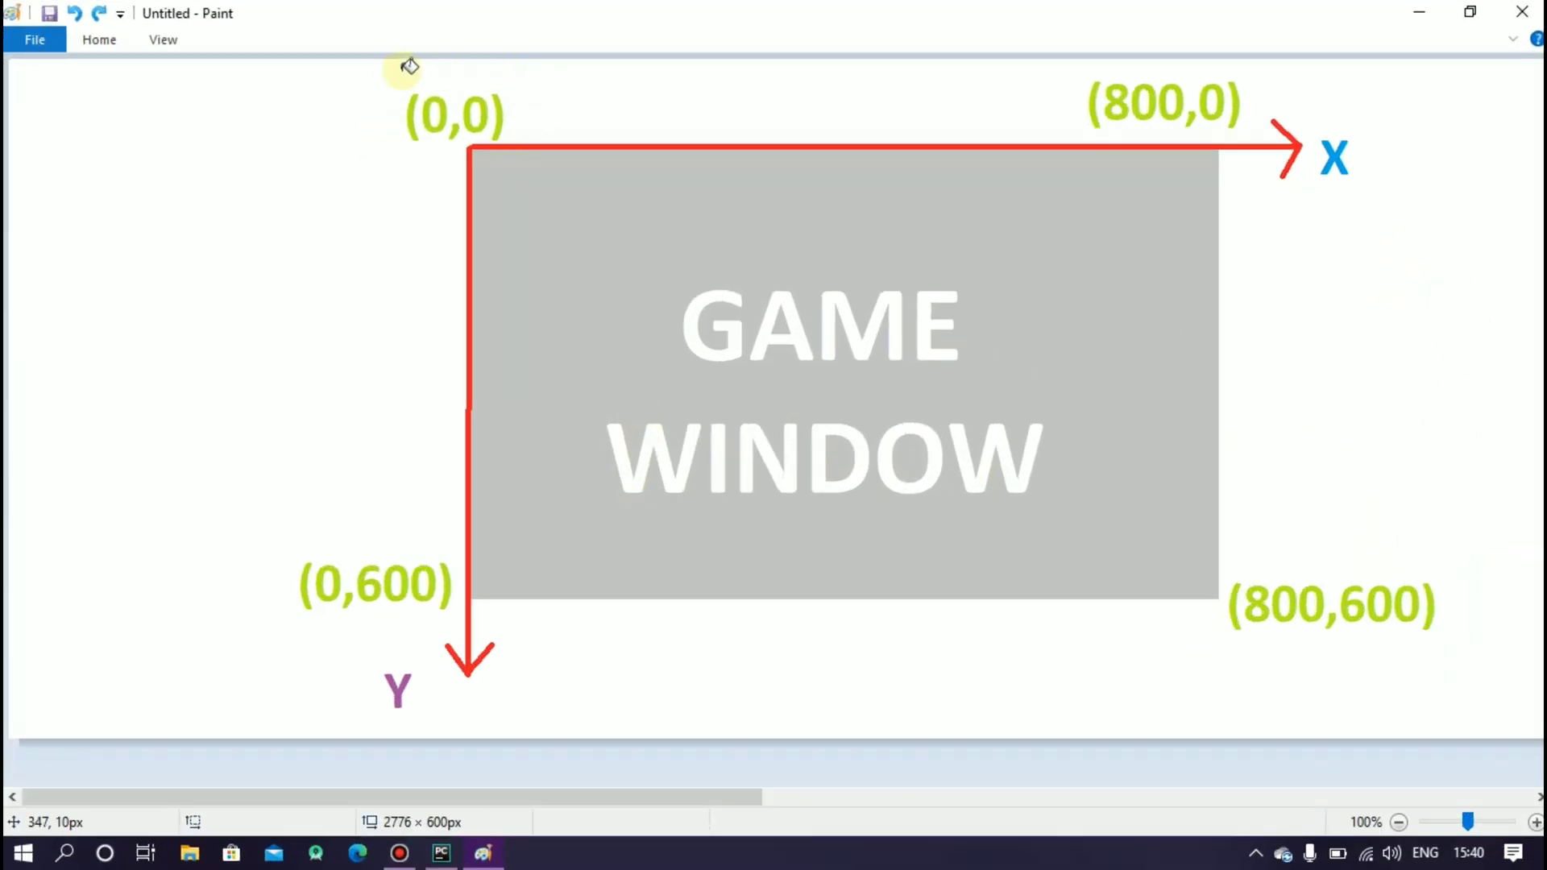
pyautogui.moveTo(295, 519)
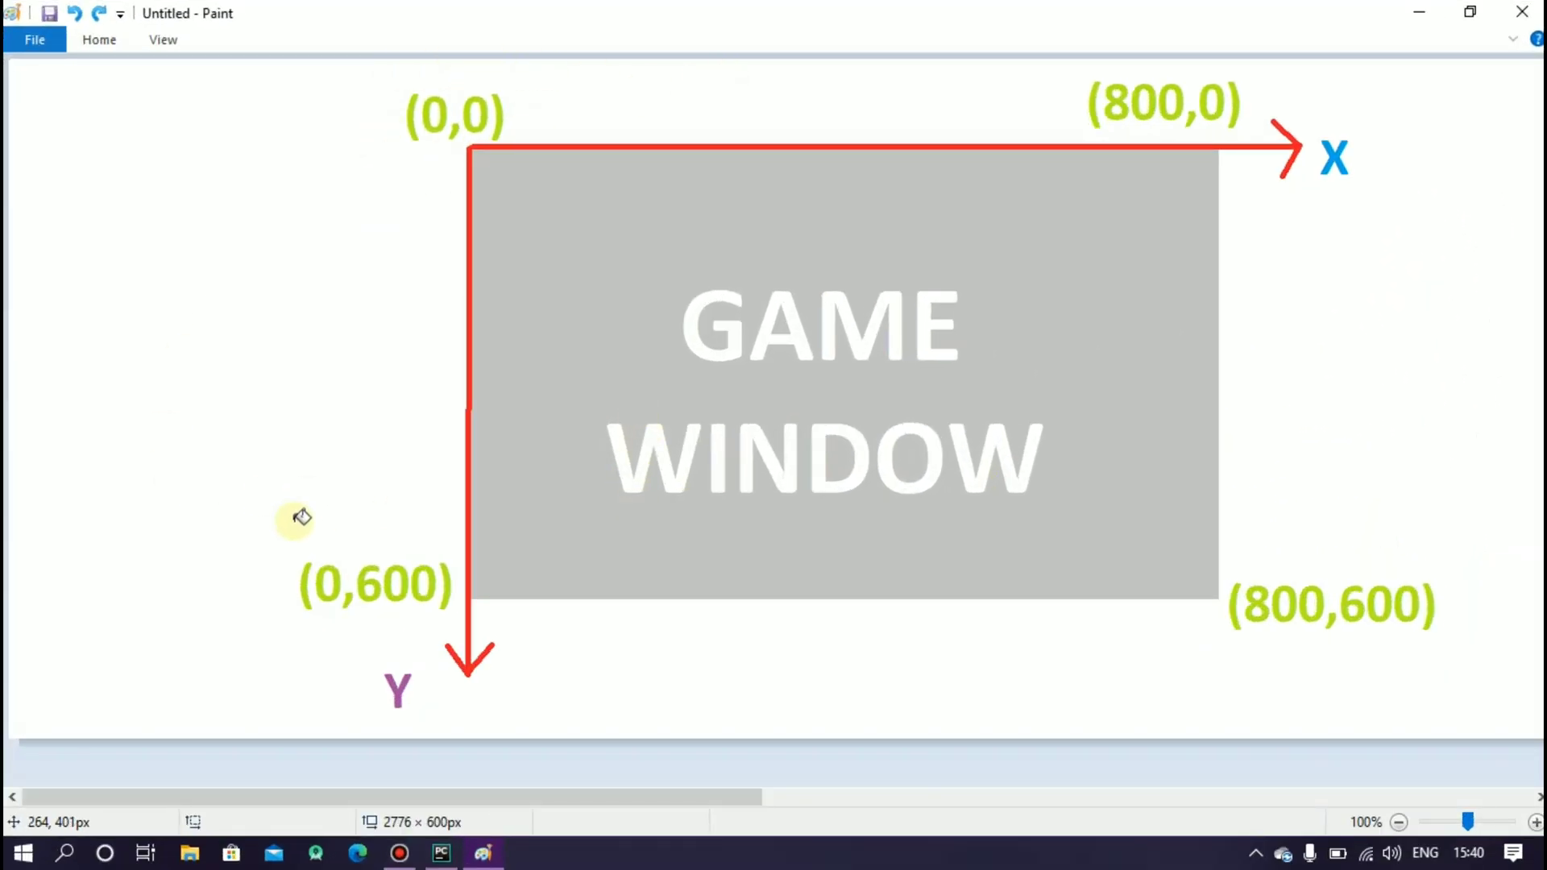
pyautogui.moveTo(1268, 107)
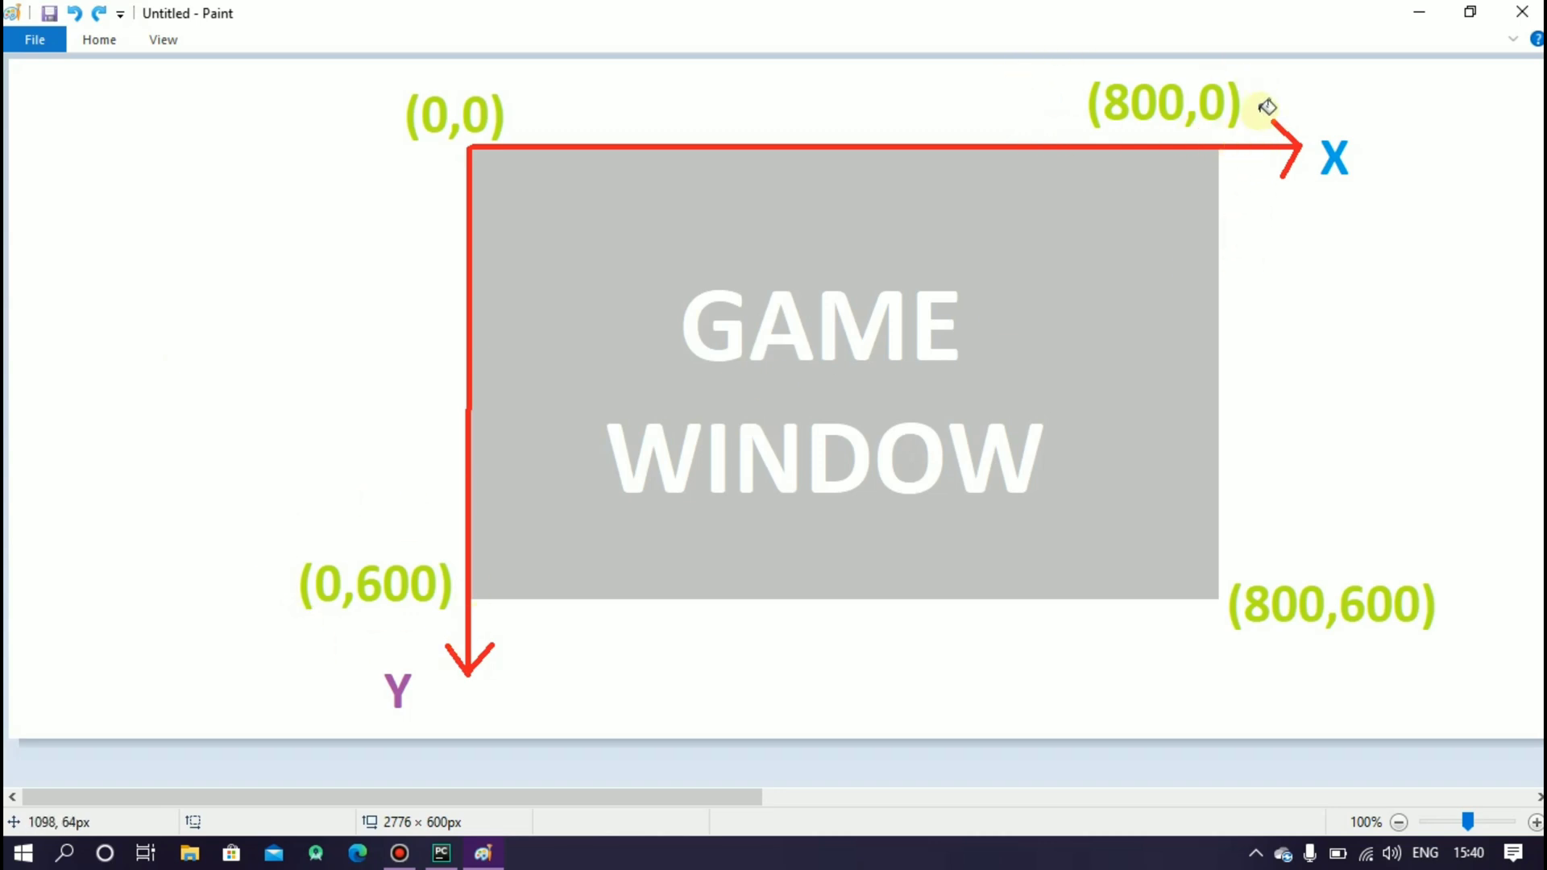
pyautogui.moveTo(1286, 560)
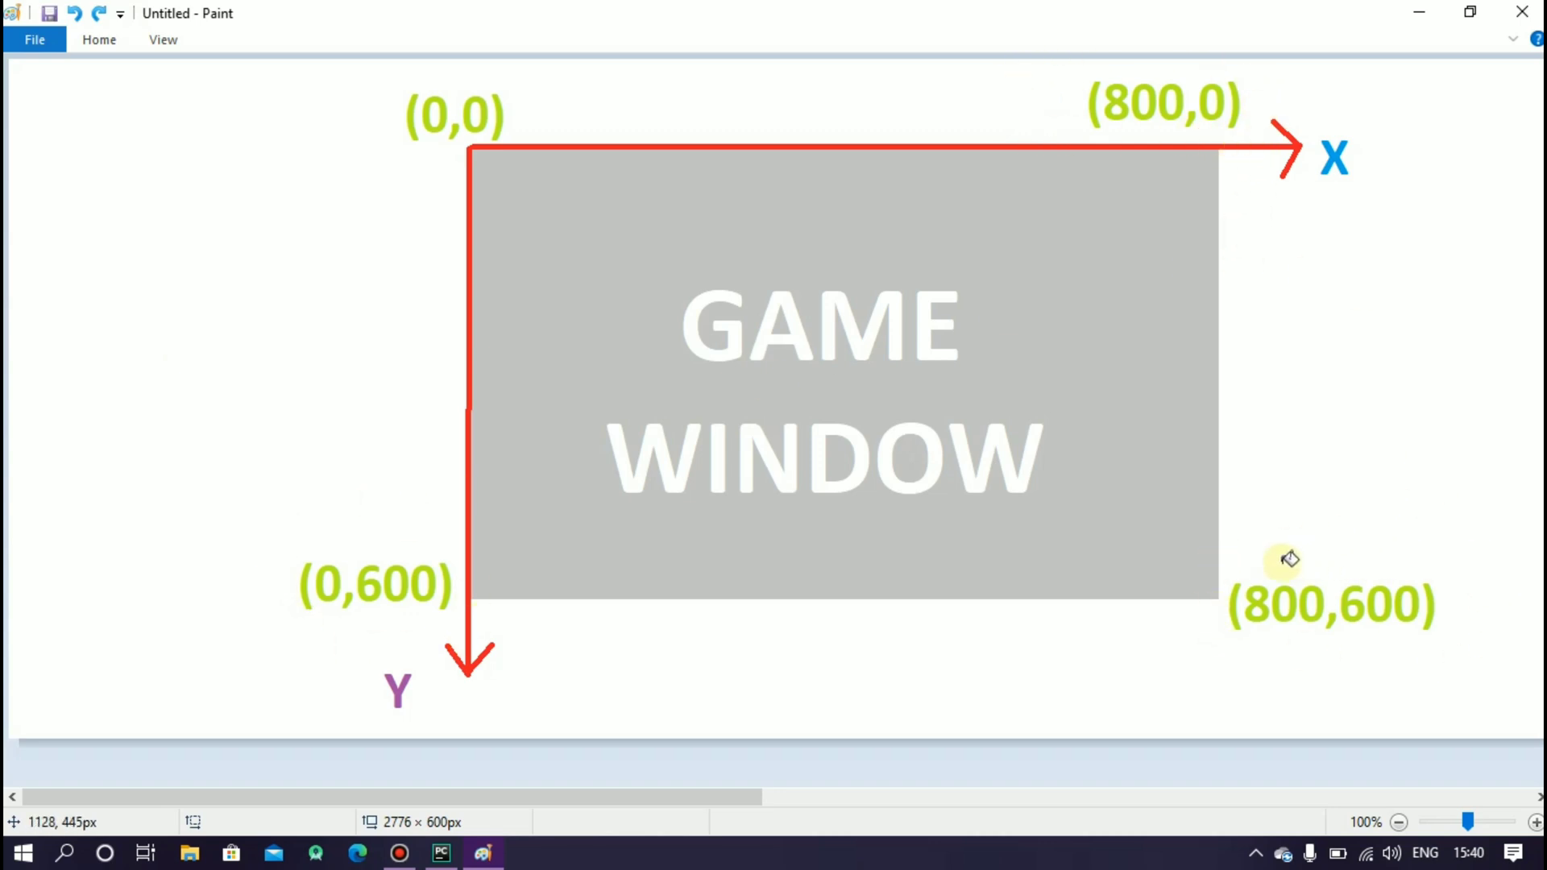
pyautogui.moveTo(1211, 578)
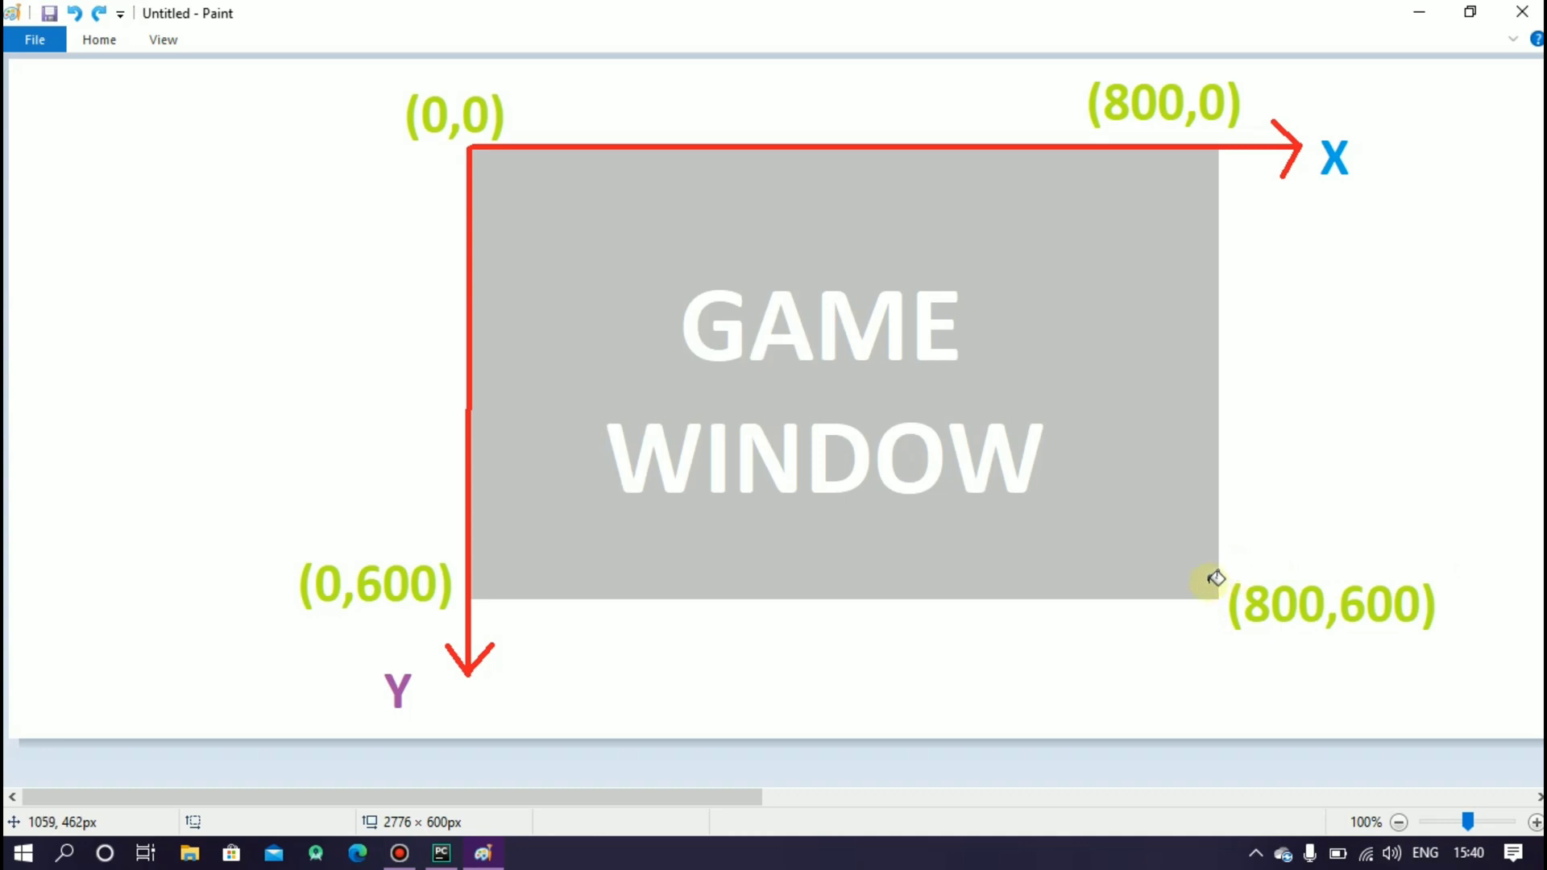
pyautogui.moveTo(98, 39)
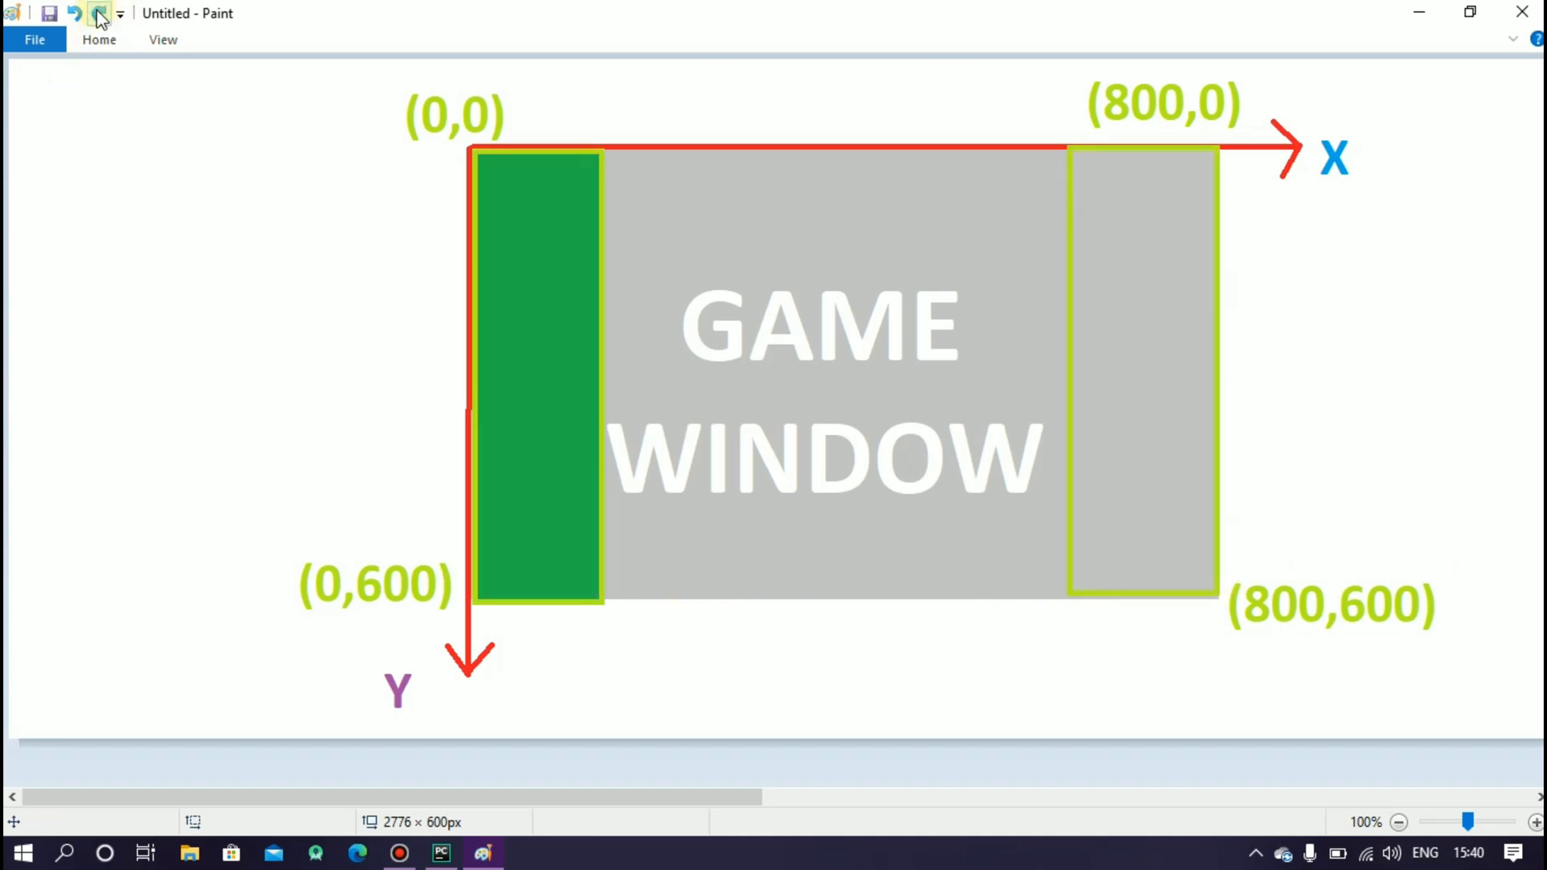
# Step: Fill the right strip green, then bring up a grass png image result
pyautogui.click(98, 12)
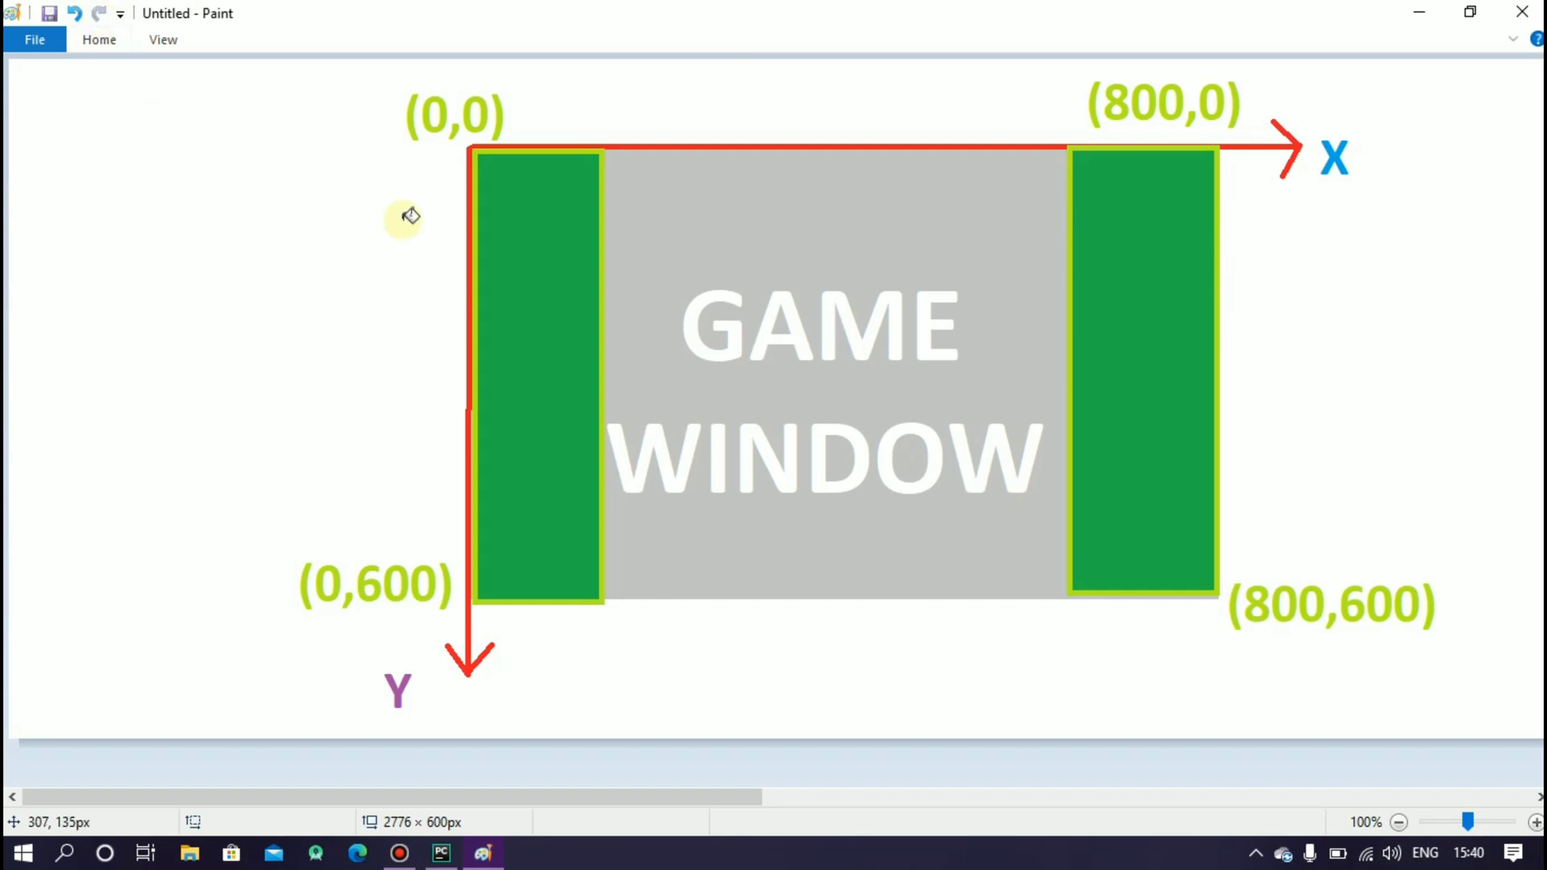
pyautogui.click(316, 854)
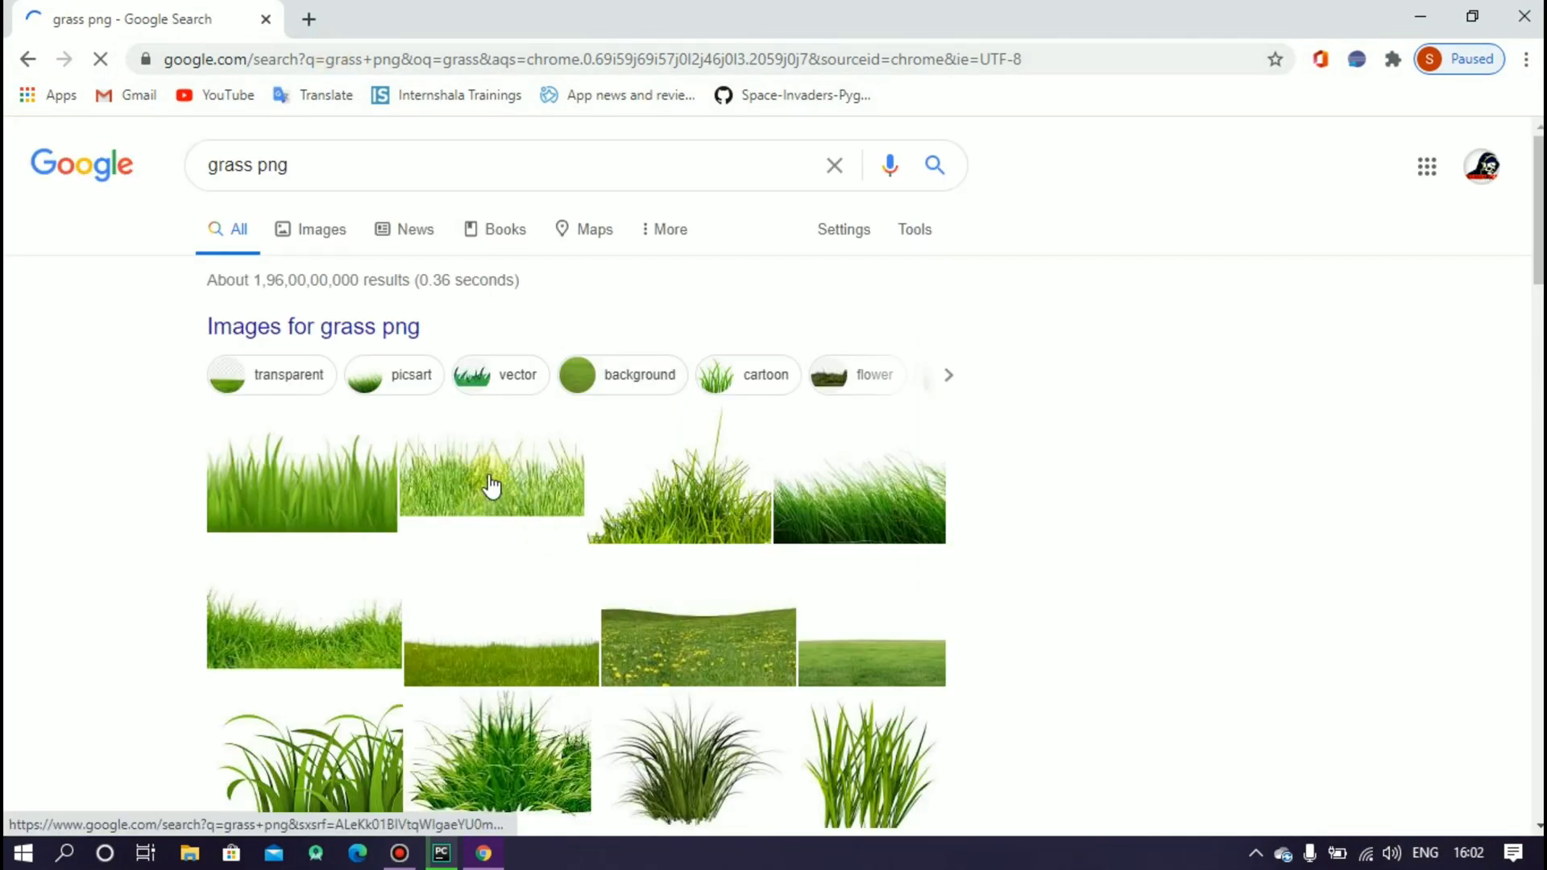
pyautogui.click(189, 853)
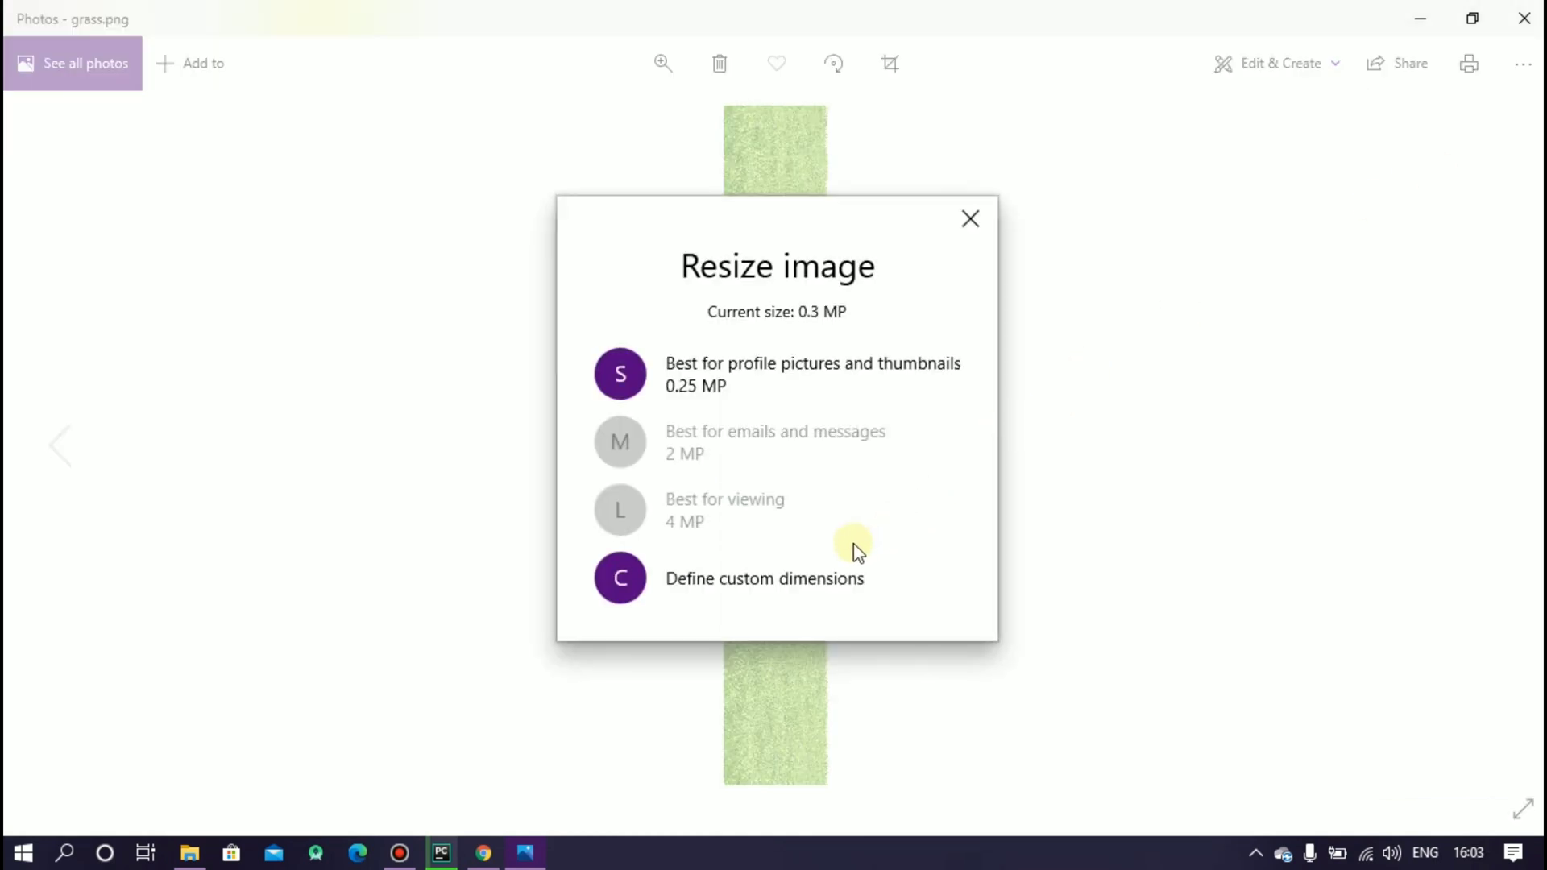
# Step: Check grass.png's custom dimensions of 600 × 600 and close the resize options
pyautogui.click(764, 579)
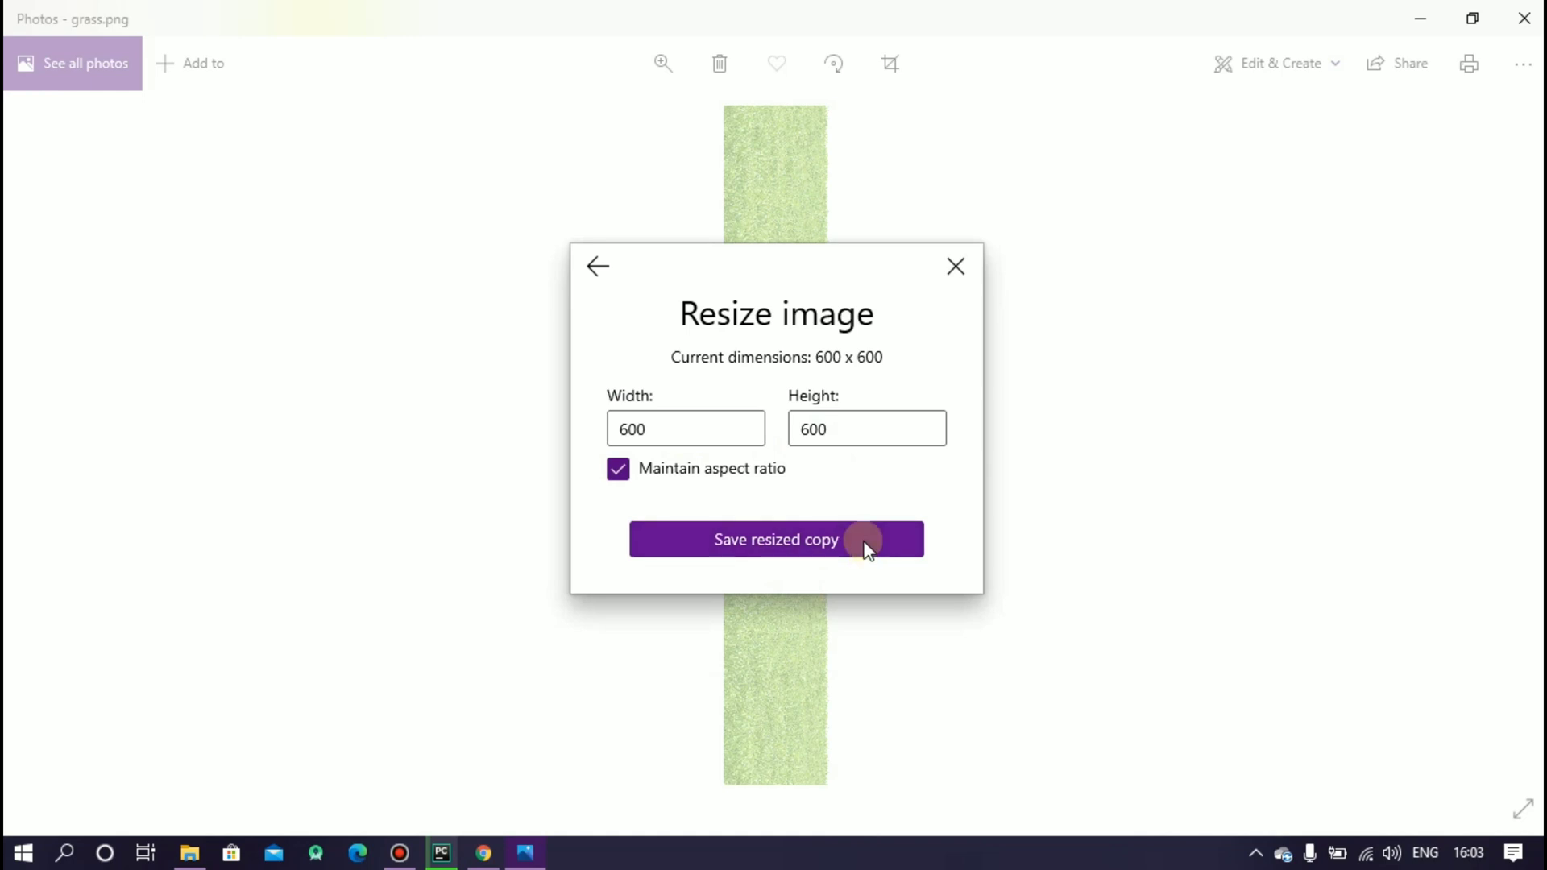
pyautogui.moveTo(954, 266)
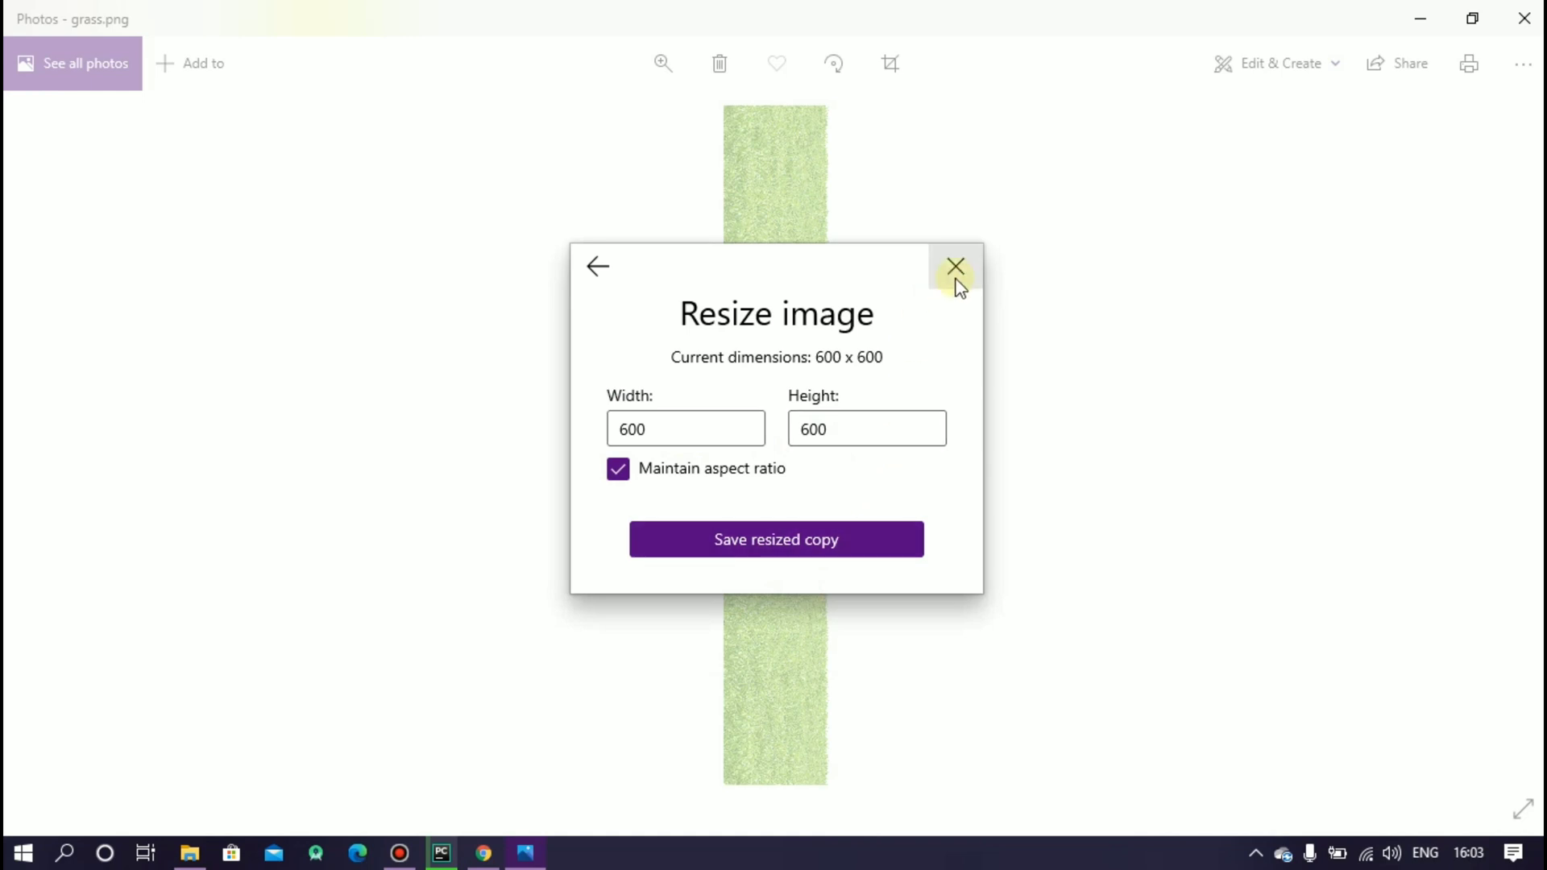
pyautogui.click(440, 853)
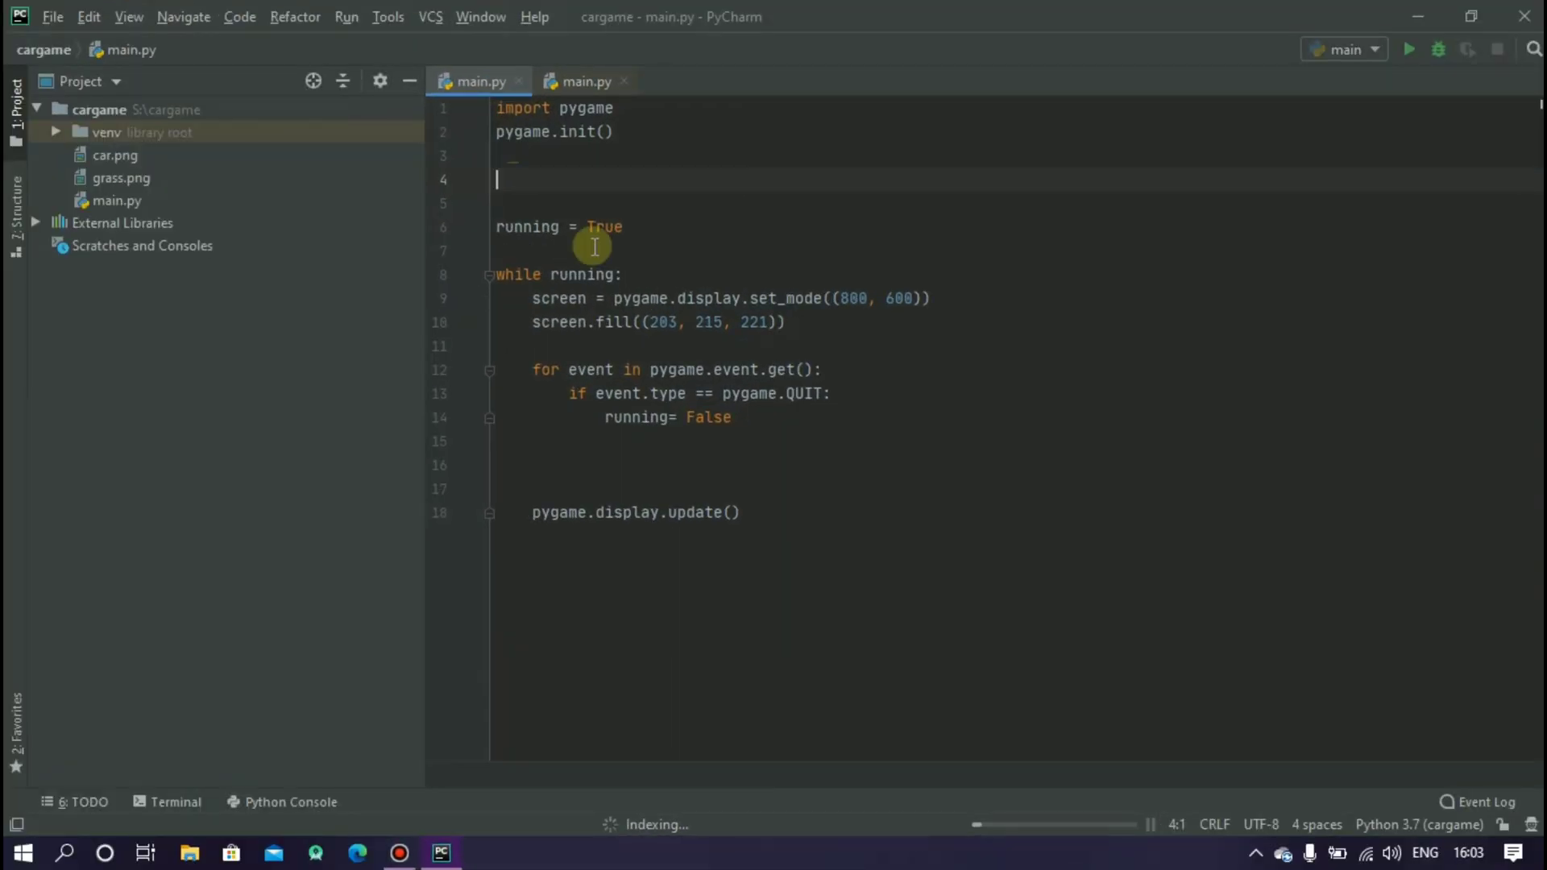
# Step: Add a # grass comment and grass = pygame.image.load('grass.png')
pyautogui.write('# grass')
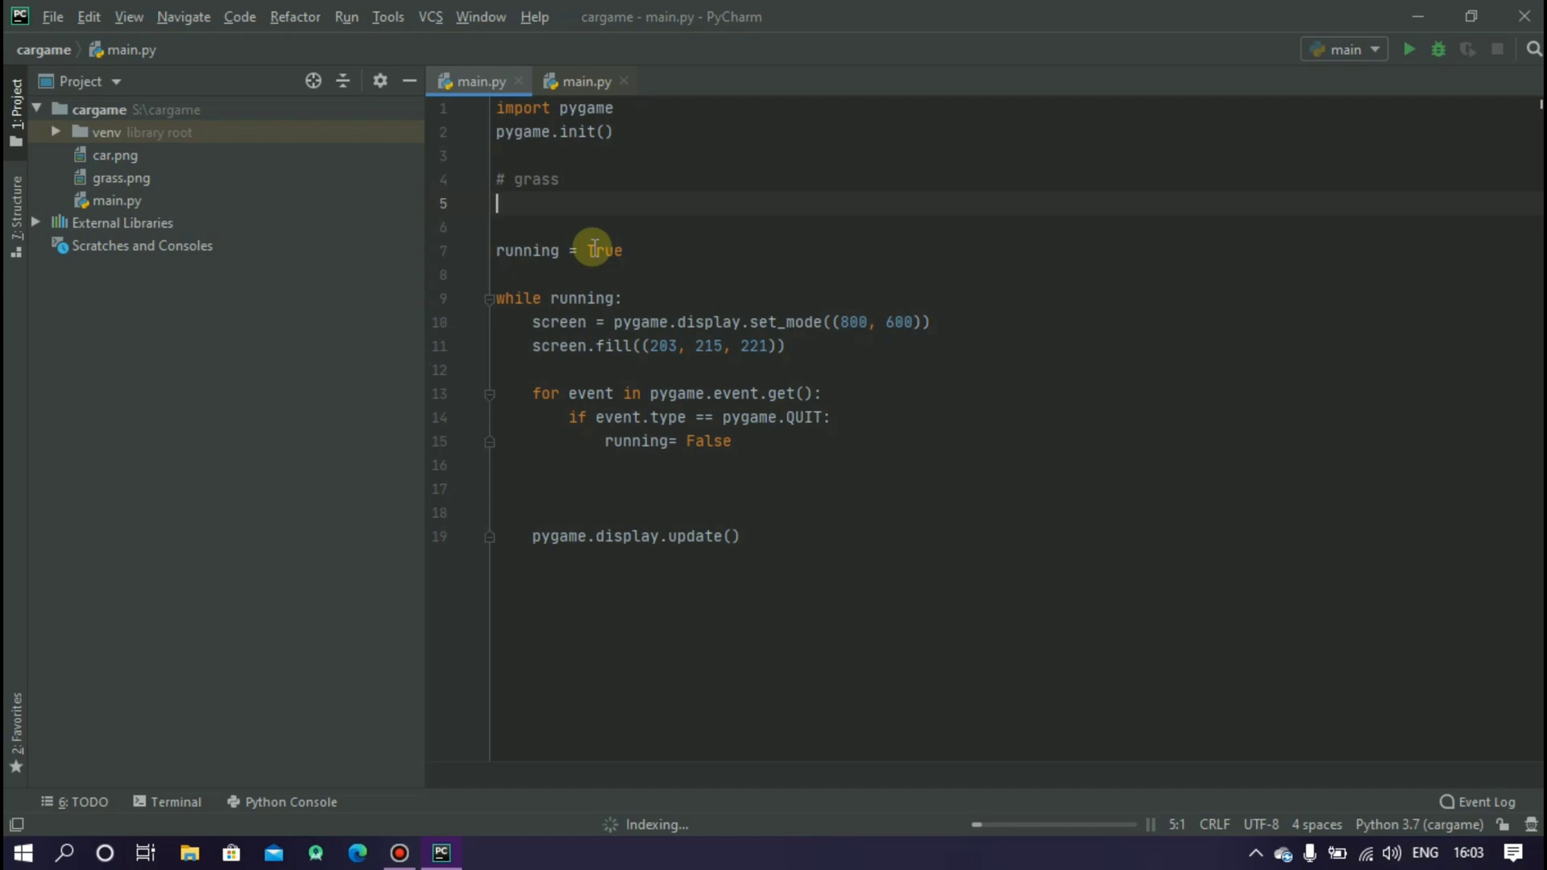
pyautogui.write('grass =')
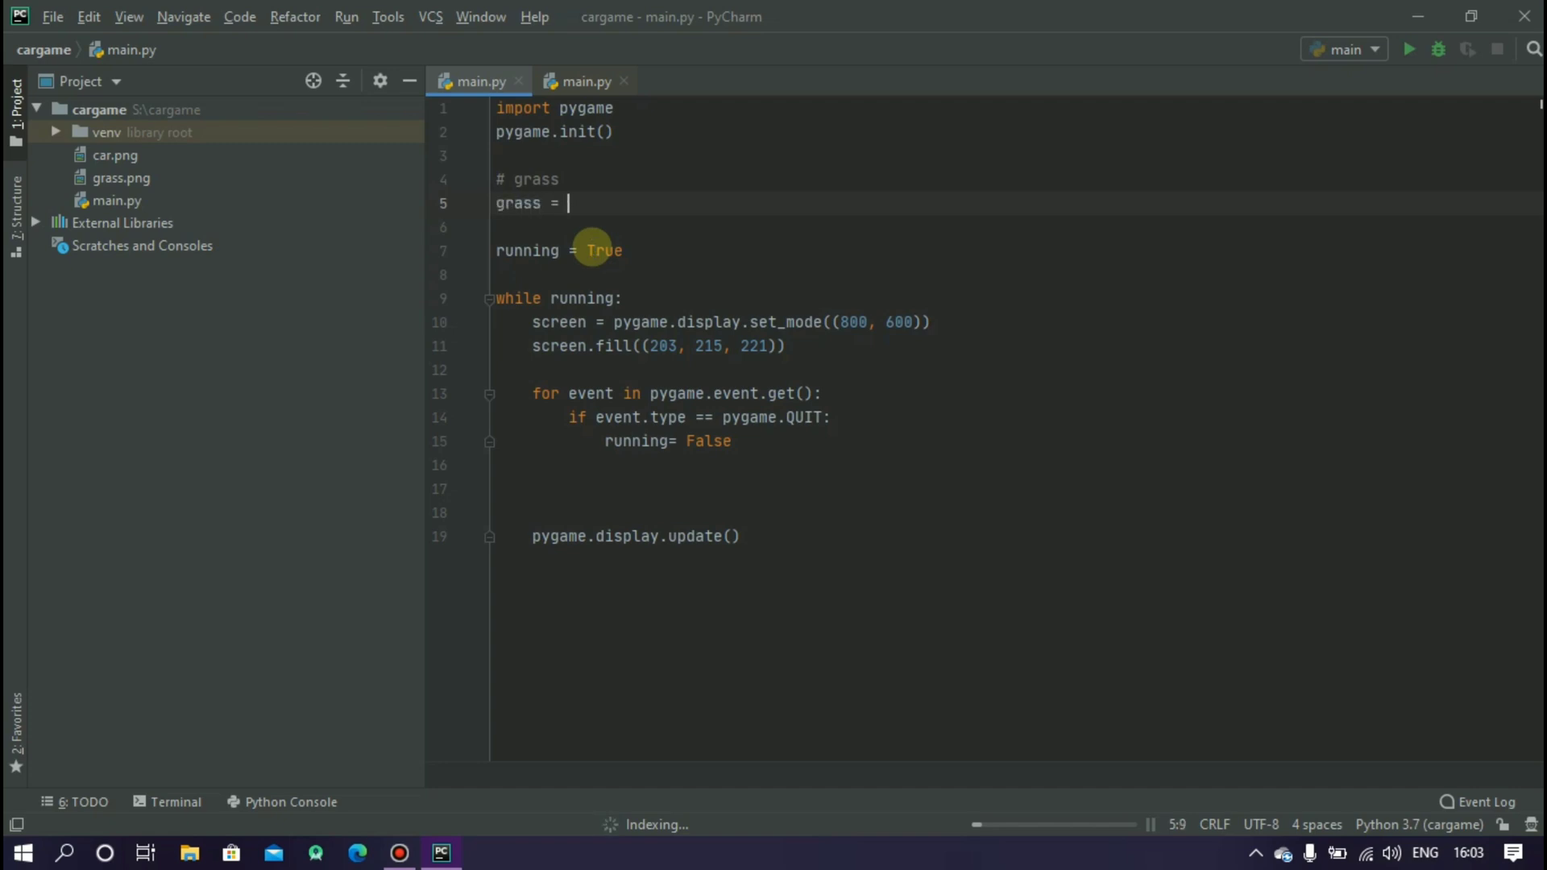
pyautogui.write('pygame.image')
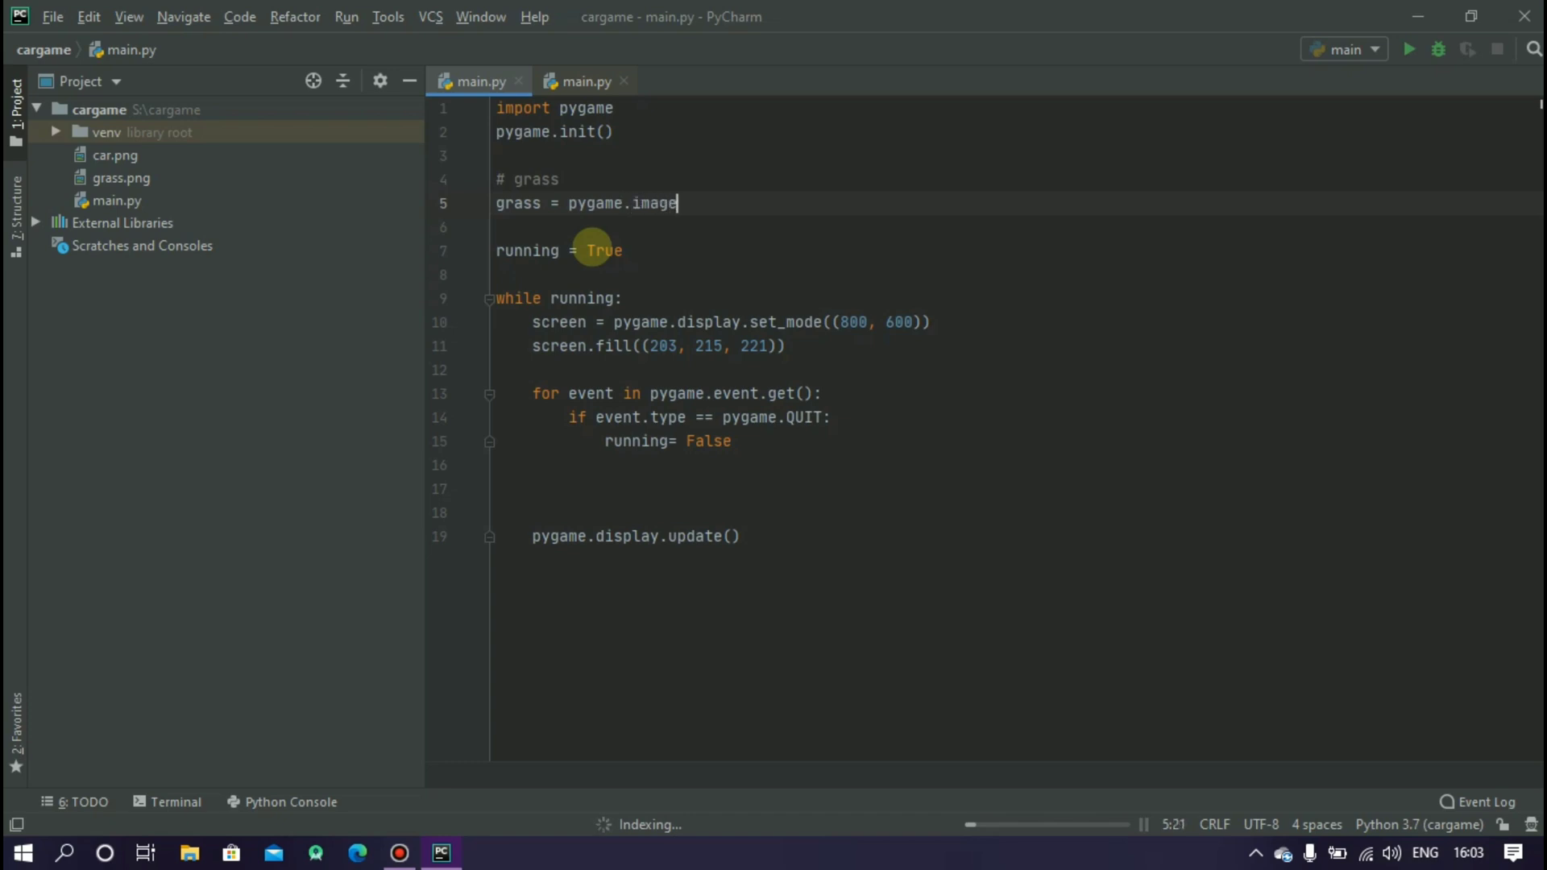
pyautogui.write('.load()')
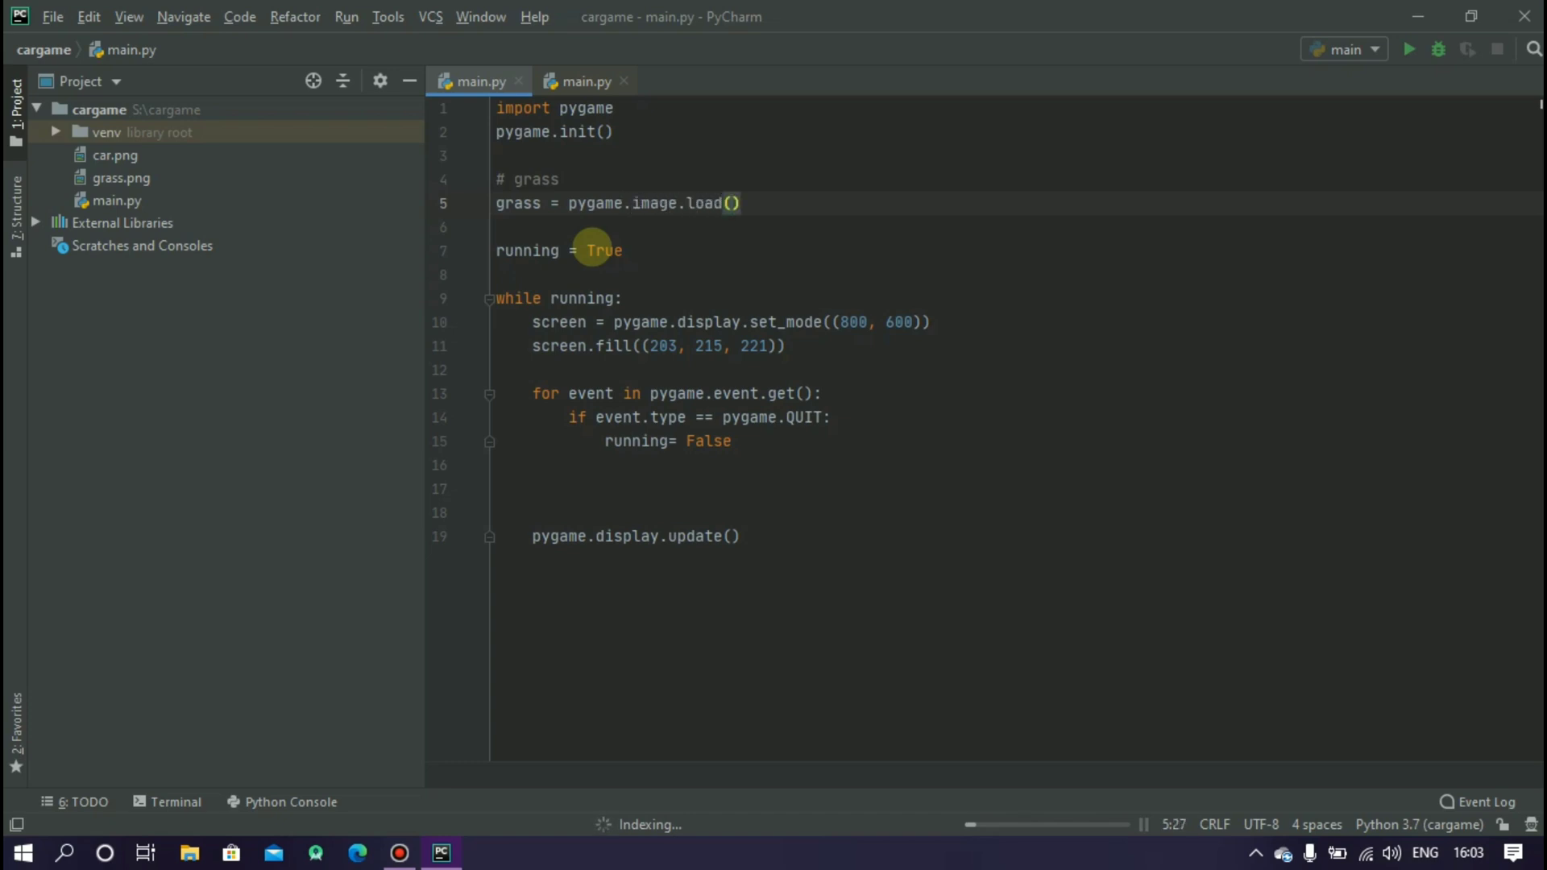
pyautogui.write("'grass'")
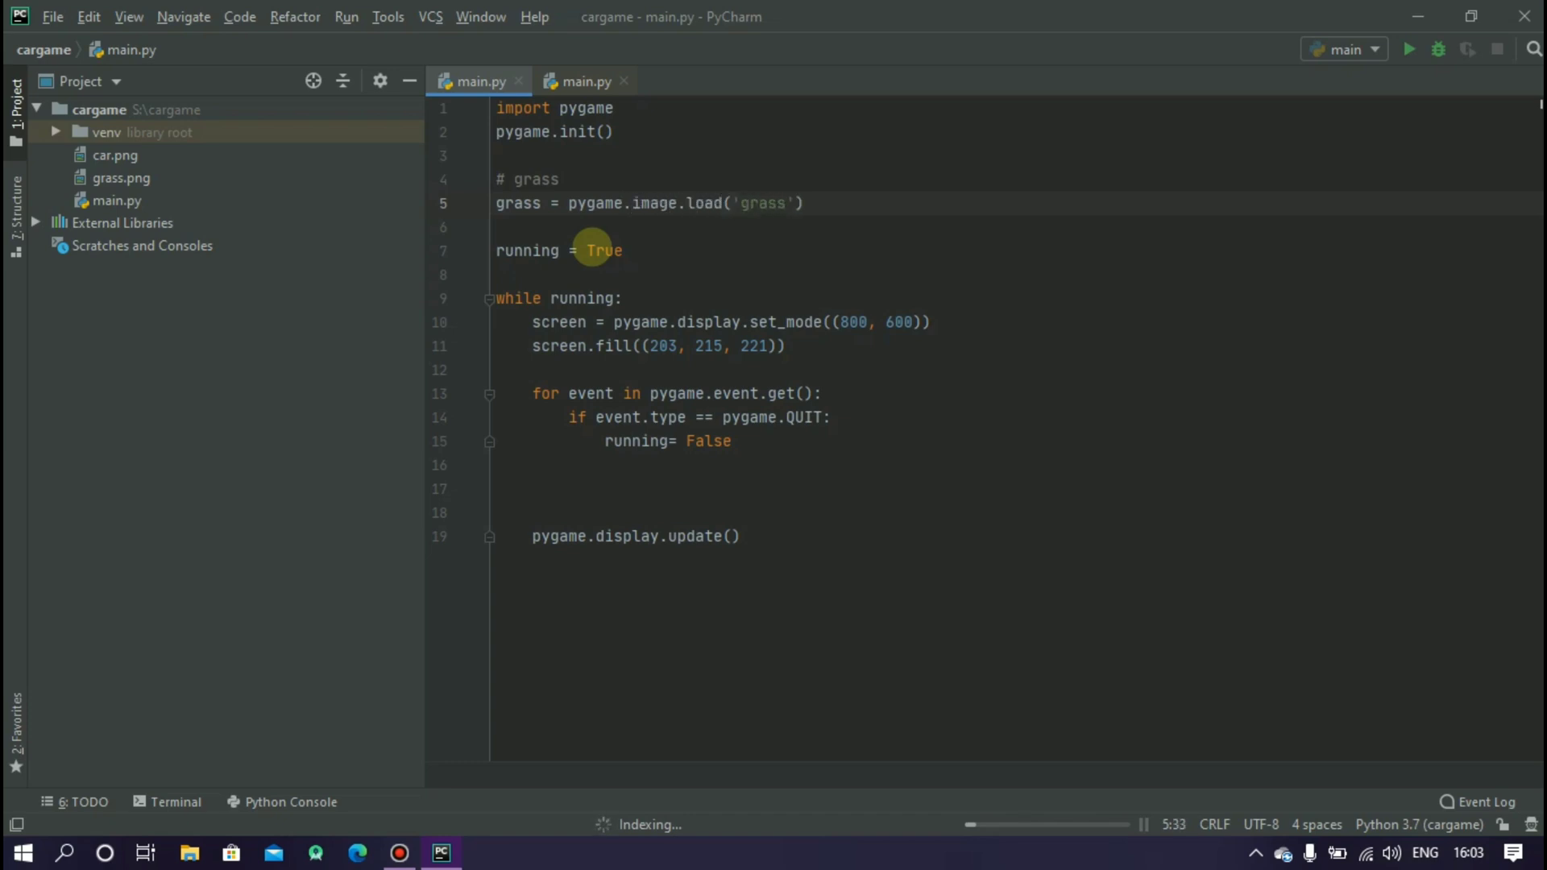
pyautogui.write('.png')
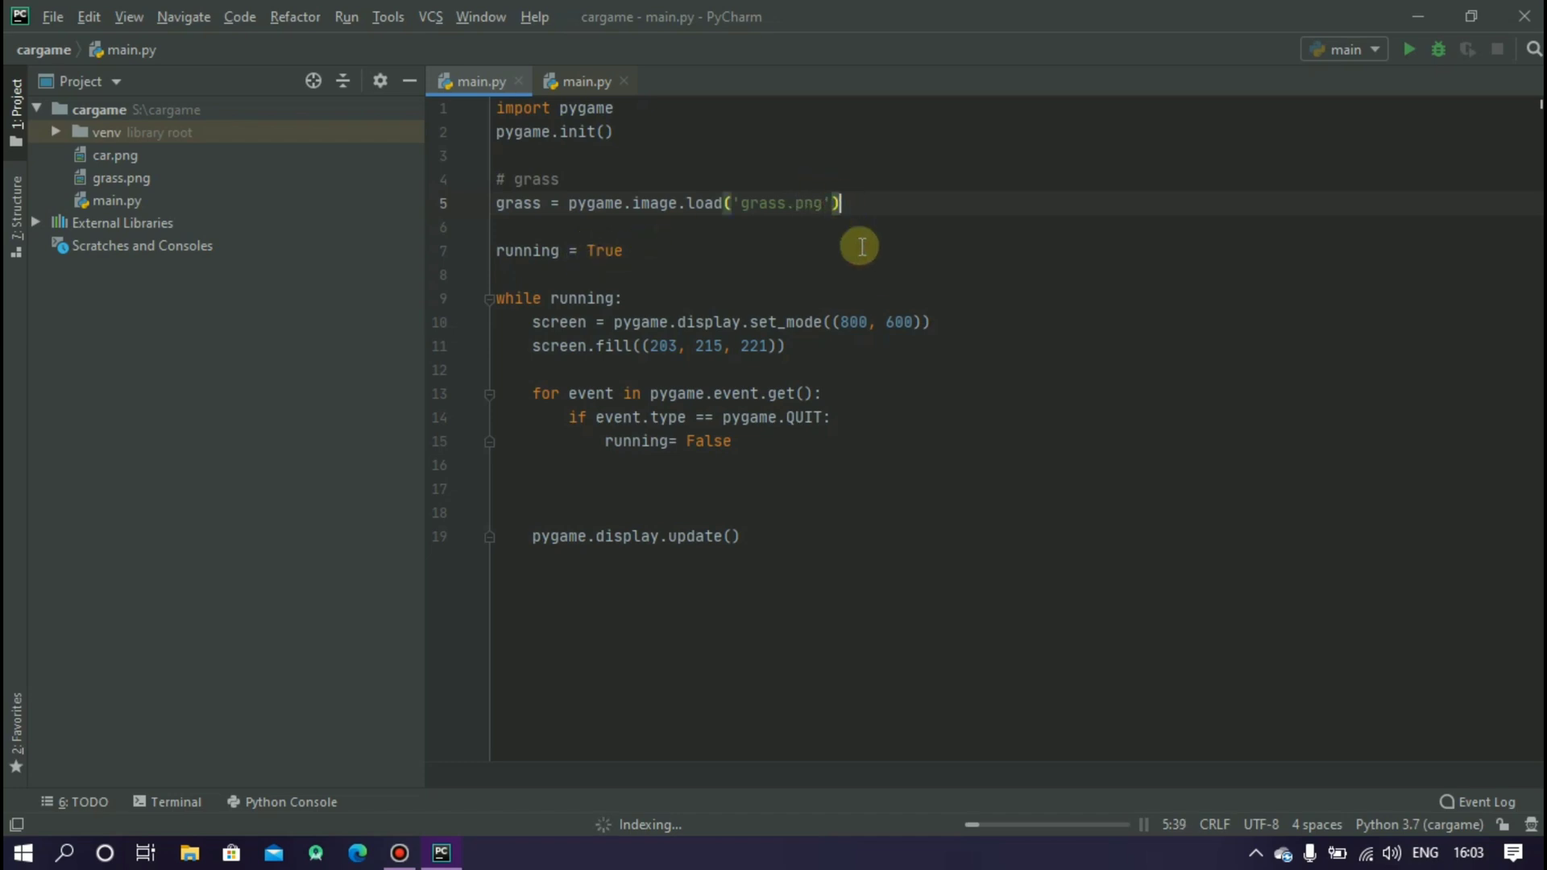
pyautogui.moveTo(504, 493)
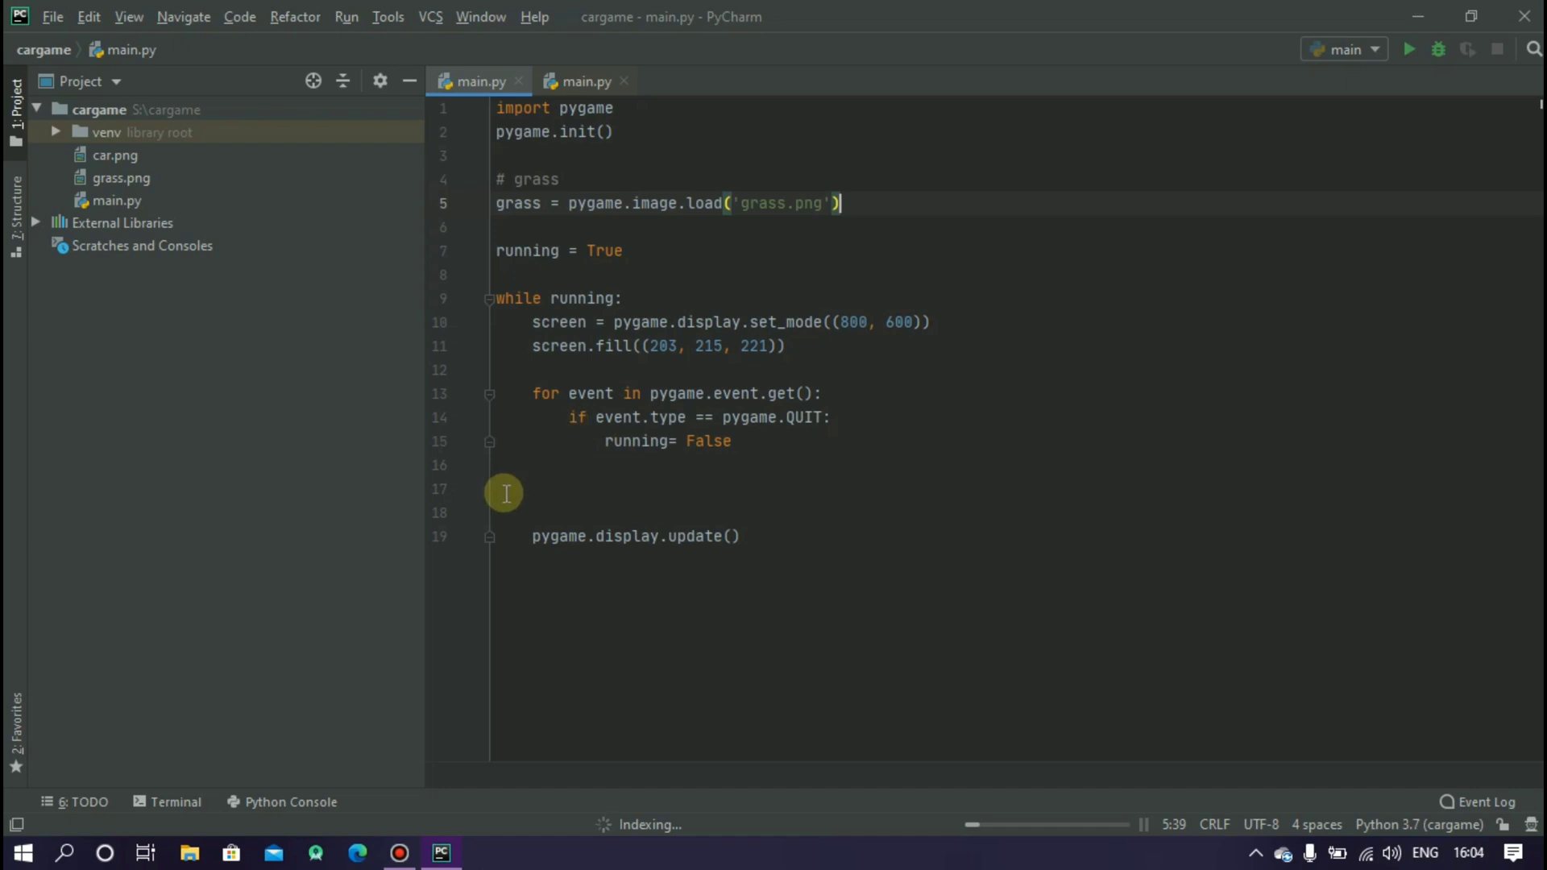
# Step: Add screen.blit(grass,(260,0)) before the display update in the loop
pyautogui.write('s')
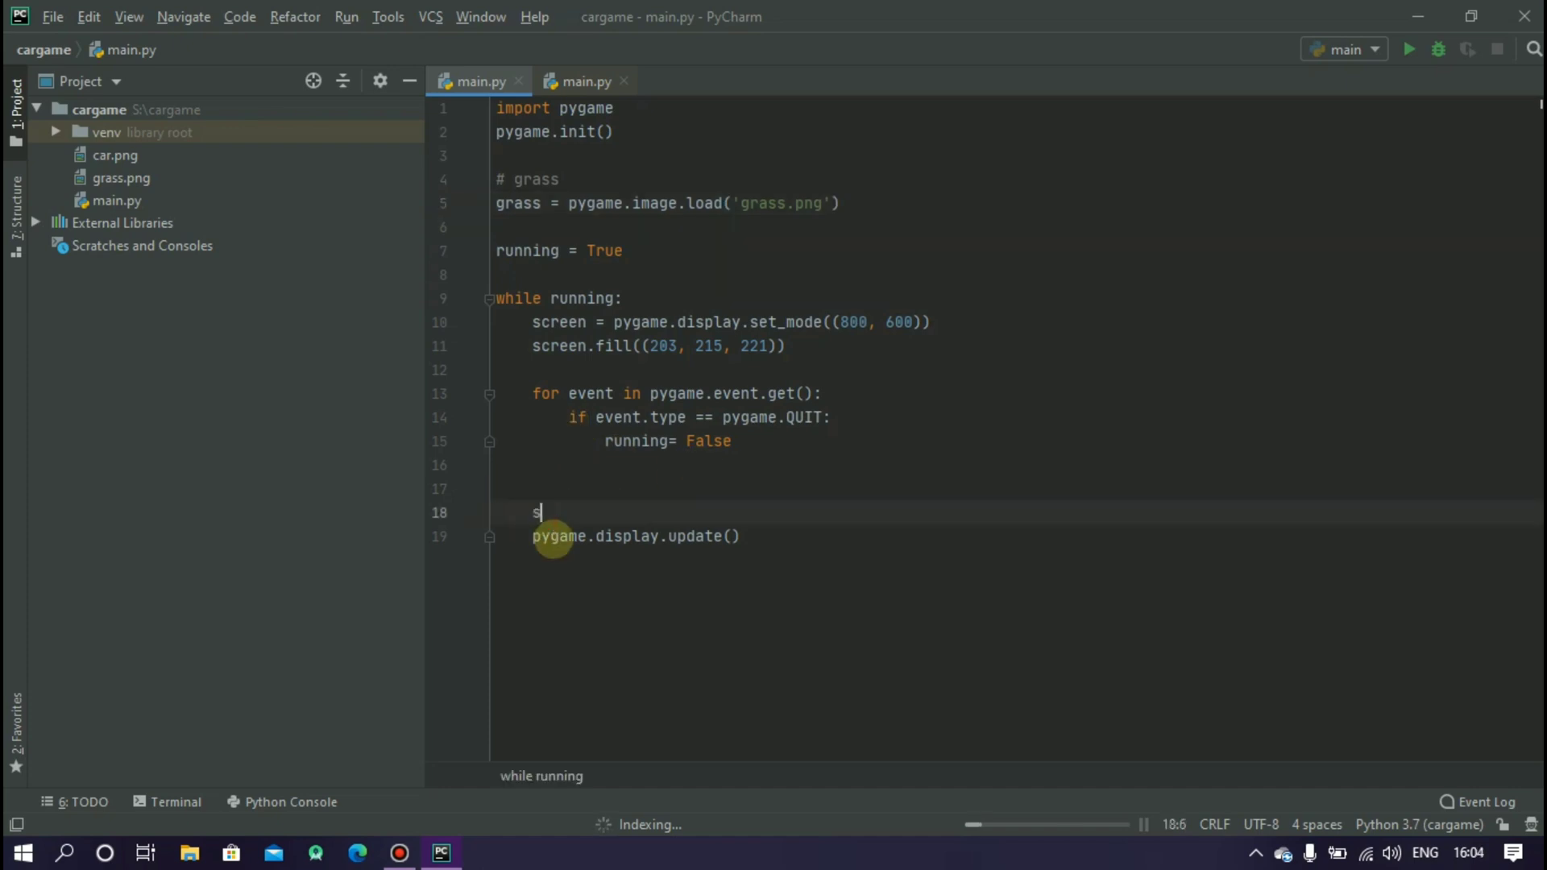
pyautogui.write('creen')
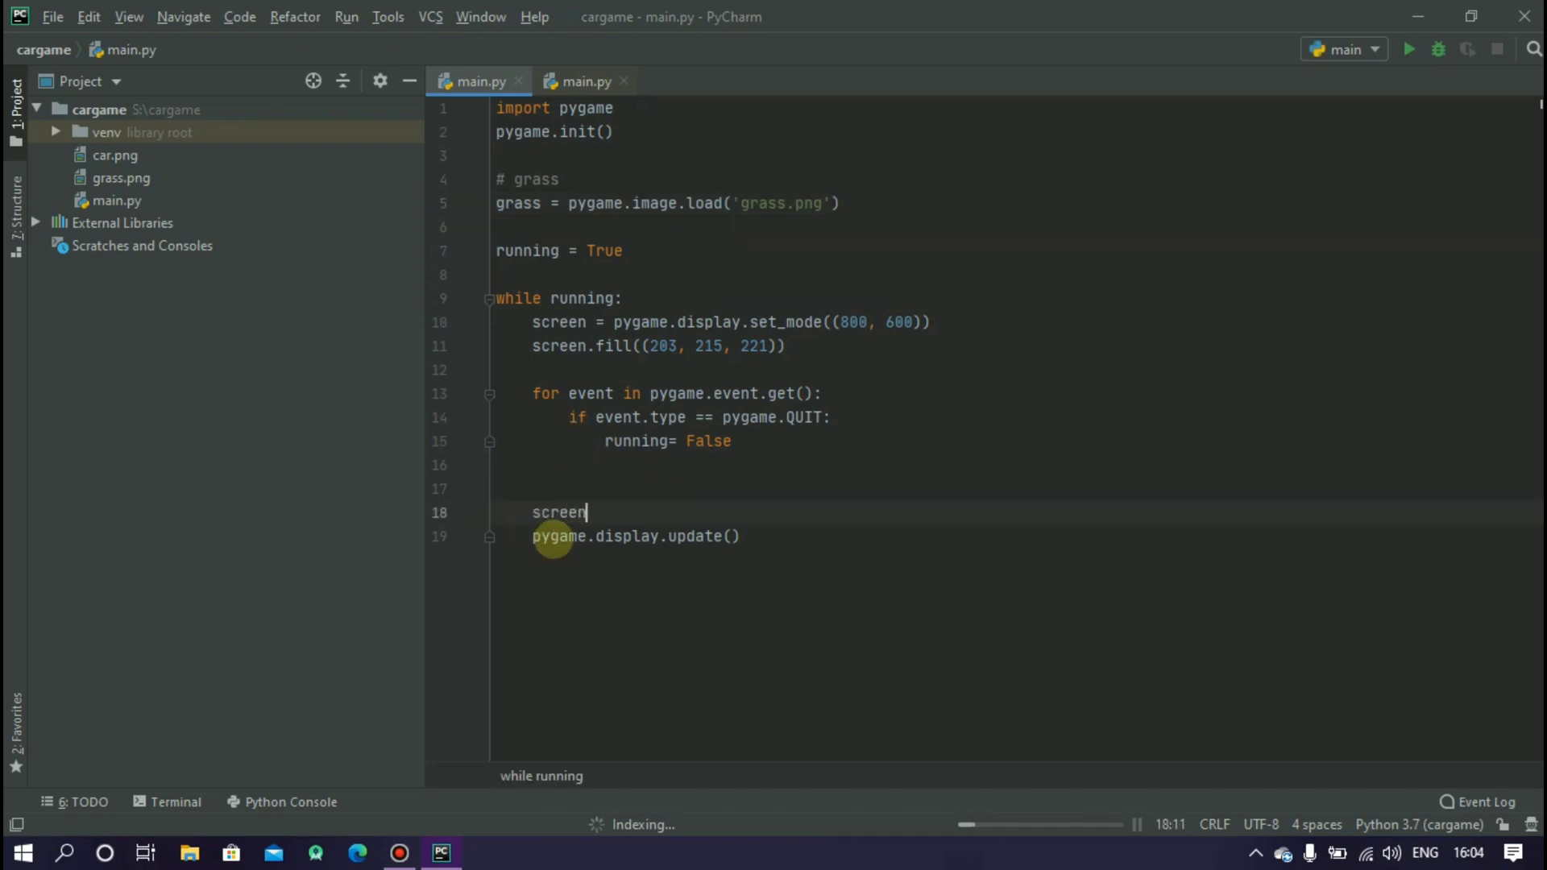
pyautogui.write('.blit')
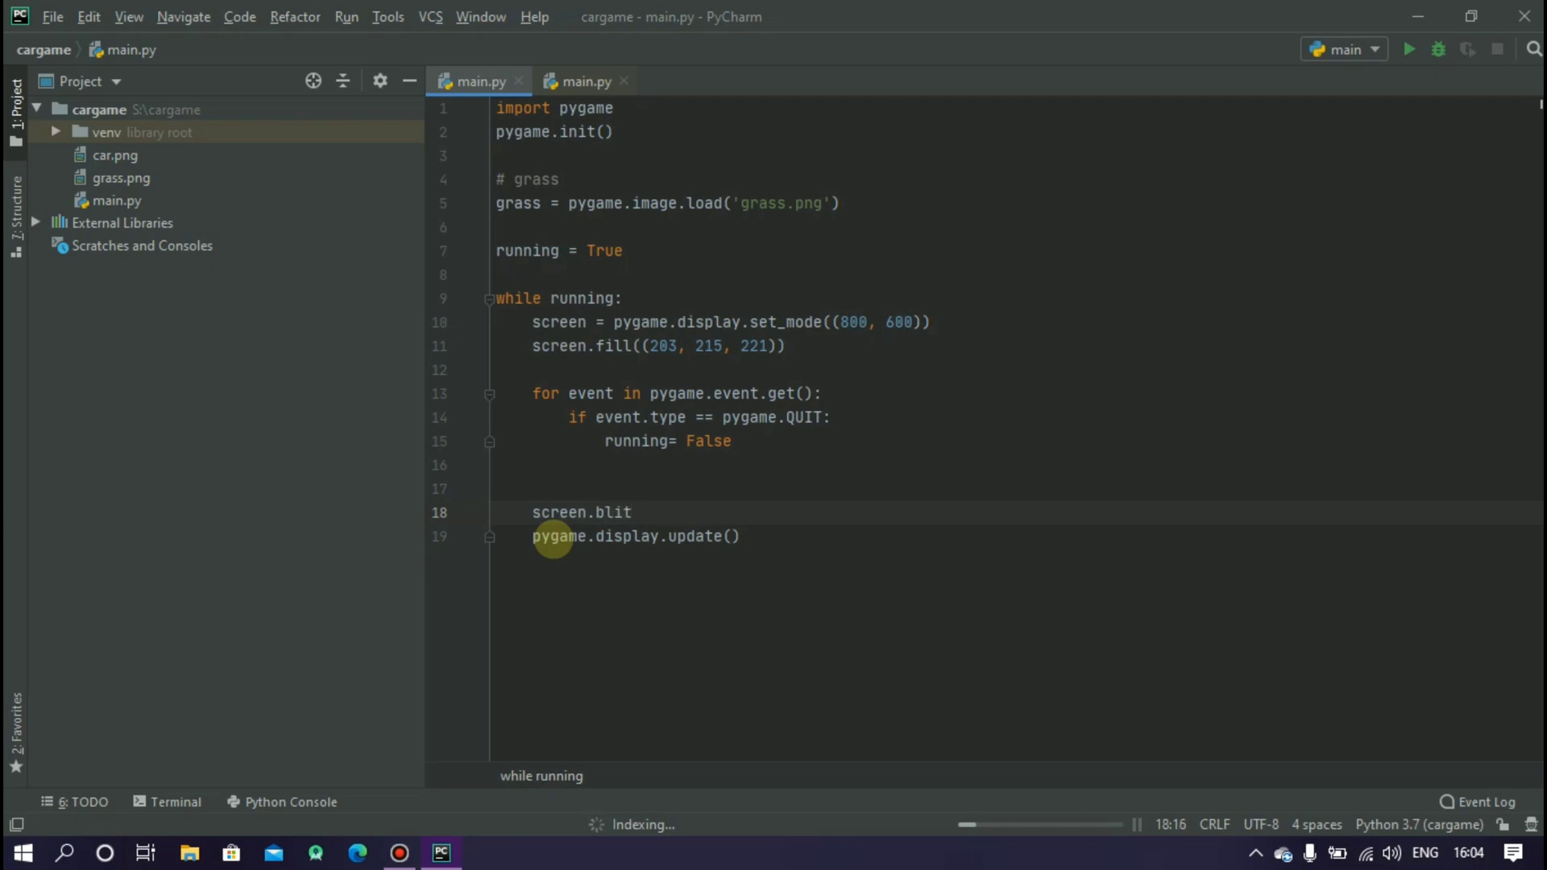
pyautogui.write('()')
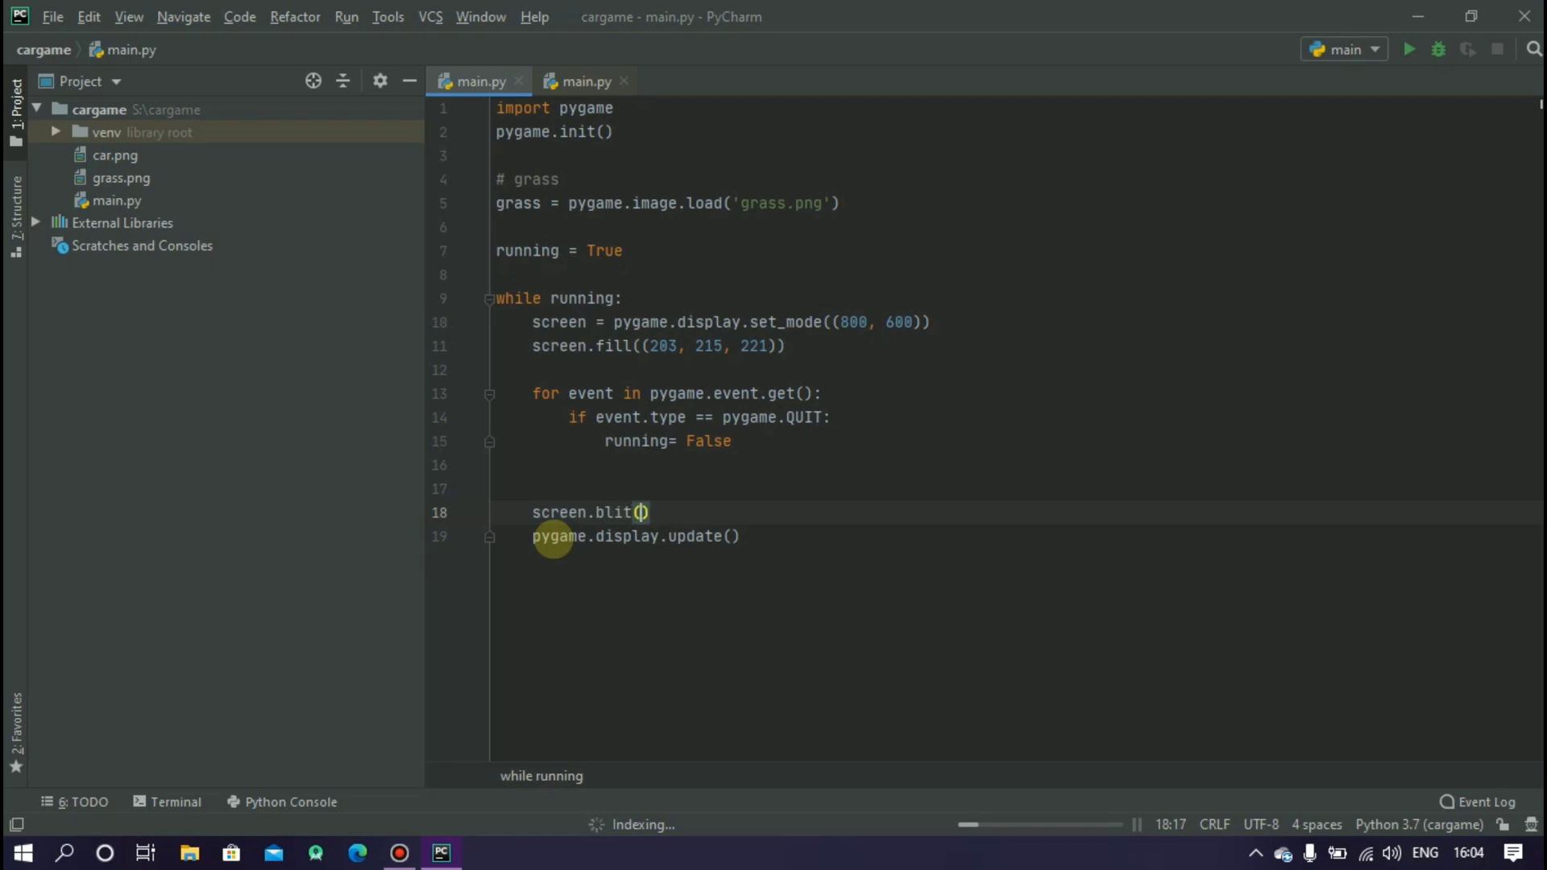
pyautogui.write('gra')
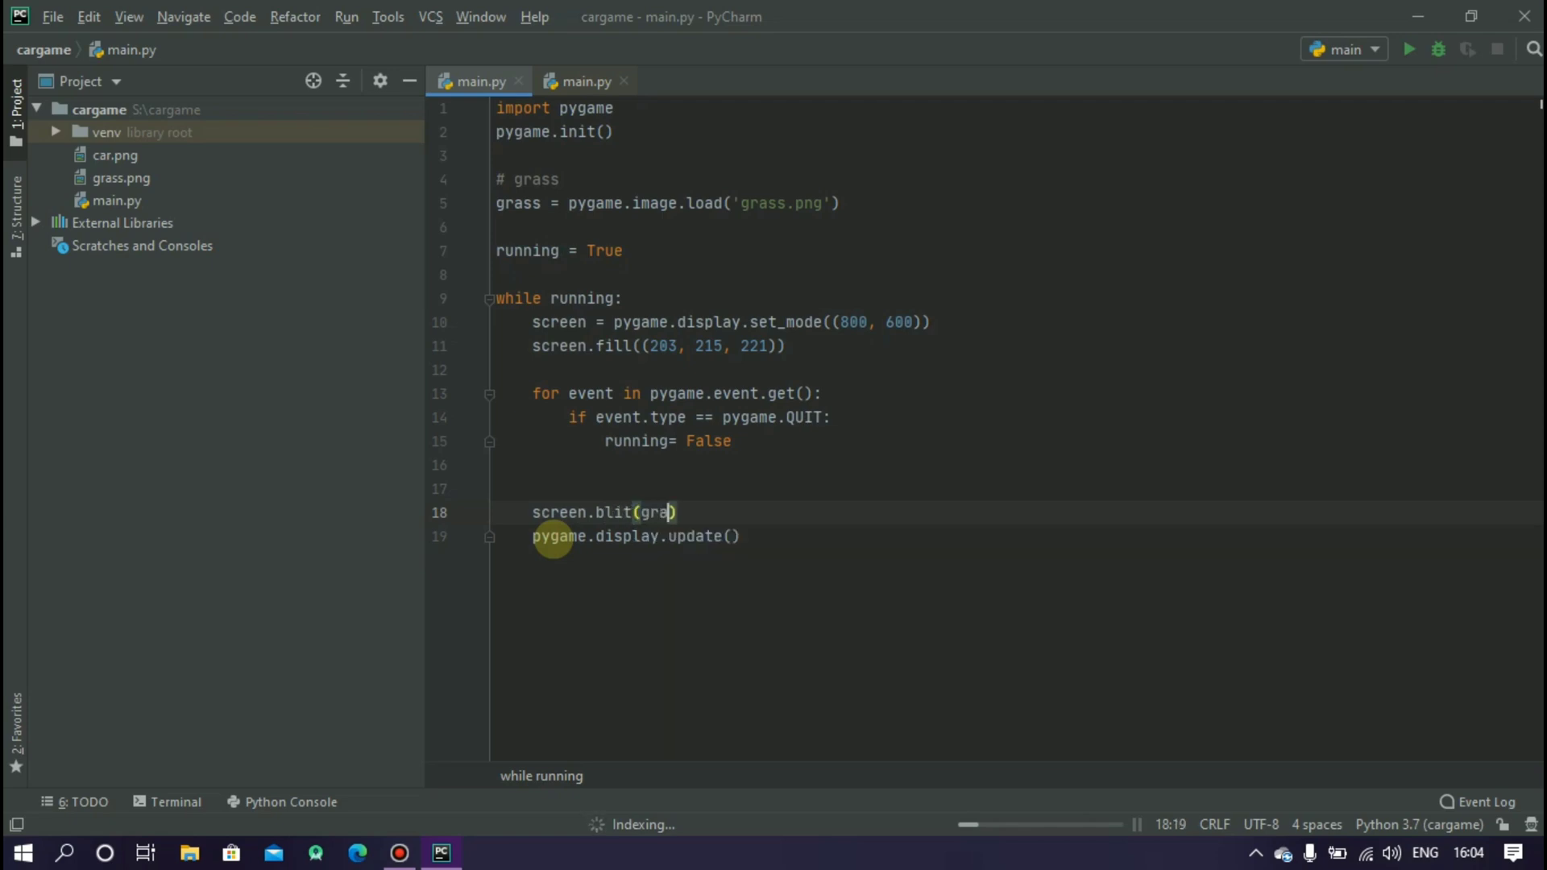
pyautogui.write('sim')
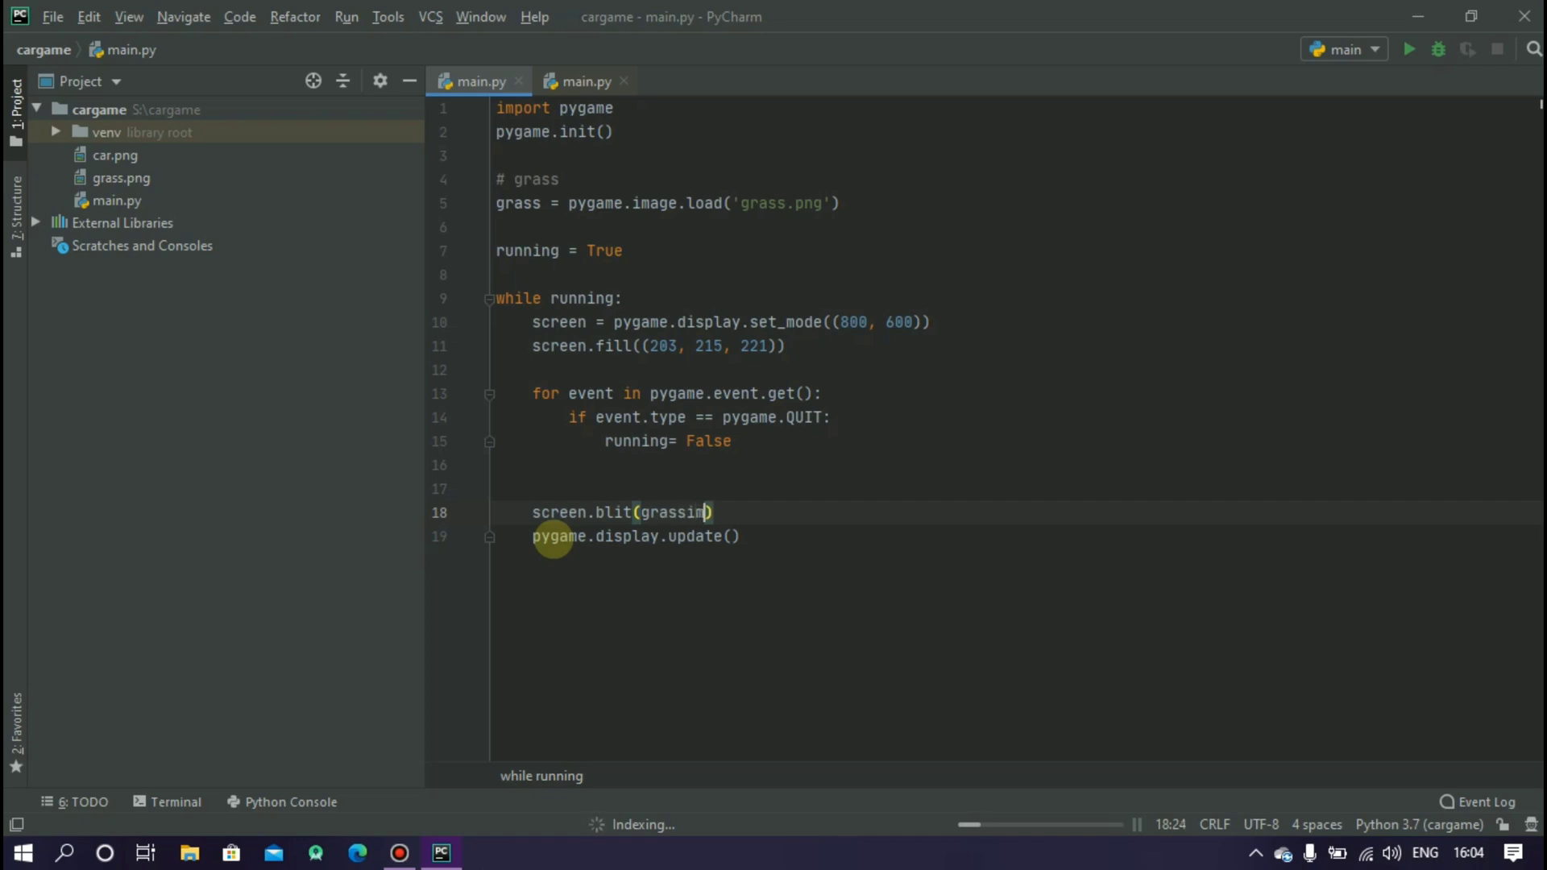
pyautogui.write(',')
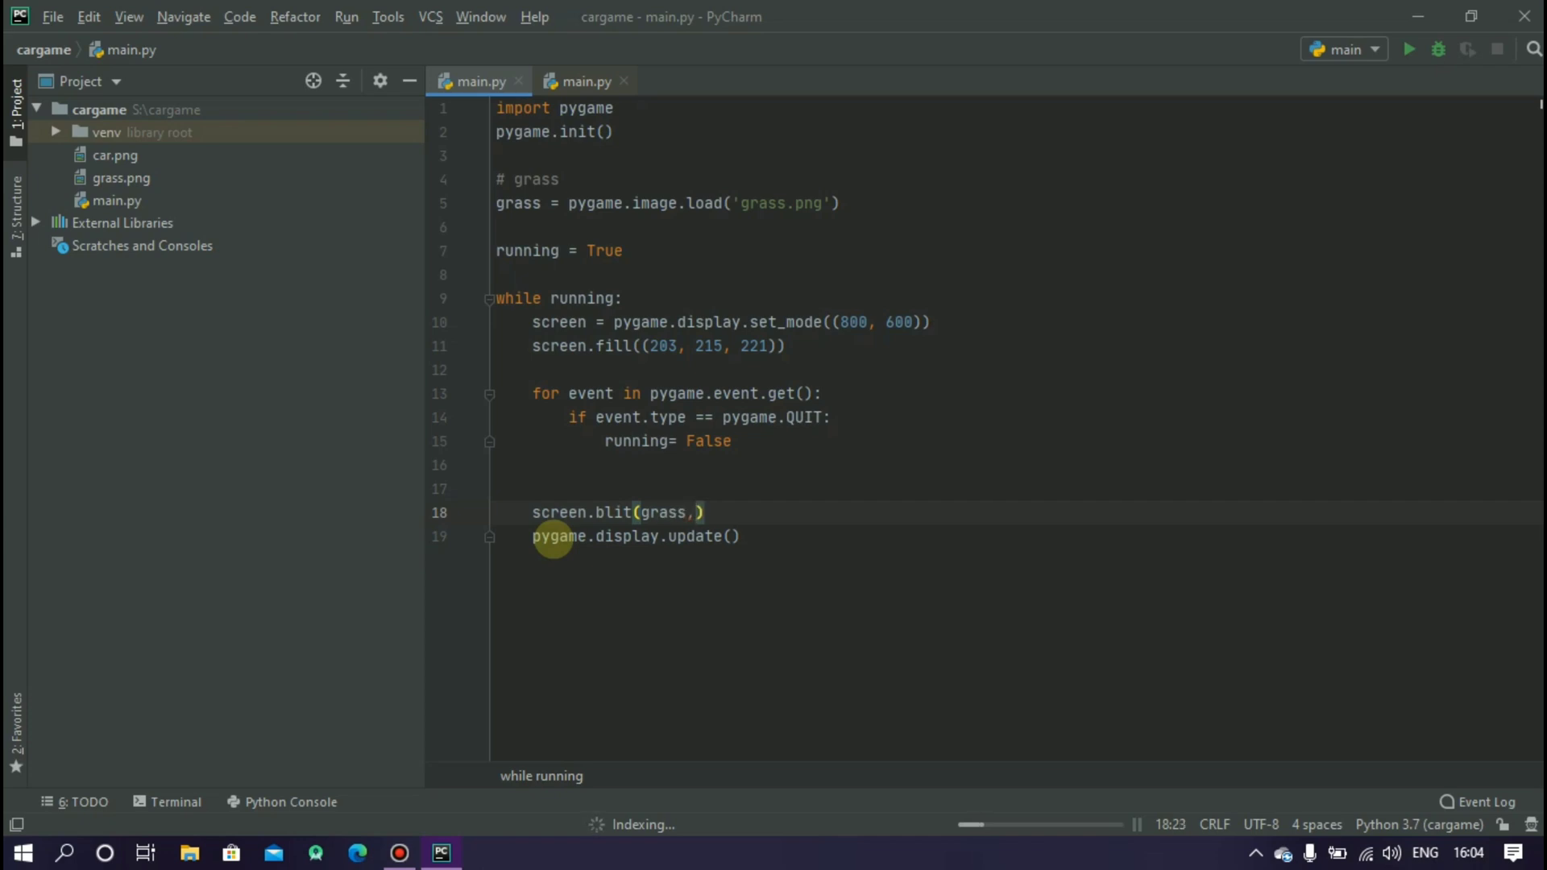
pyautogui.write('(2')
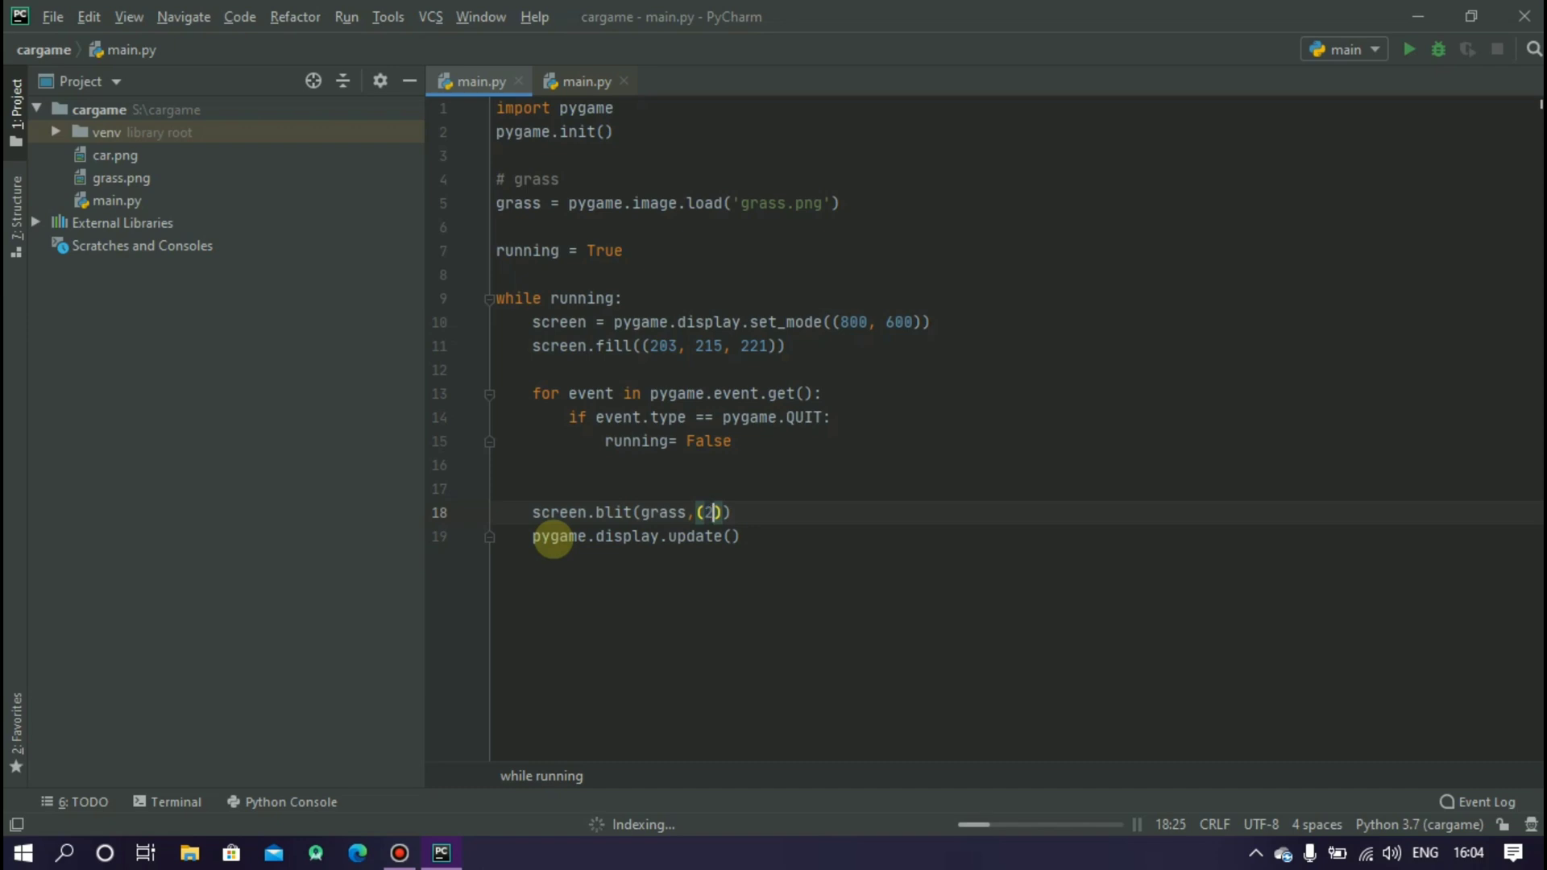
pyautogui.write('60,0')
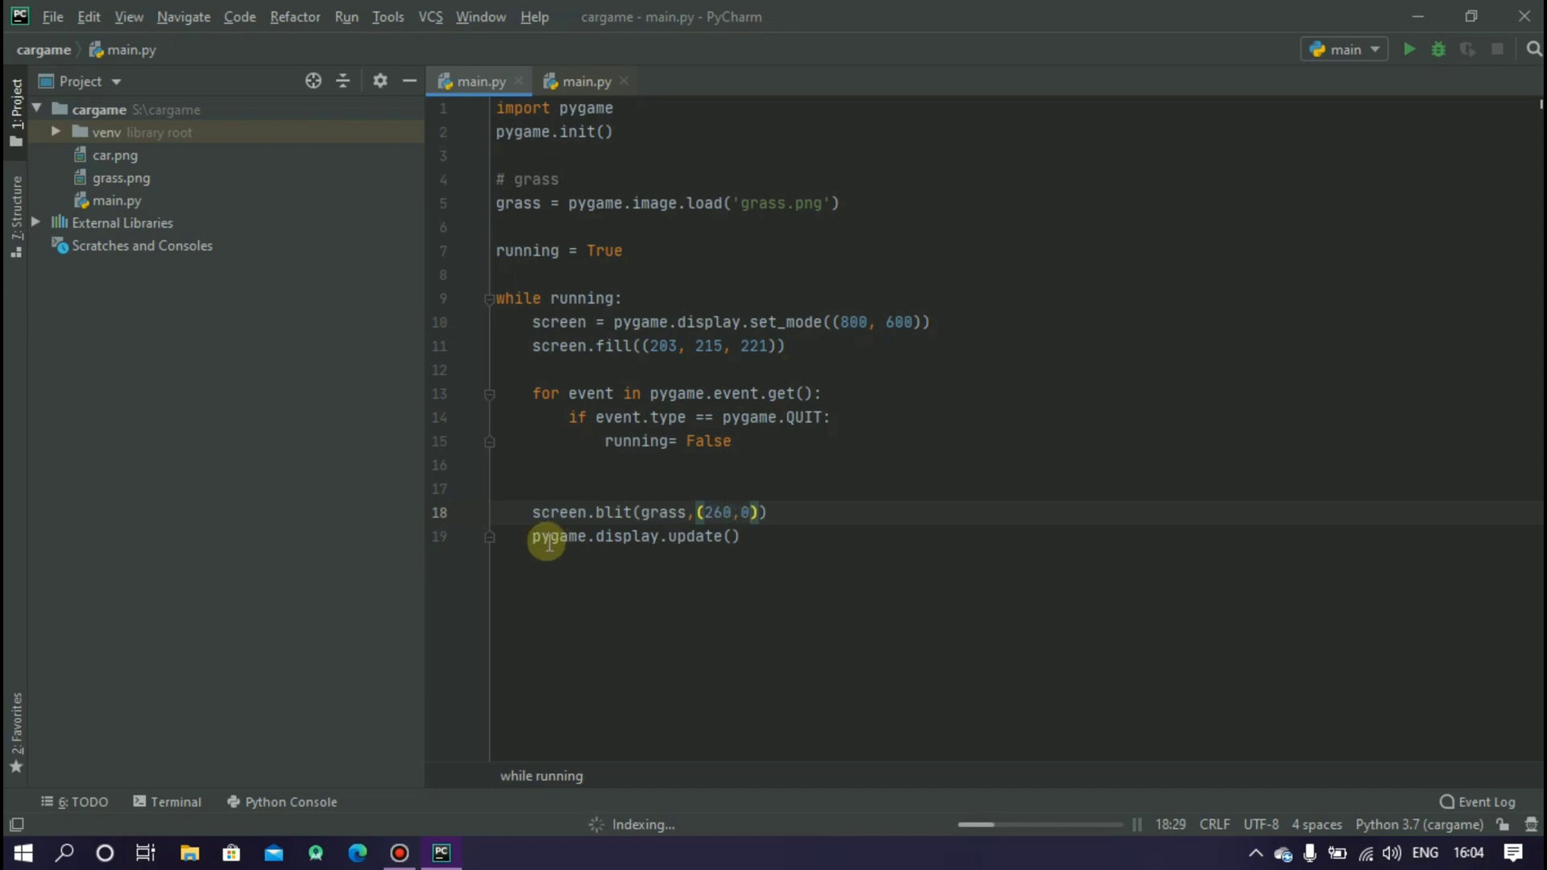
# Step: Run the game, move the grass blit x to 458, and rerun to see it on the right edge
pyautogui.click(1410, 50)
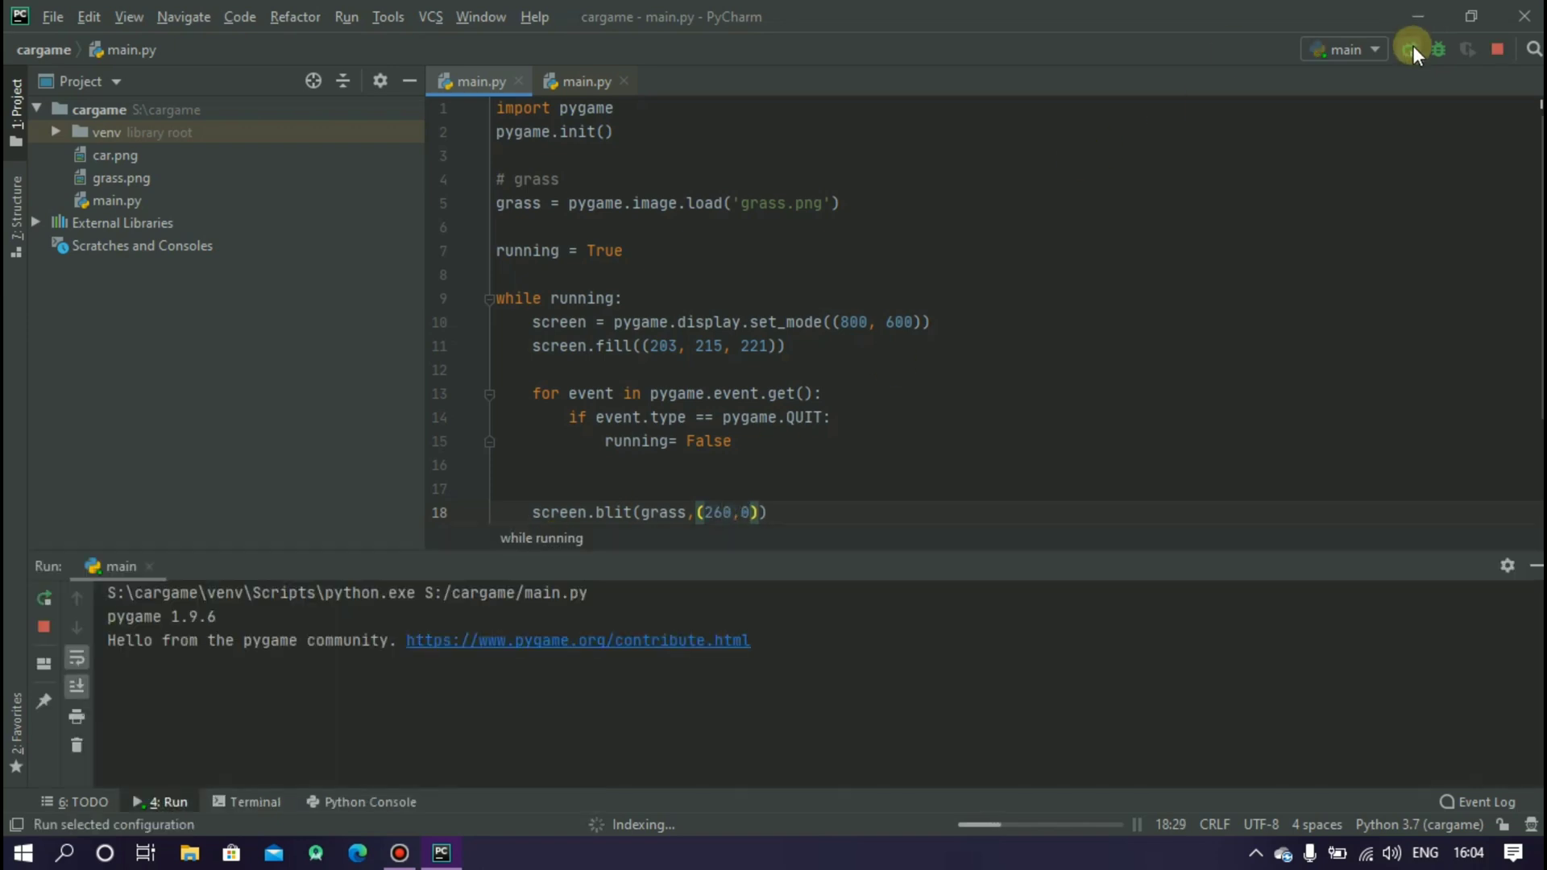
pyautogui.click(1410, 50)
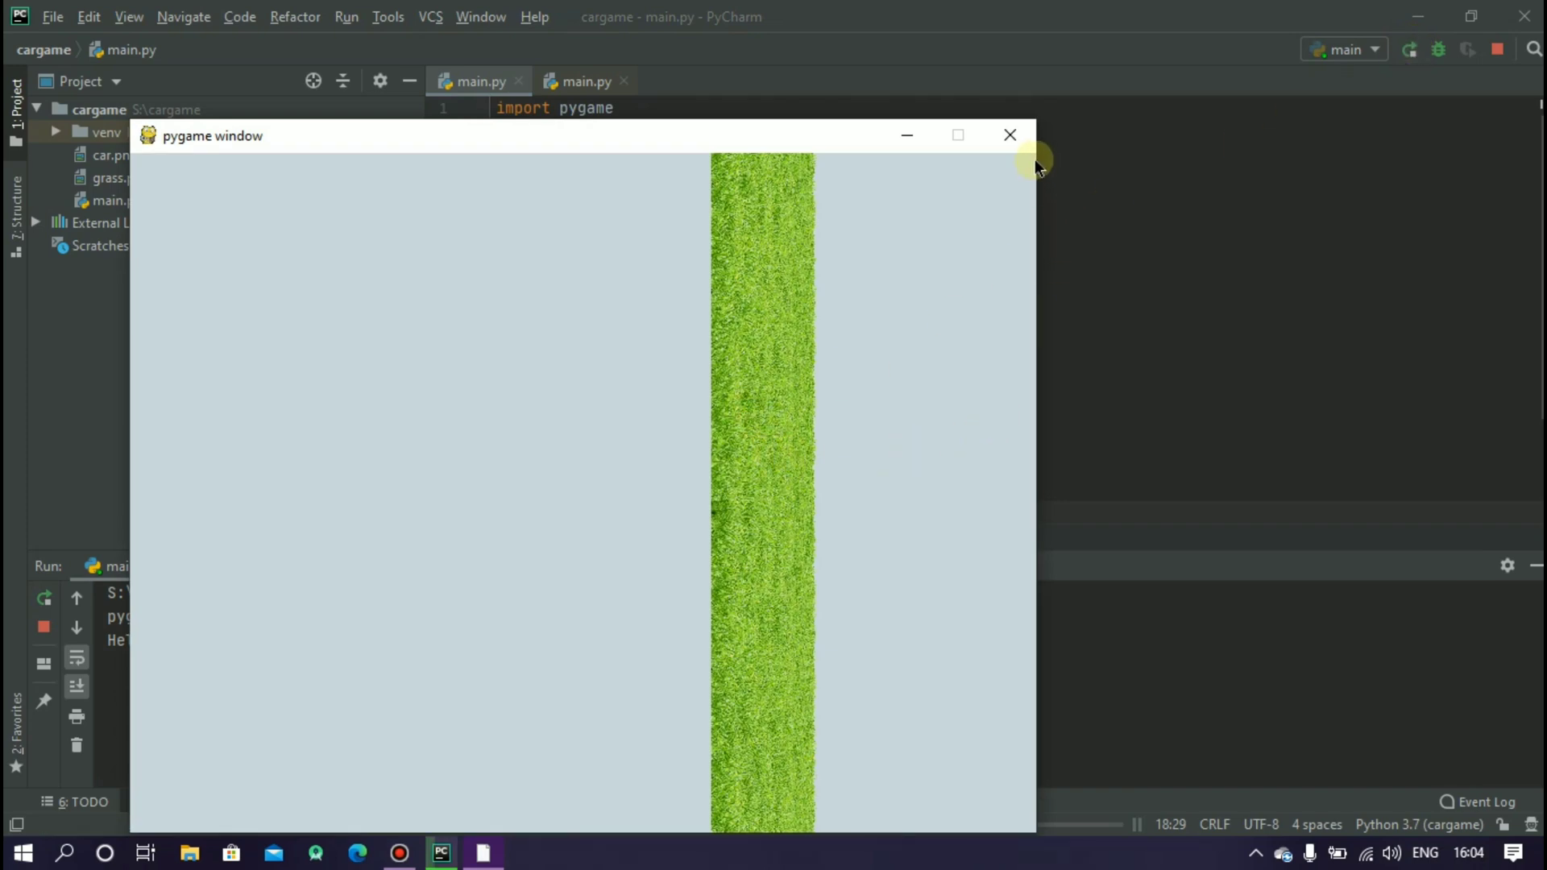
pyautogui.click(1009, 135)
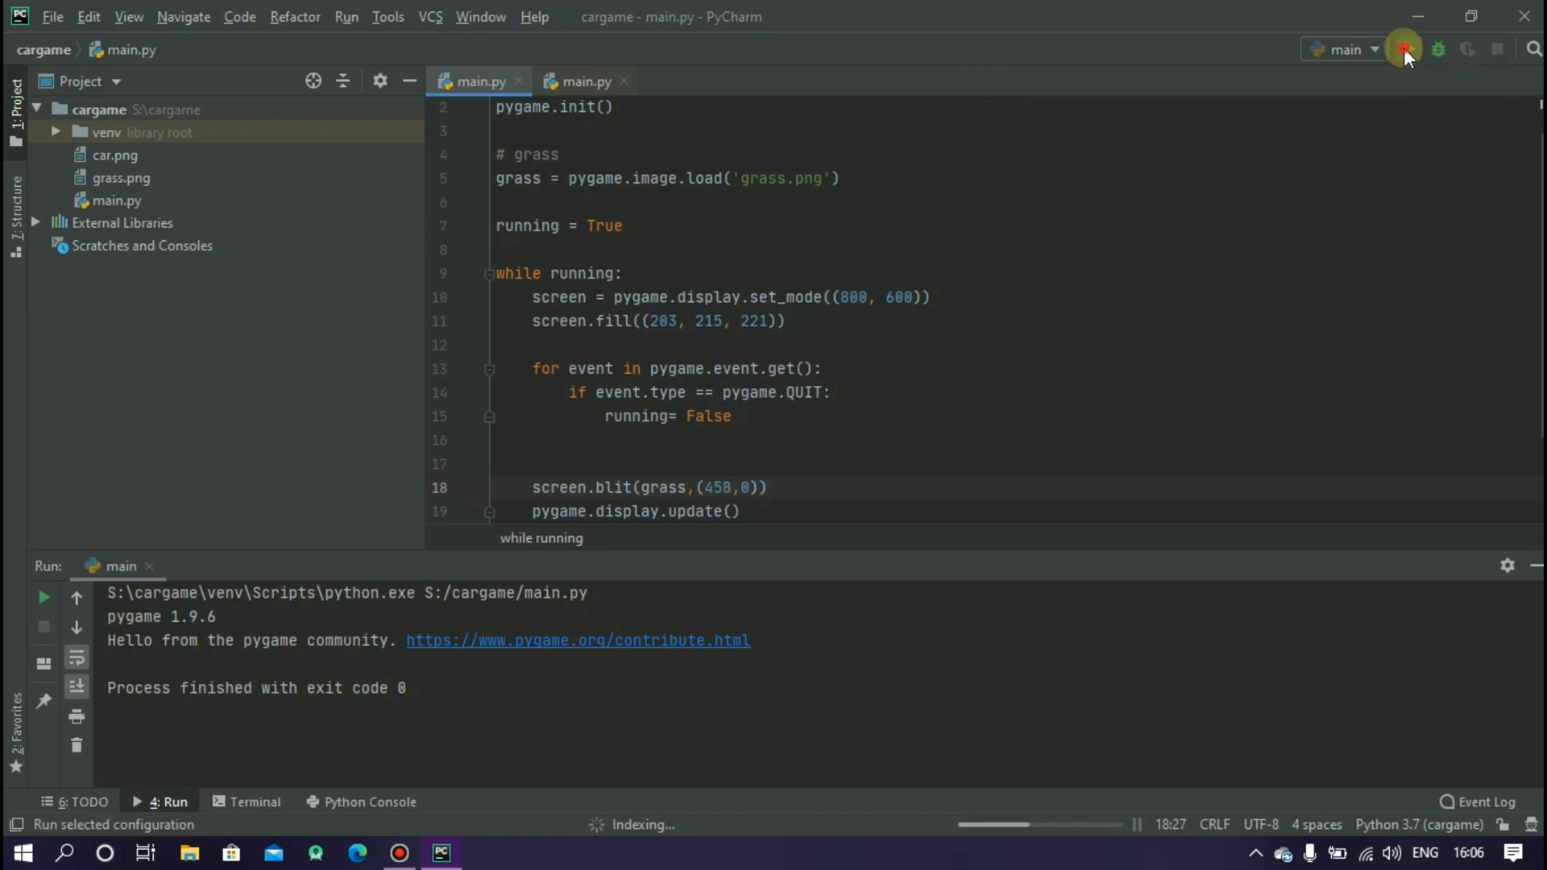
pyautogui.click(1404, 50)
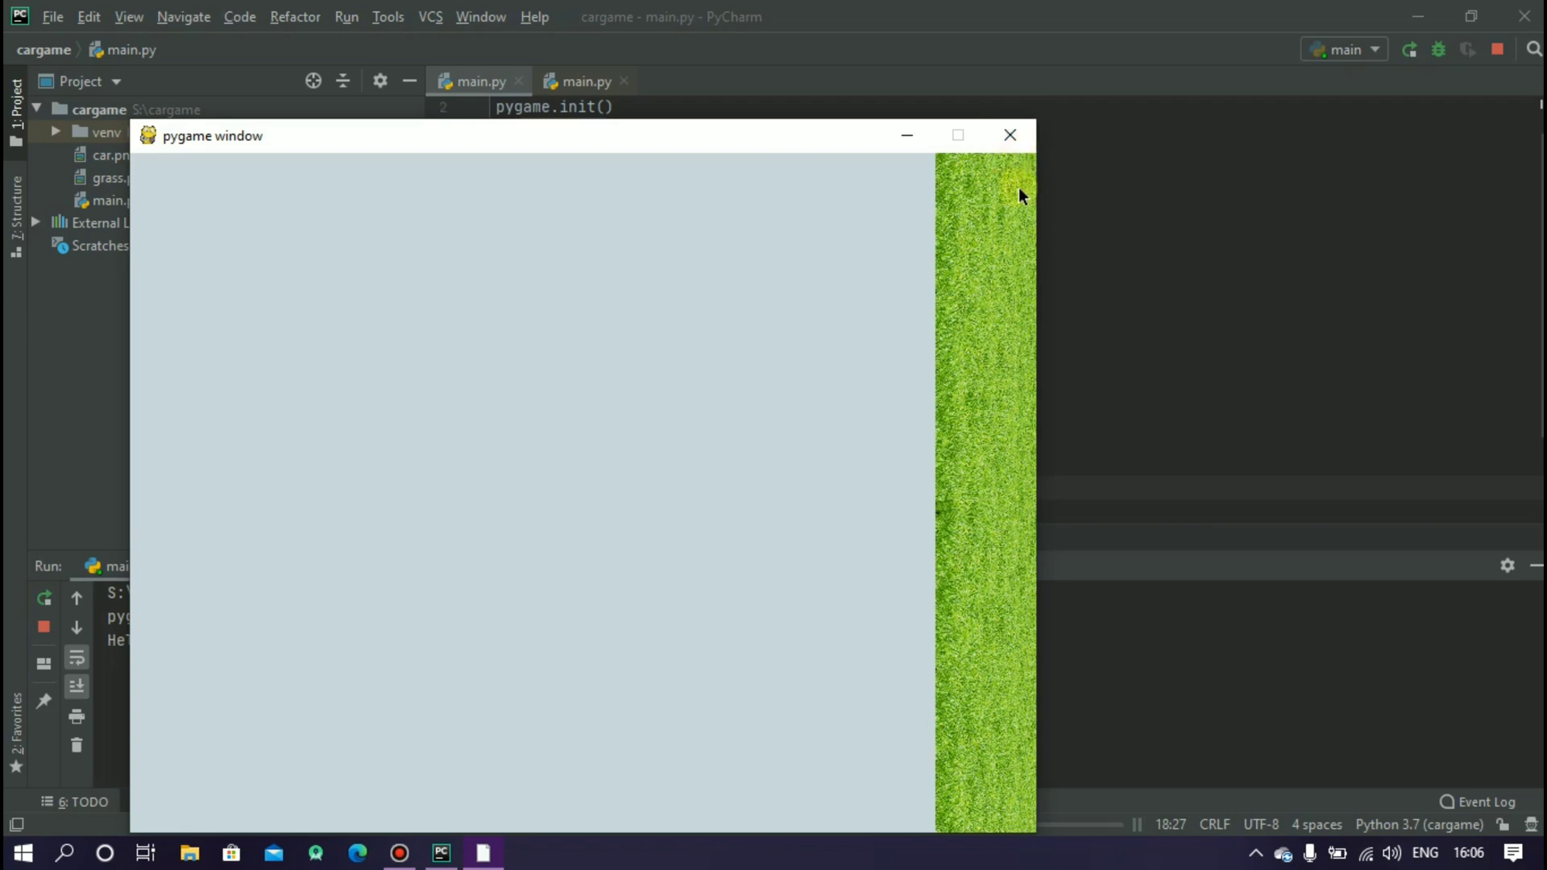
pyautogui.moveTo(143, 543)
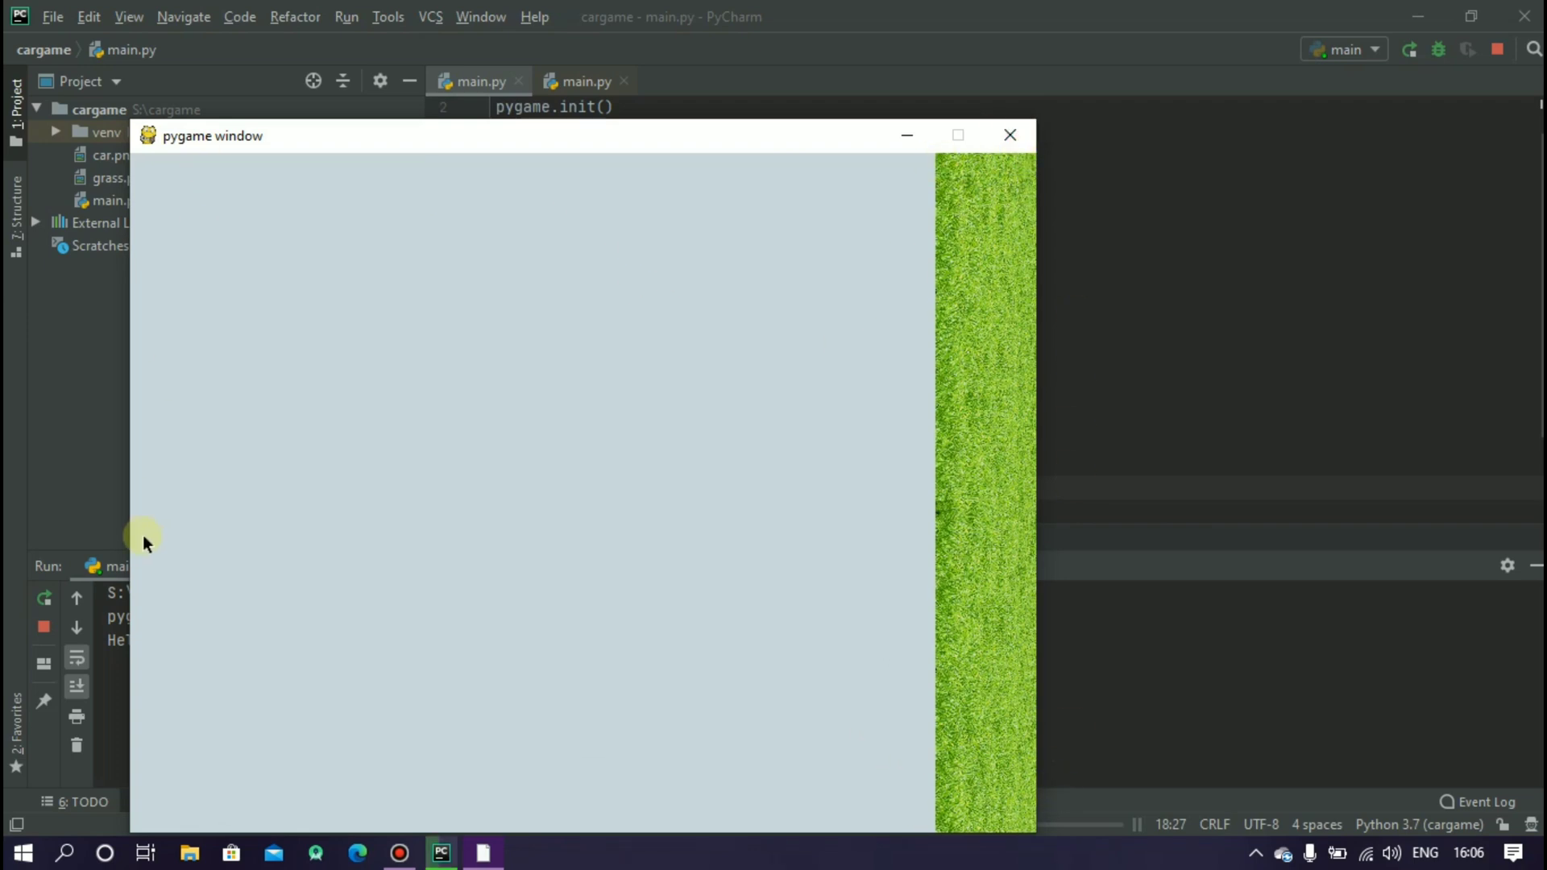
pyautogui.click(1009, 136)
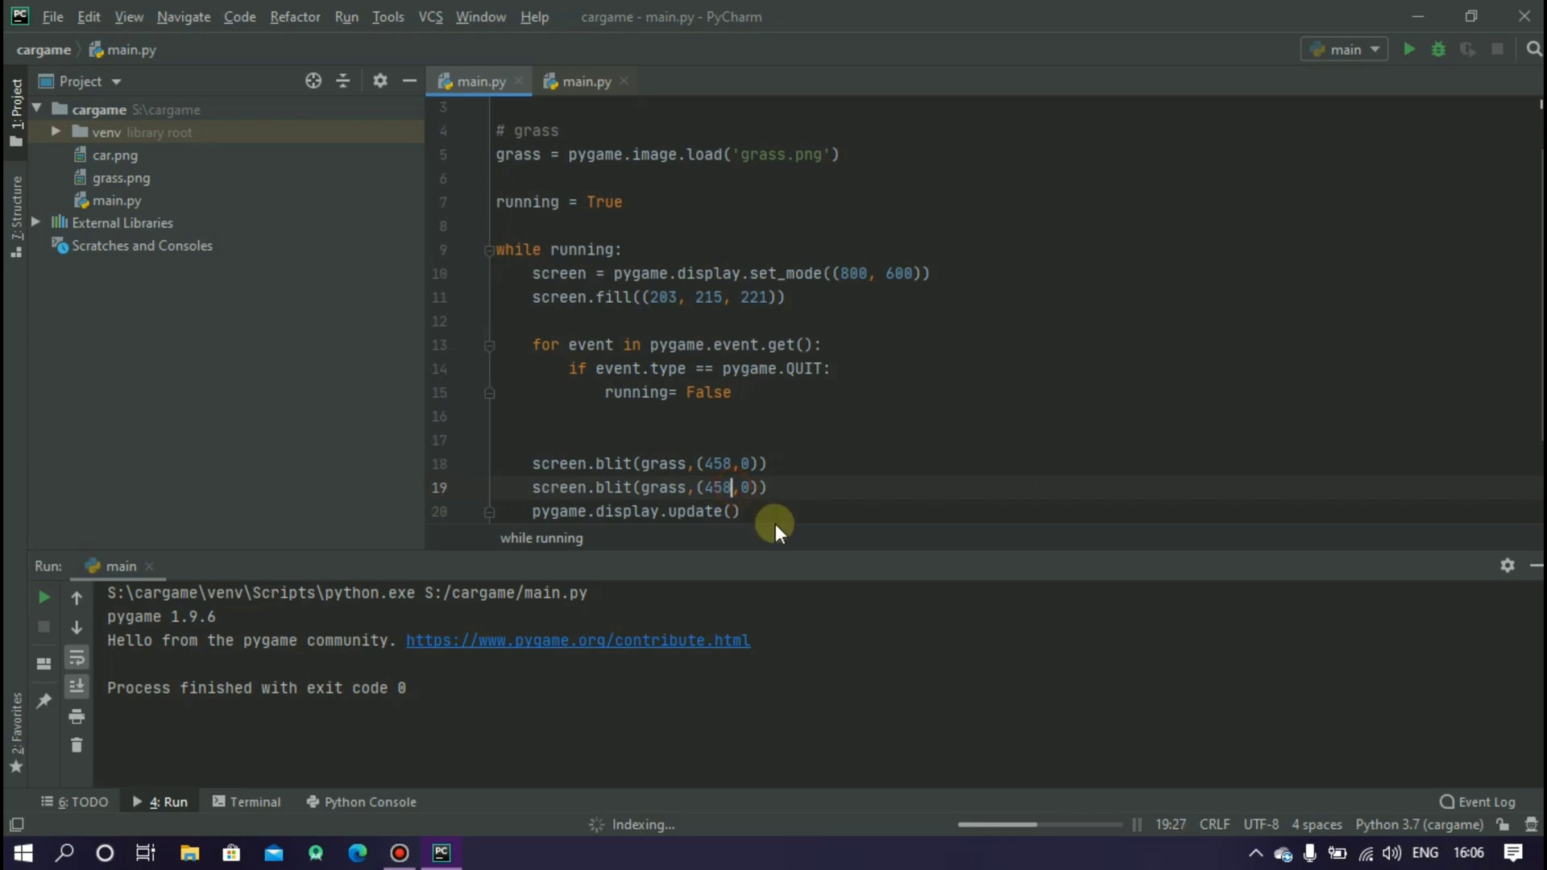
# Step: Run the game with the second grass blit at (-260,0) covering the left side
pyautogui.click(1408, 49)
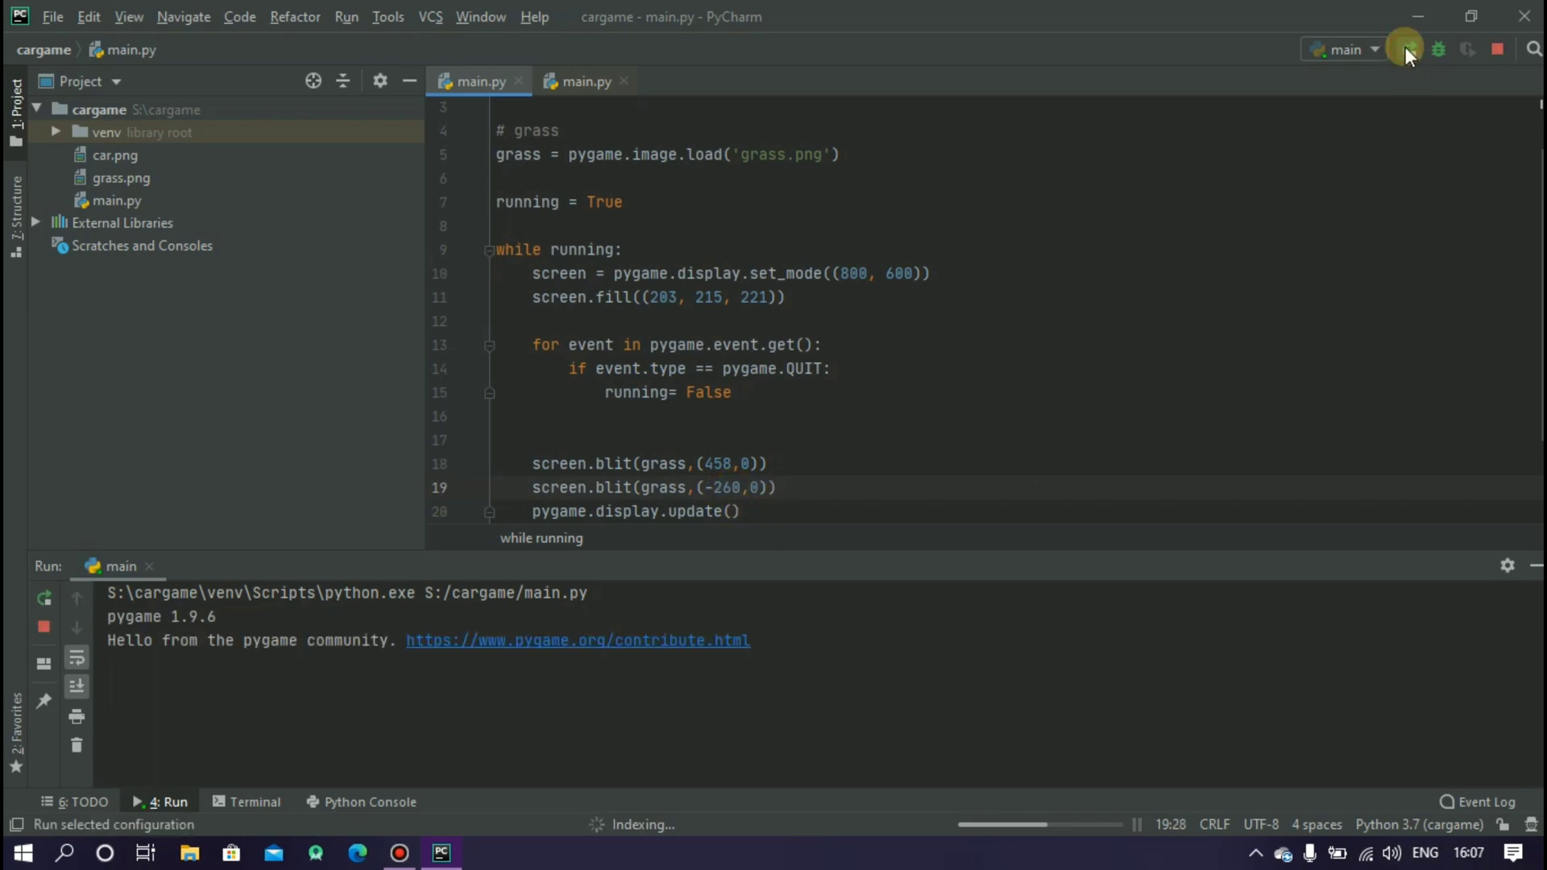
pyautogui.click(1405, 48)
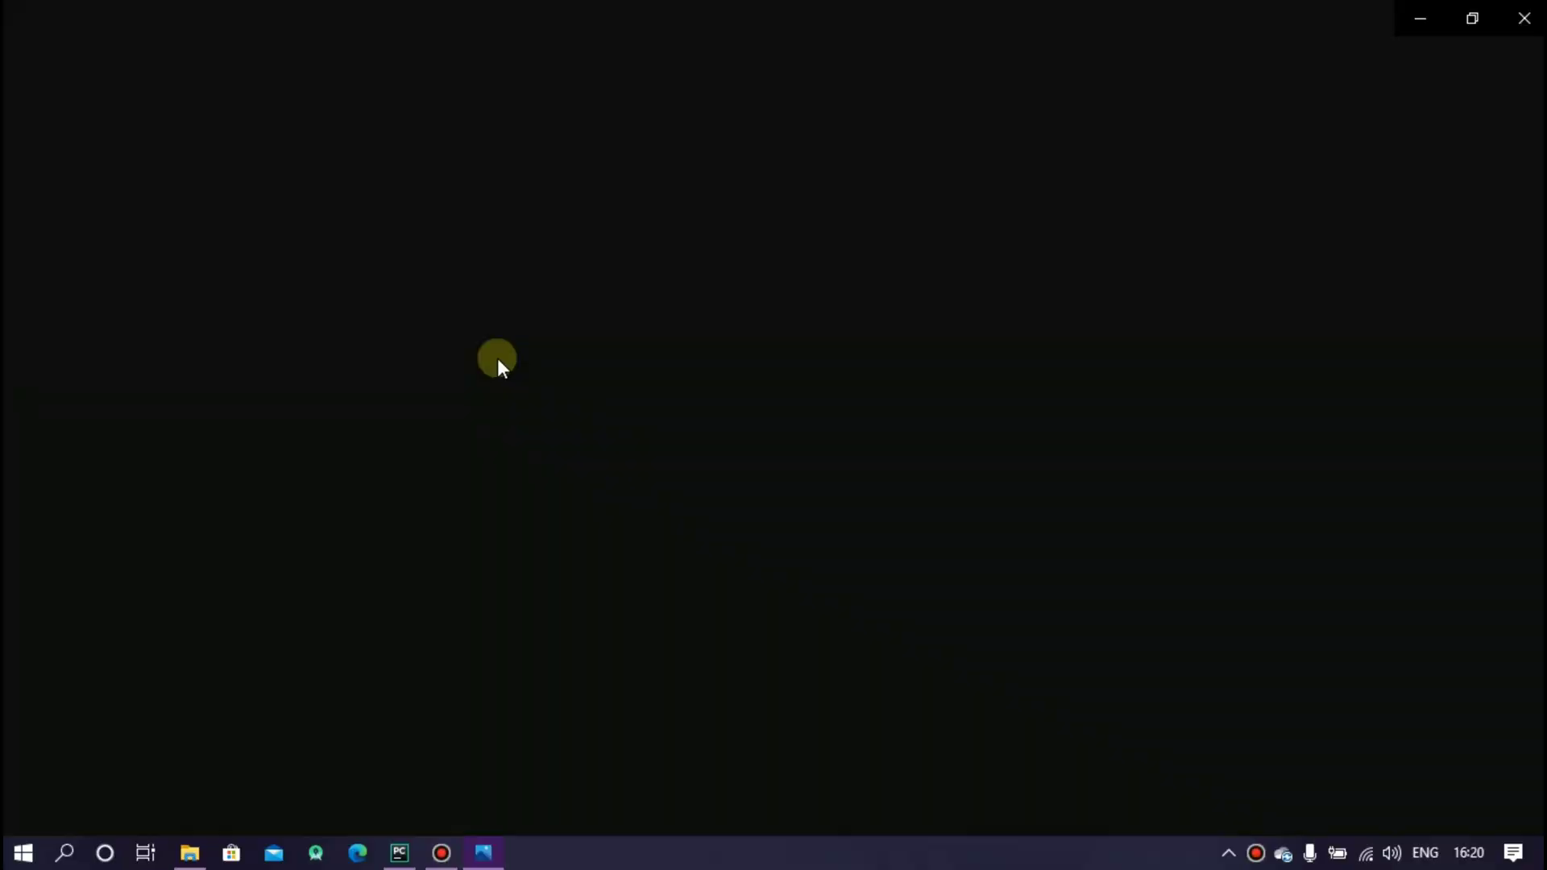
# Step: Choose Resize from the ... menu for the line.png strip image
pyautogui.click(1521, 63)
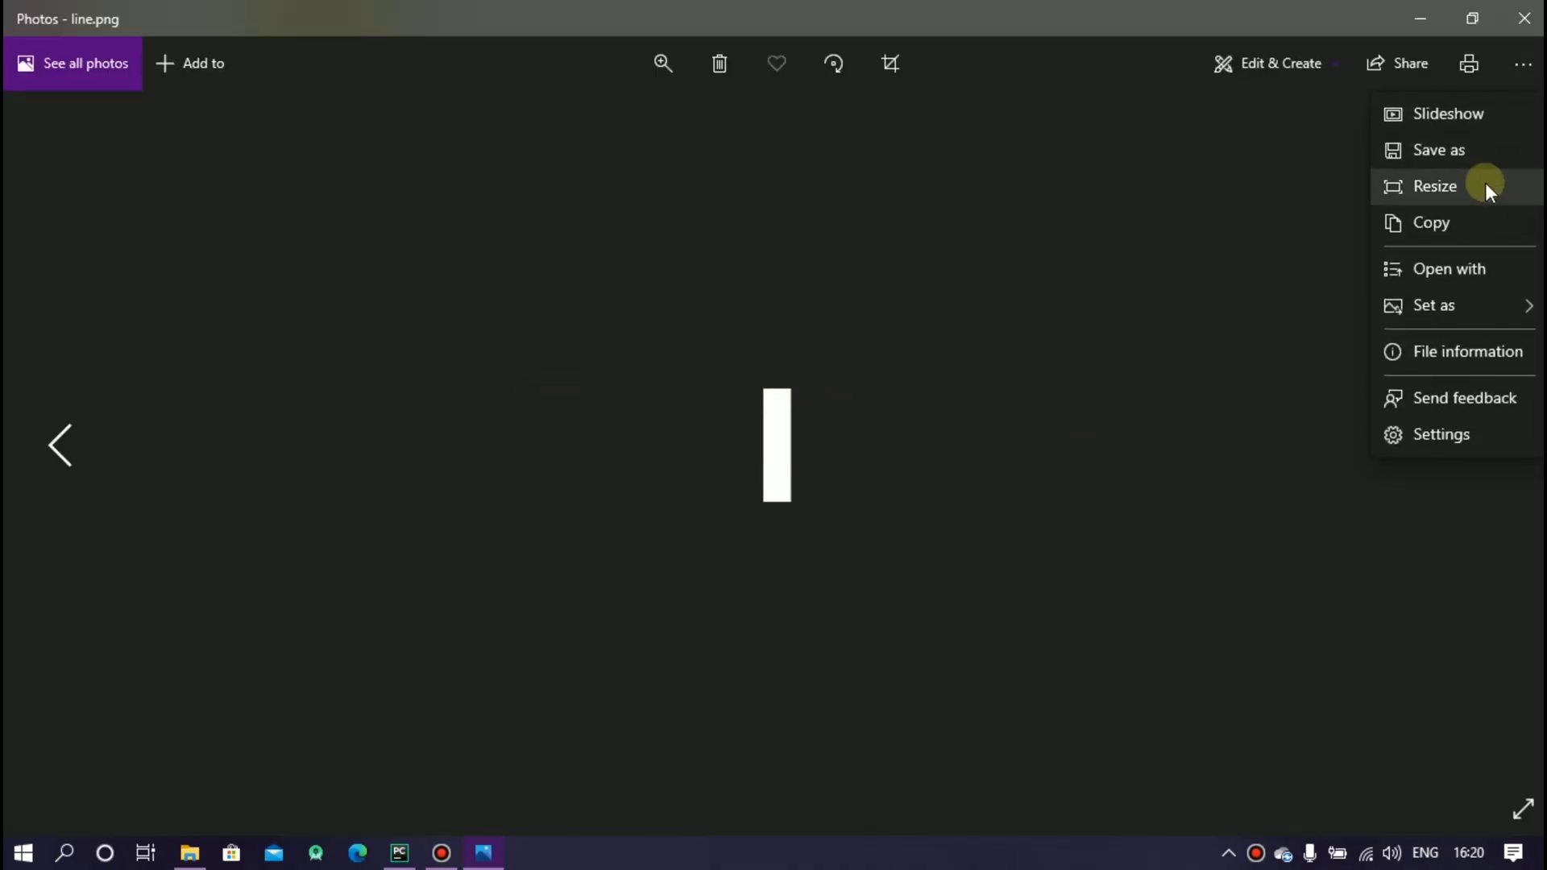
pyautogui.click(1435, 185)
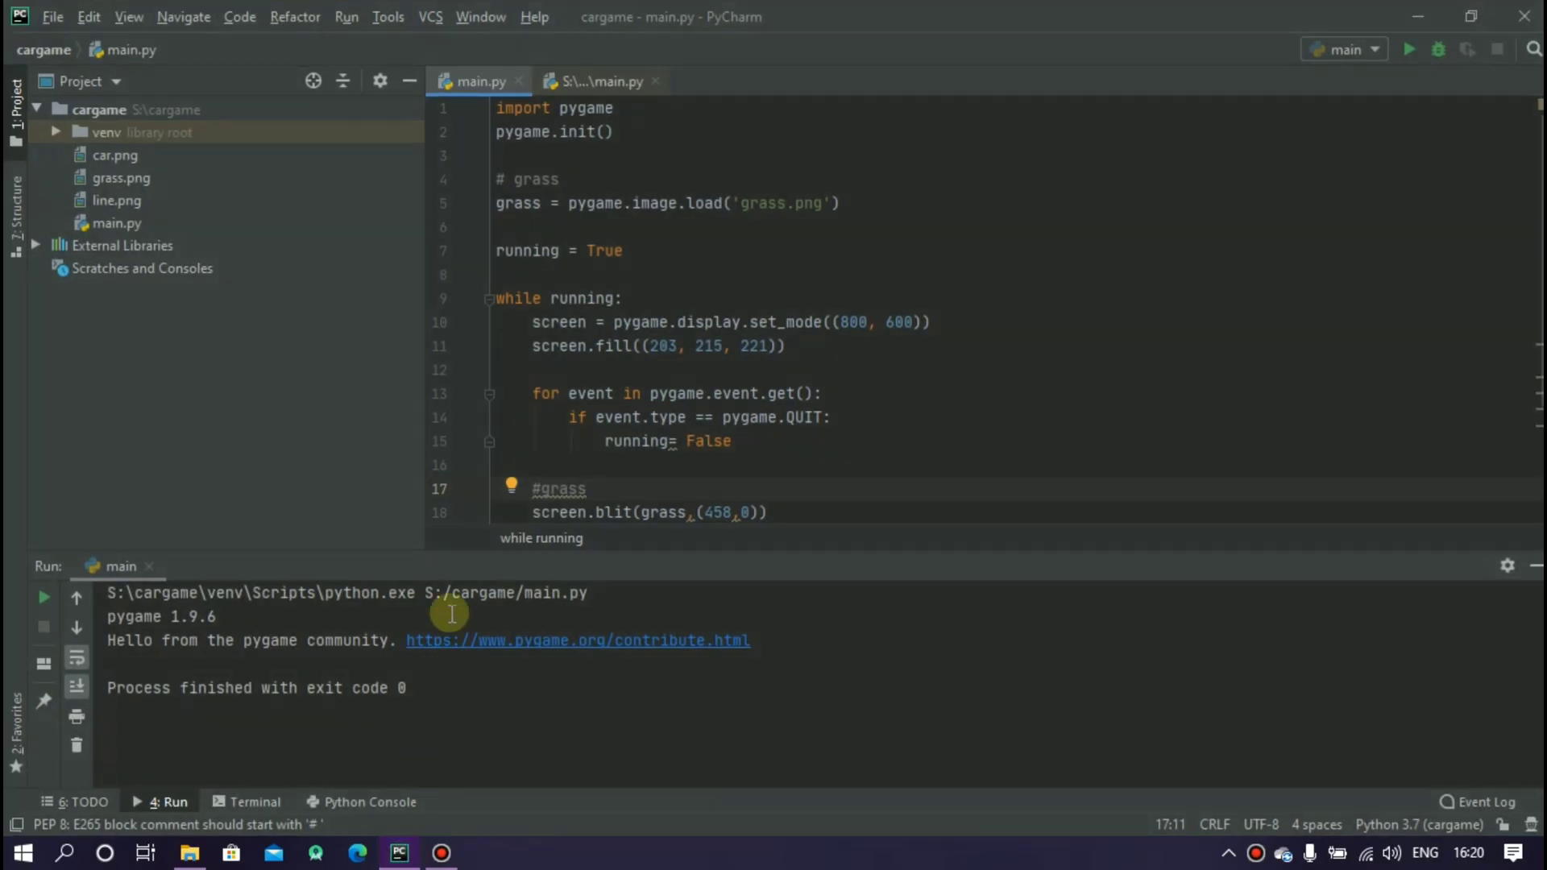
# Step: Add a # line section with lineimg = pygame.image.load('line.png')
pyautogui.click(841, 203)
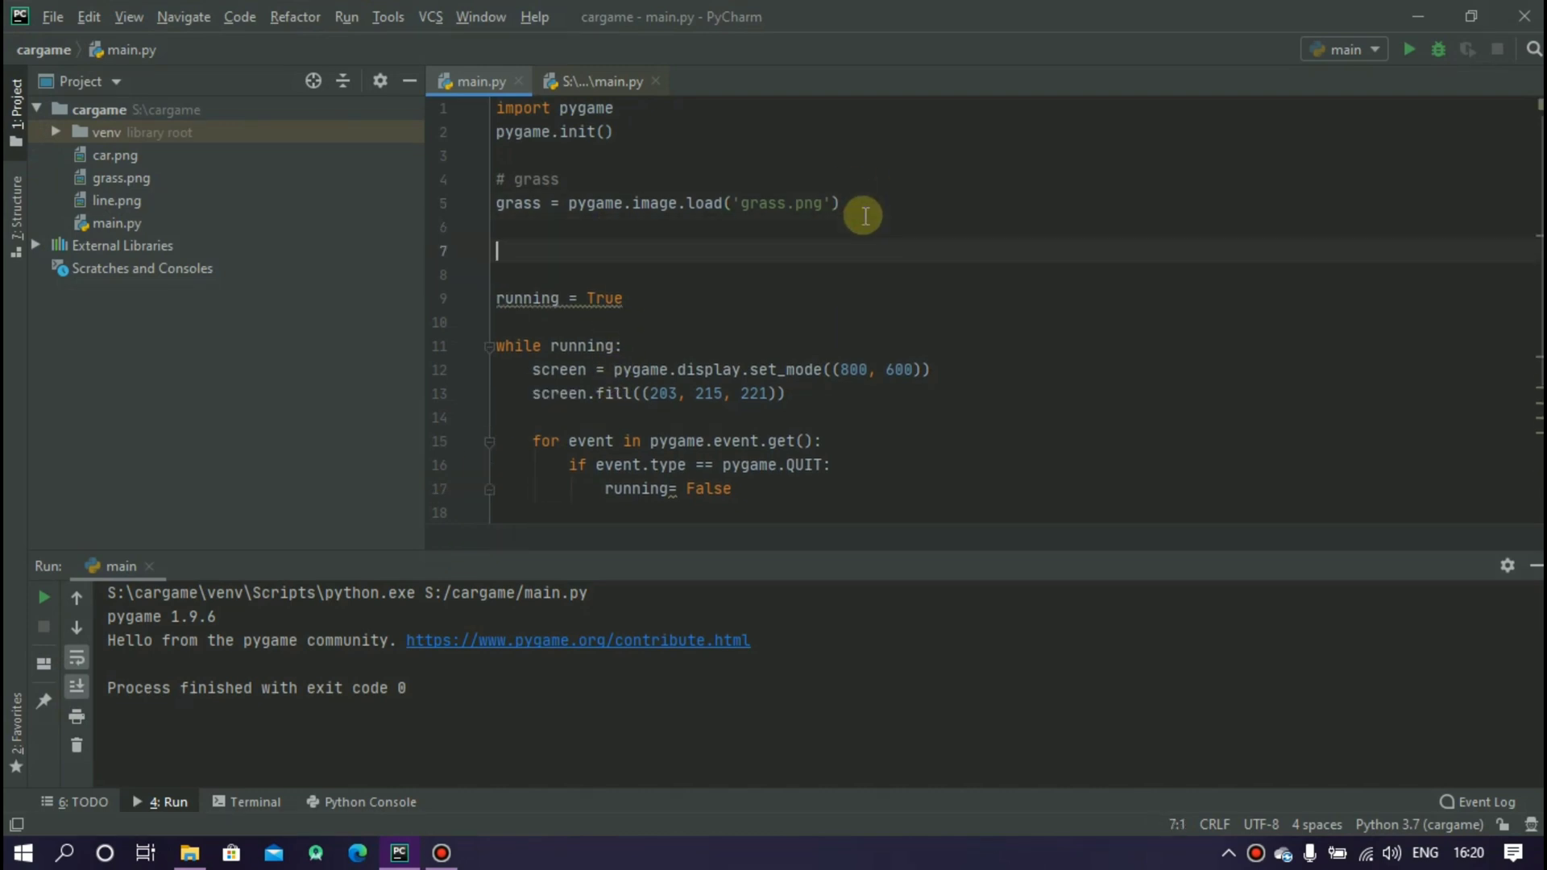
pyautogui.write('# line')
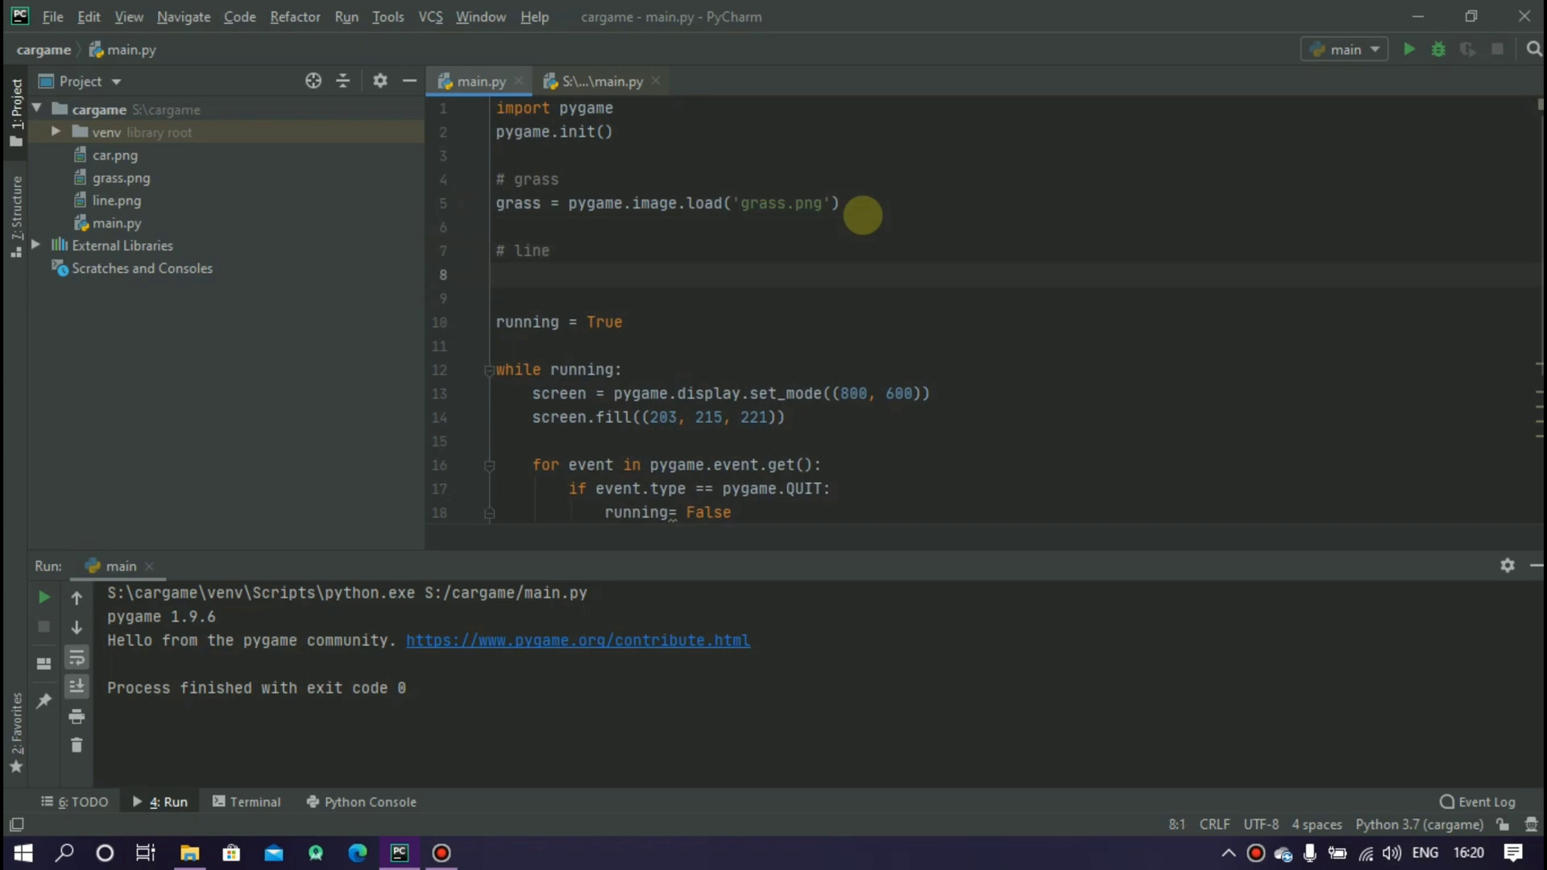
pyautogui.write('lineim')
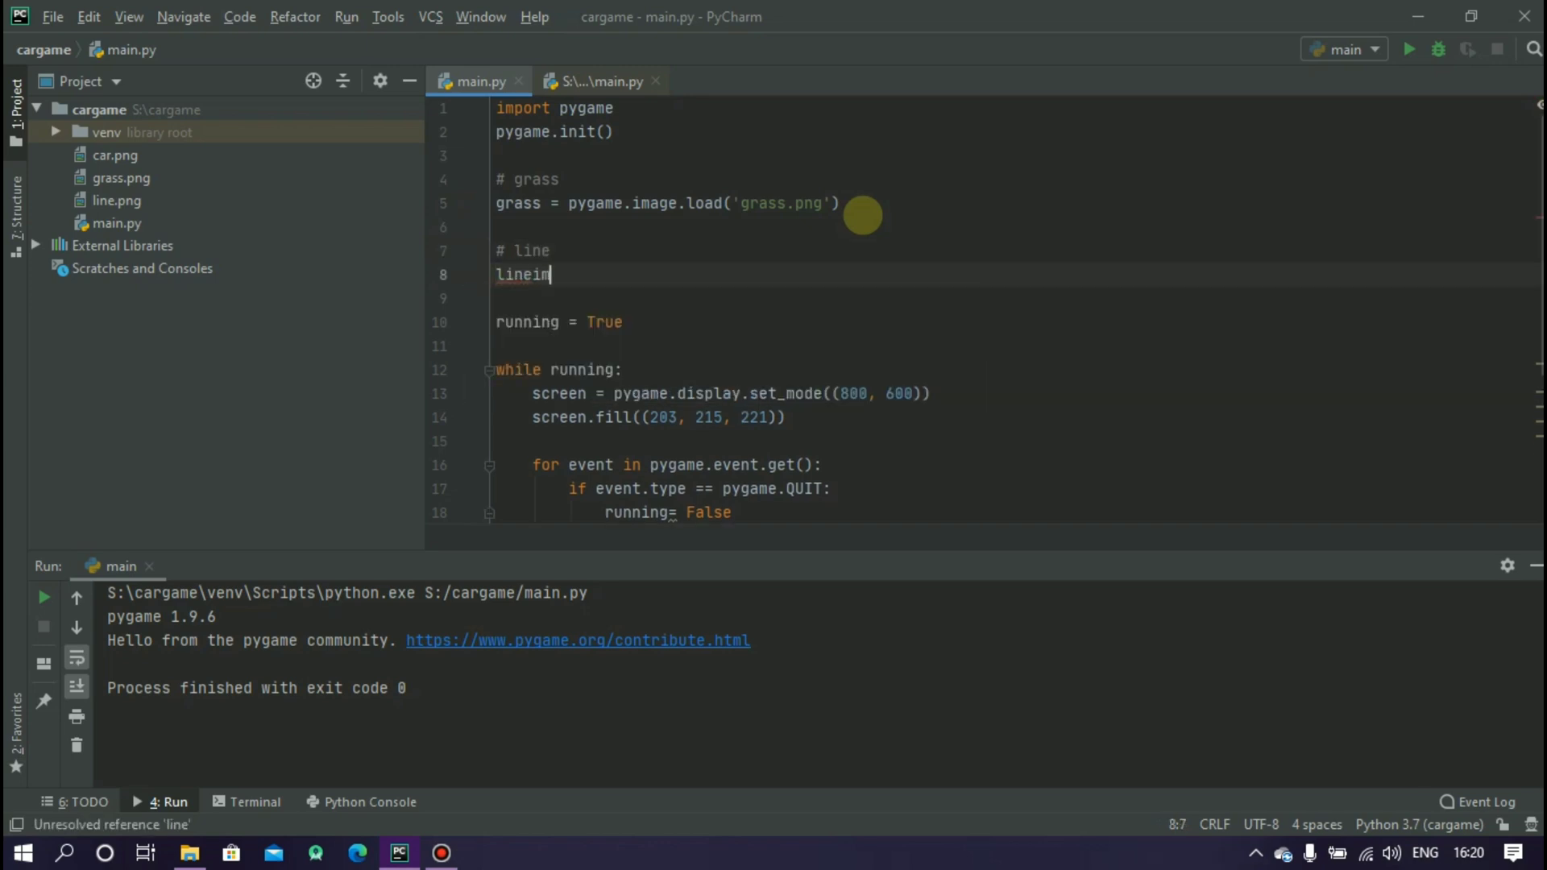
pyautogui.write('g =')
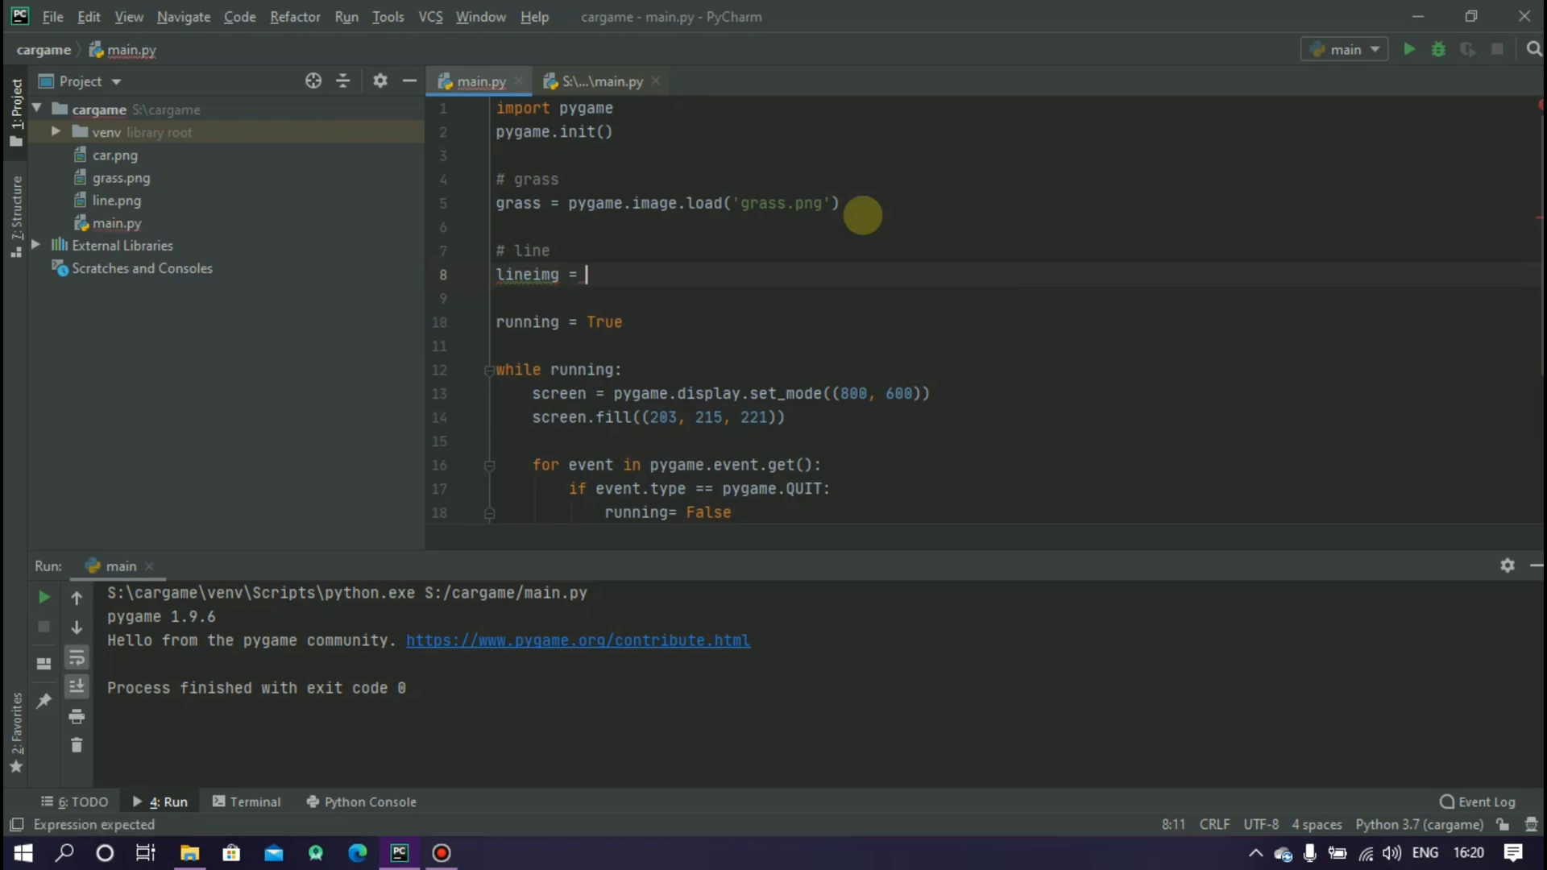
pyautogui.write("pygame.image.load('line.png")
pyautogui.click(1015, 345)
pyautogui.write('line1change')
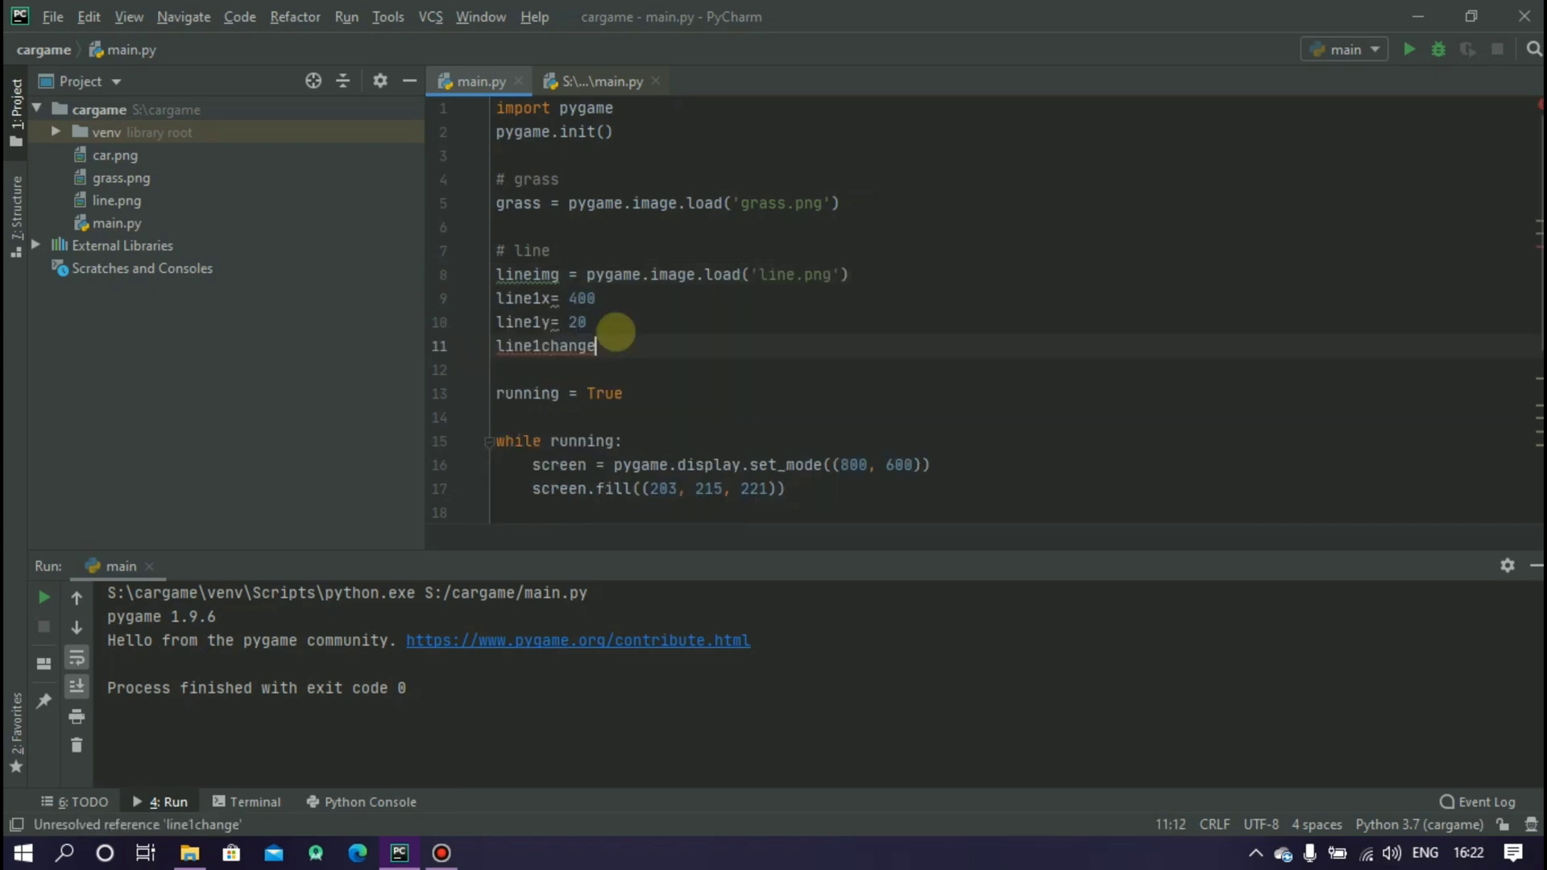
# Step: Set line1x = 400, line1y = 20 and line1change, and start a show function with def
pyautogui.write('=')
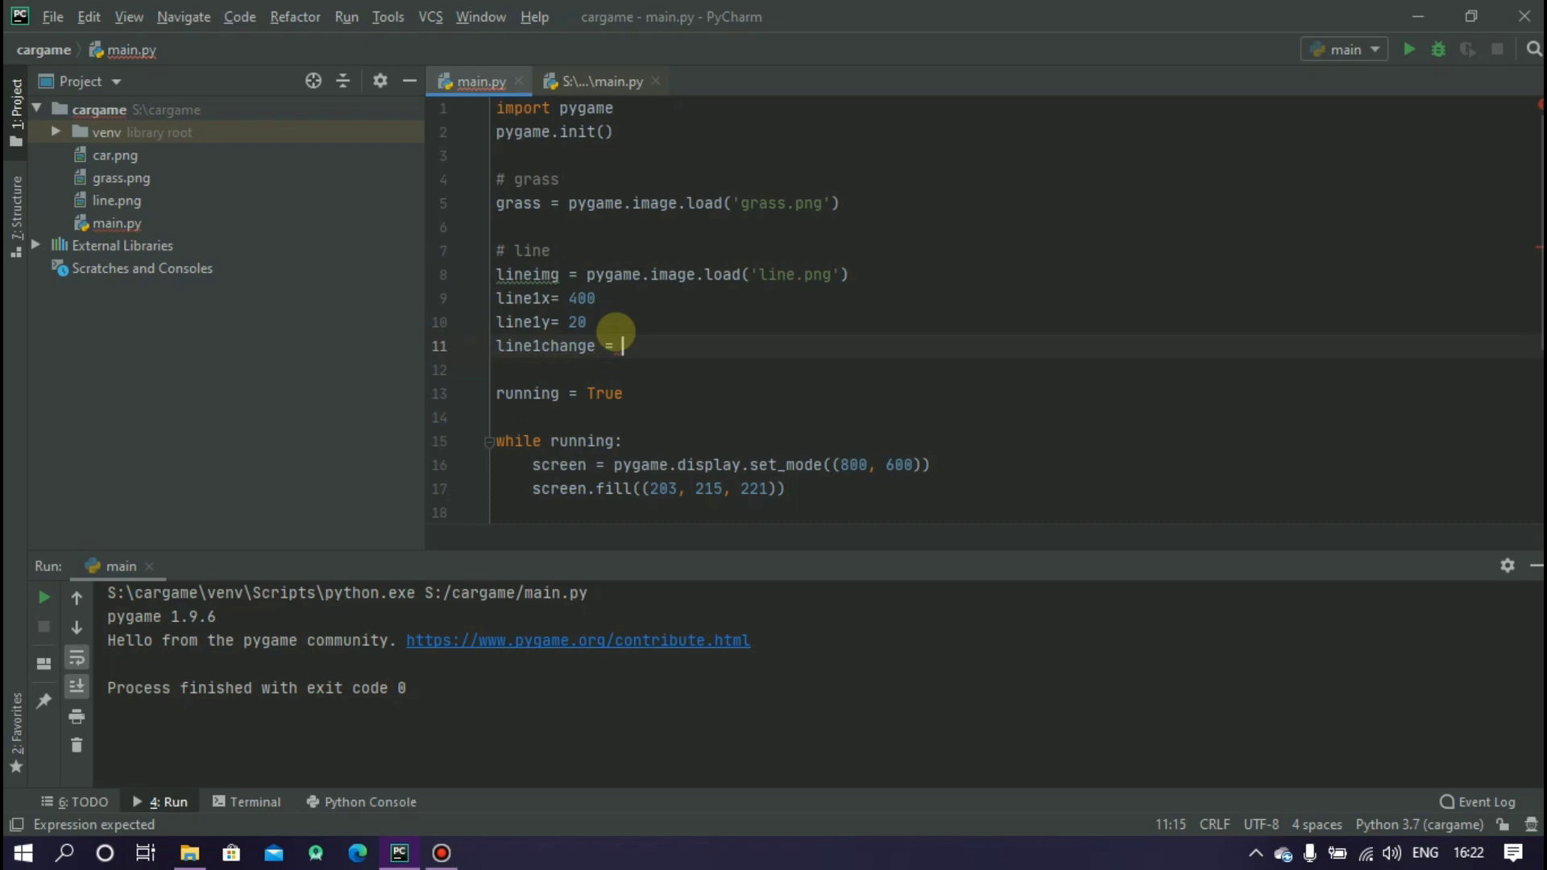
pyautogui.write('4')
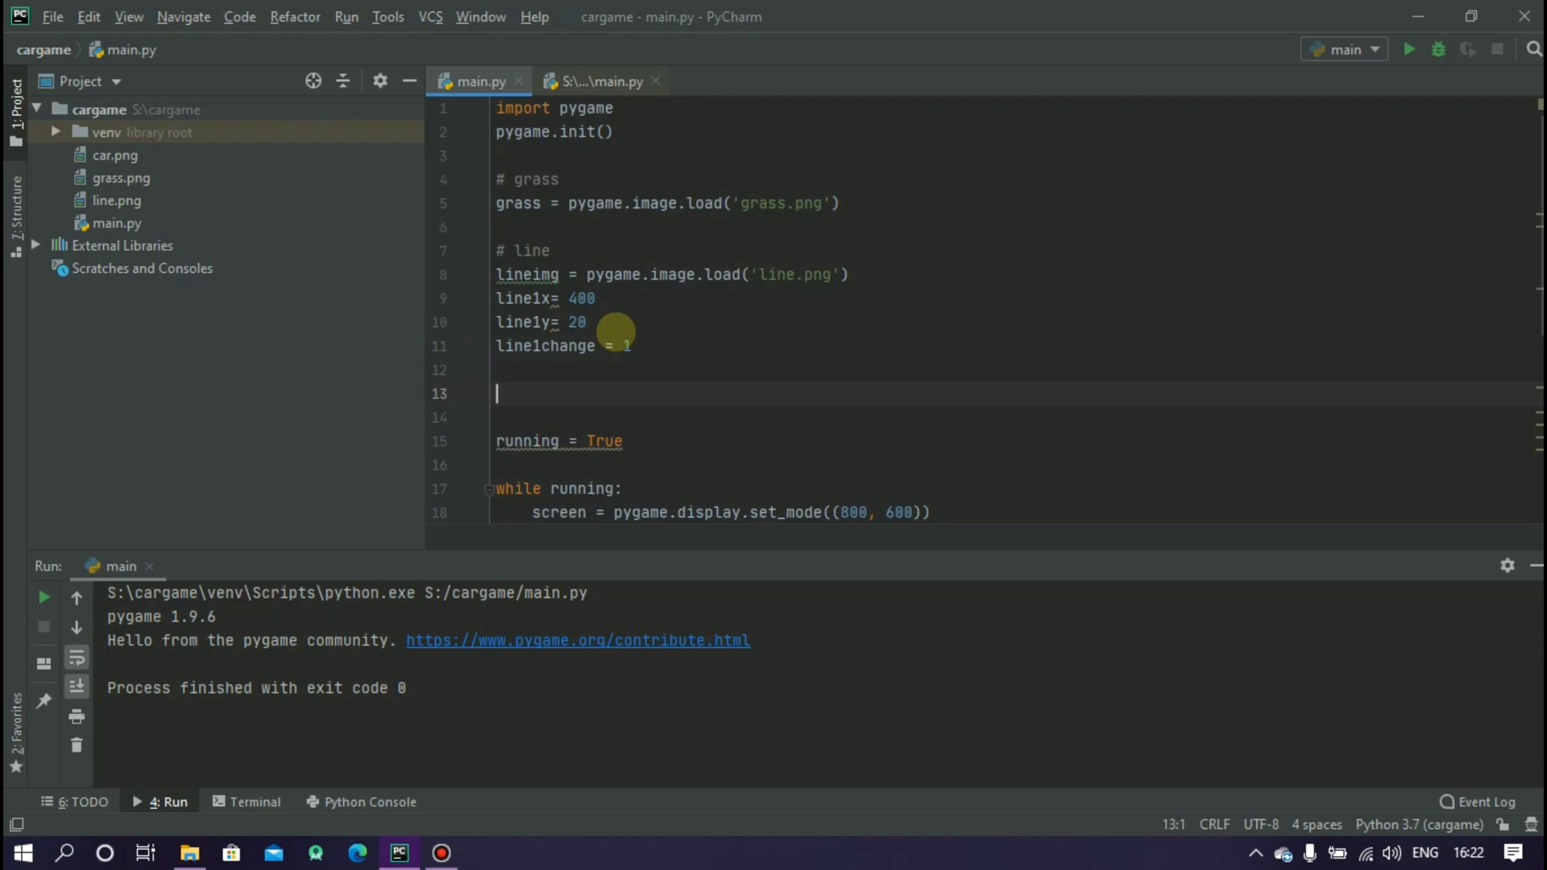
pyautogui.write('def show')
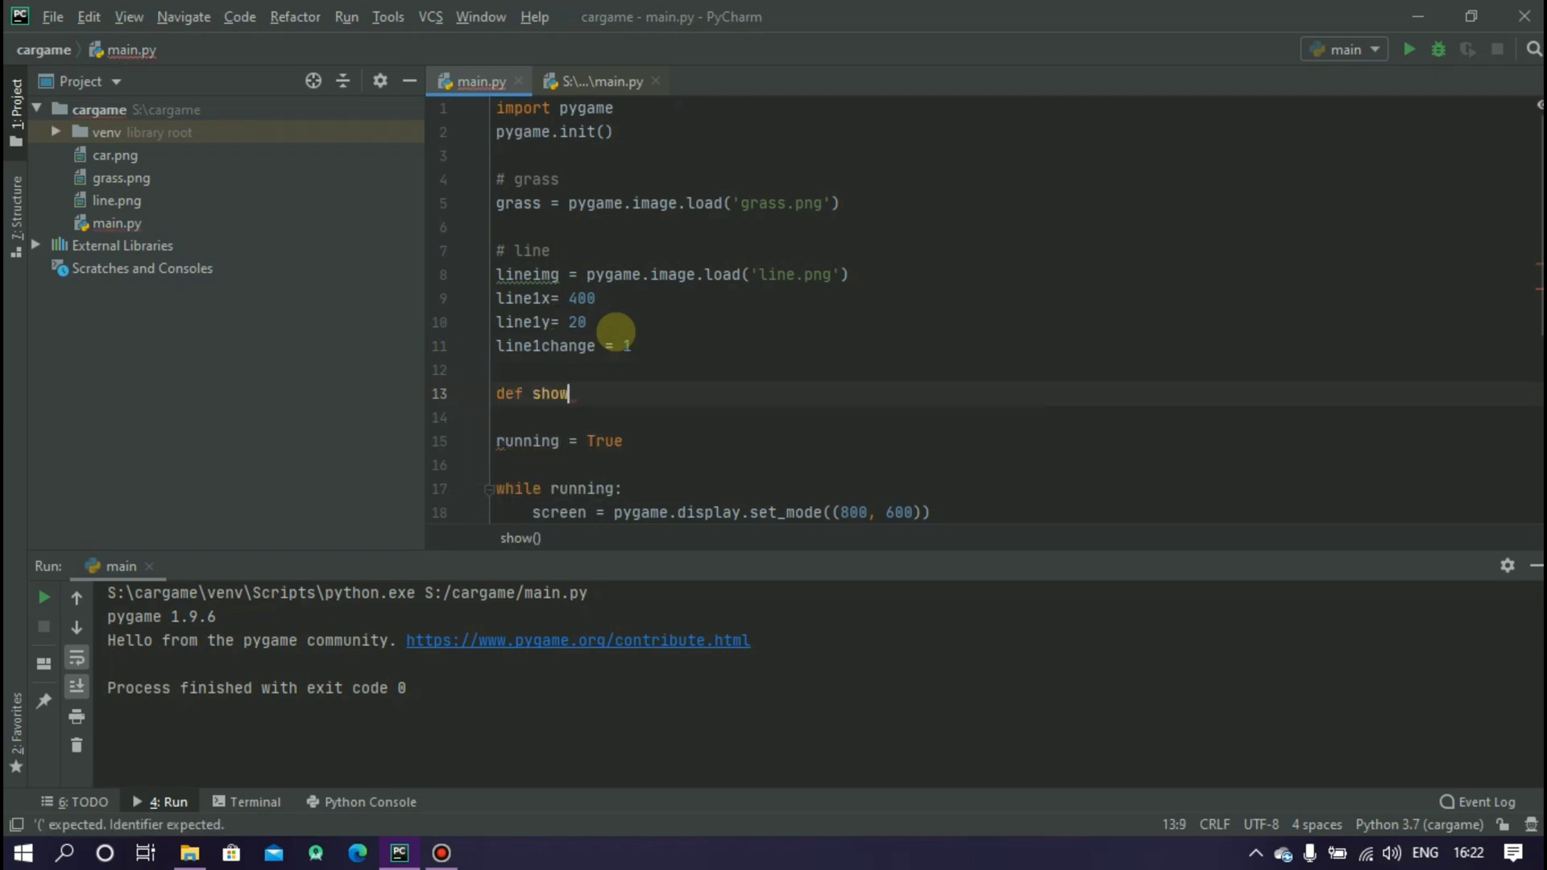
# Step: Define showline(x,y) that does screen.blit(lineimg,(x,y))
pyautogui.write('line')
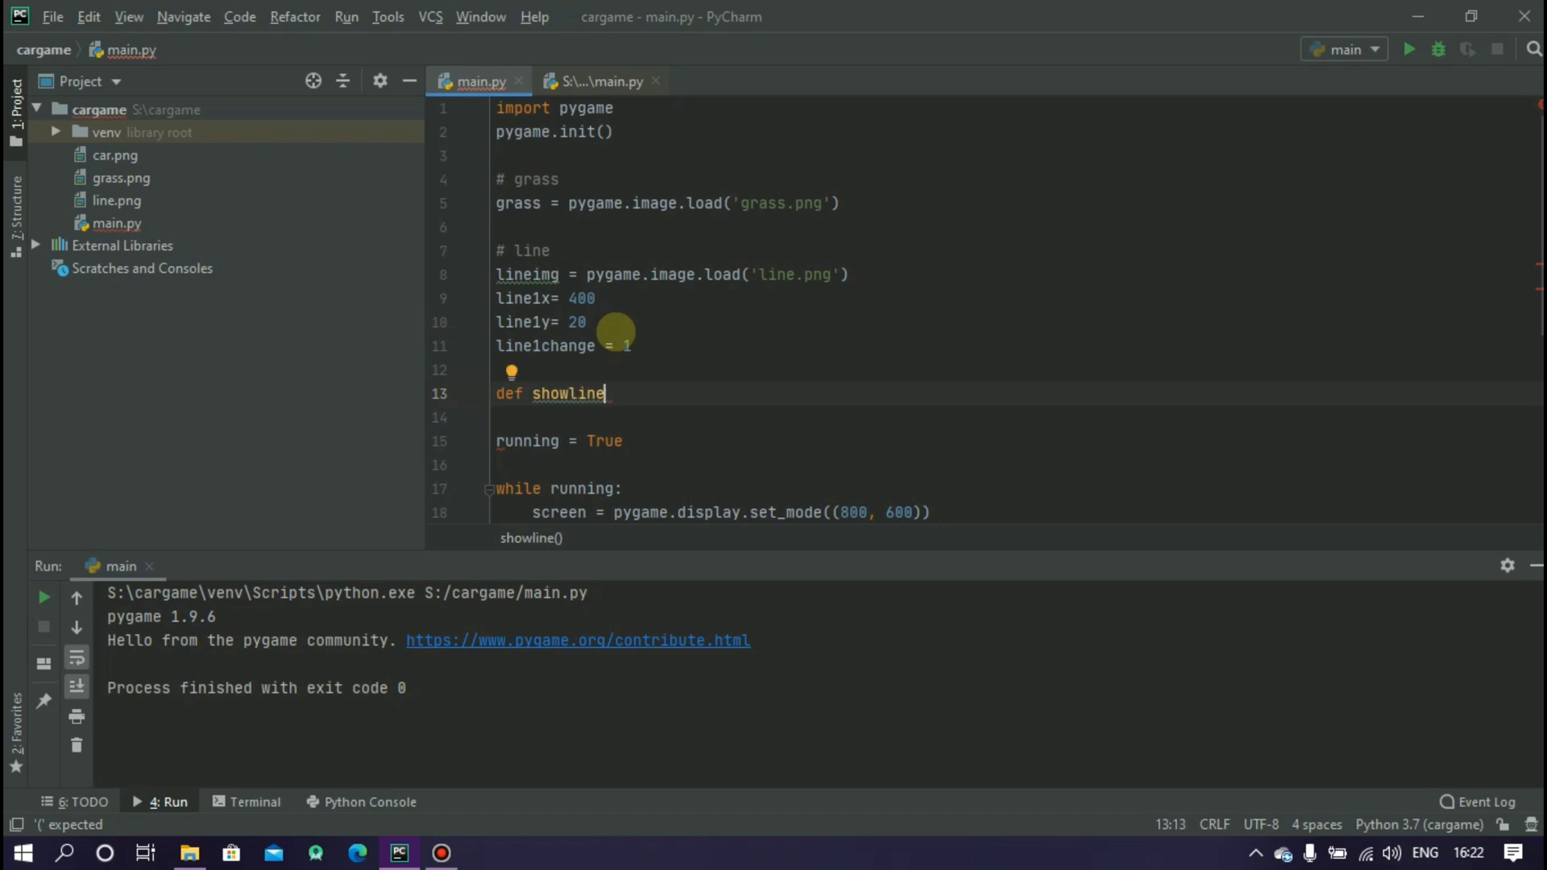
pyautogui.write('()')
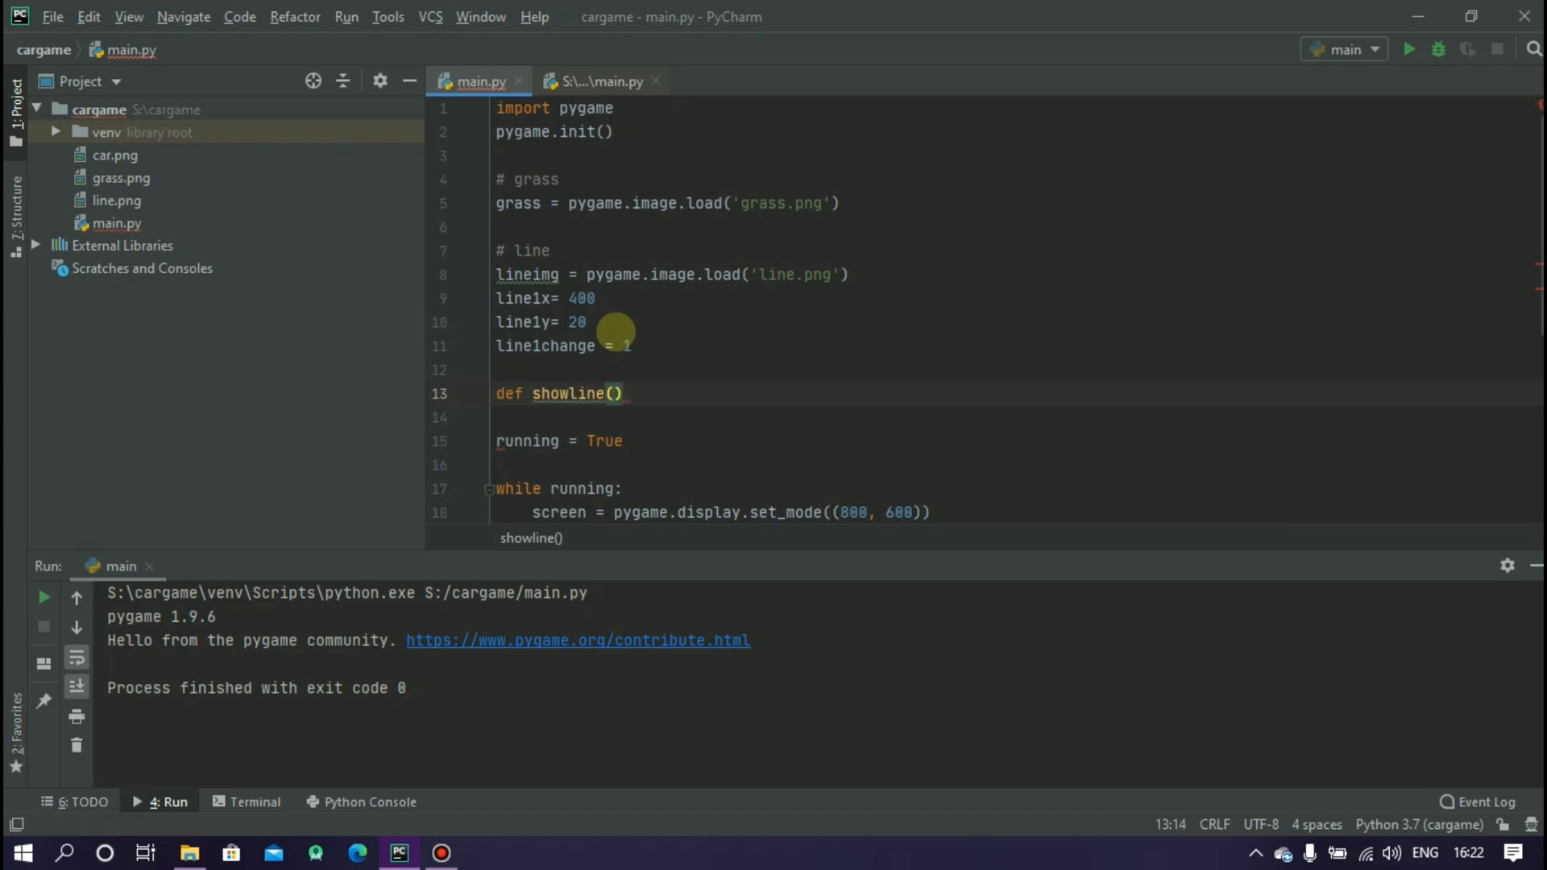
pyautogui.write('x,y):')
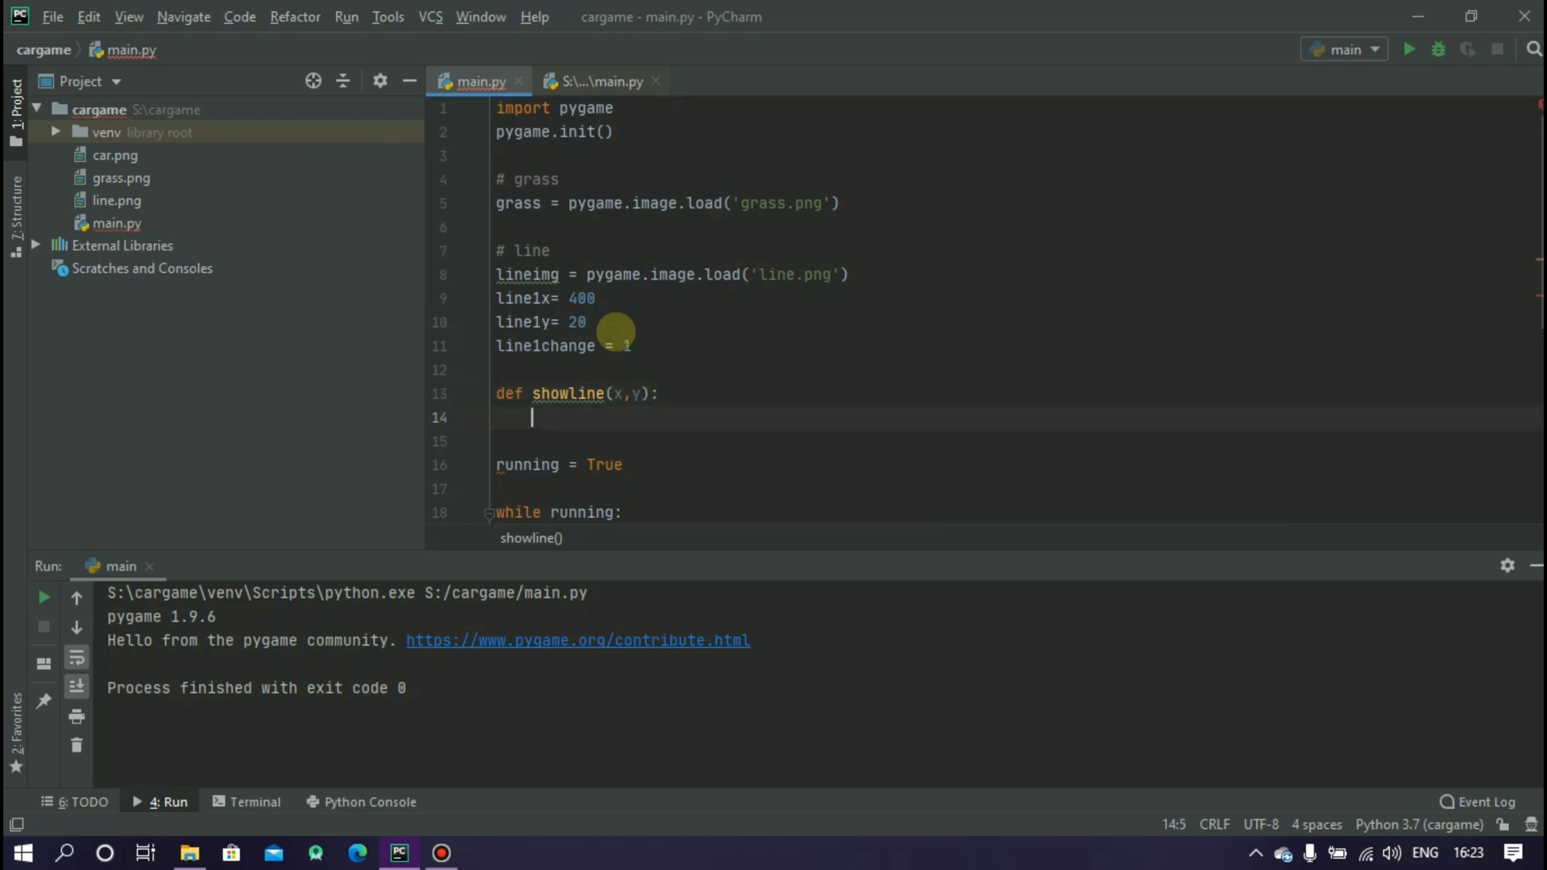
pyautogui.write('screen.blit')
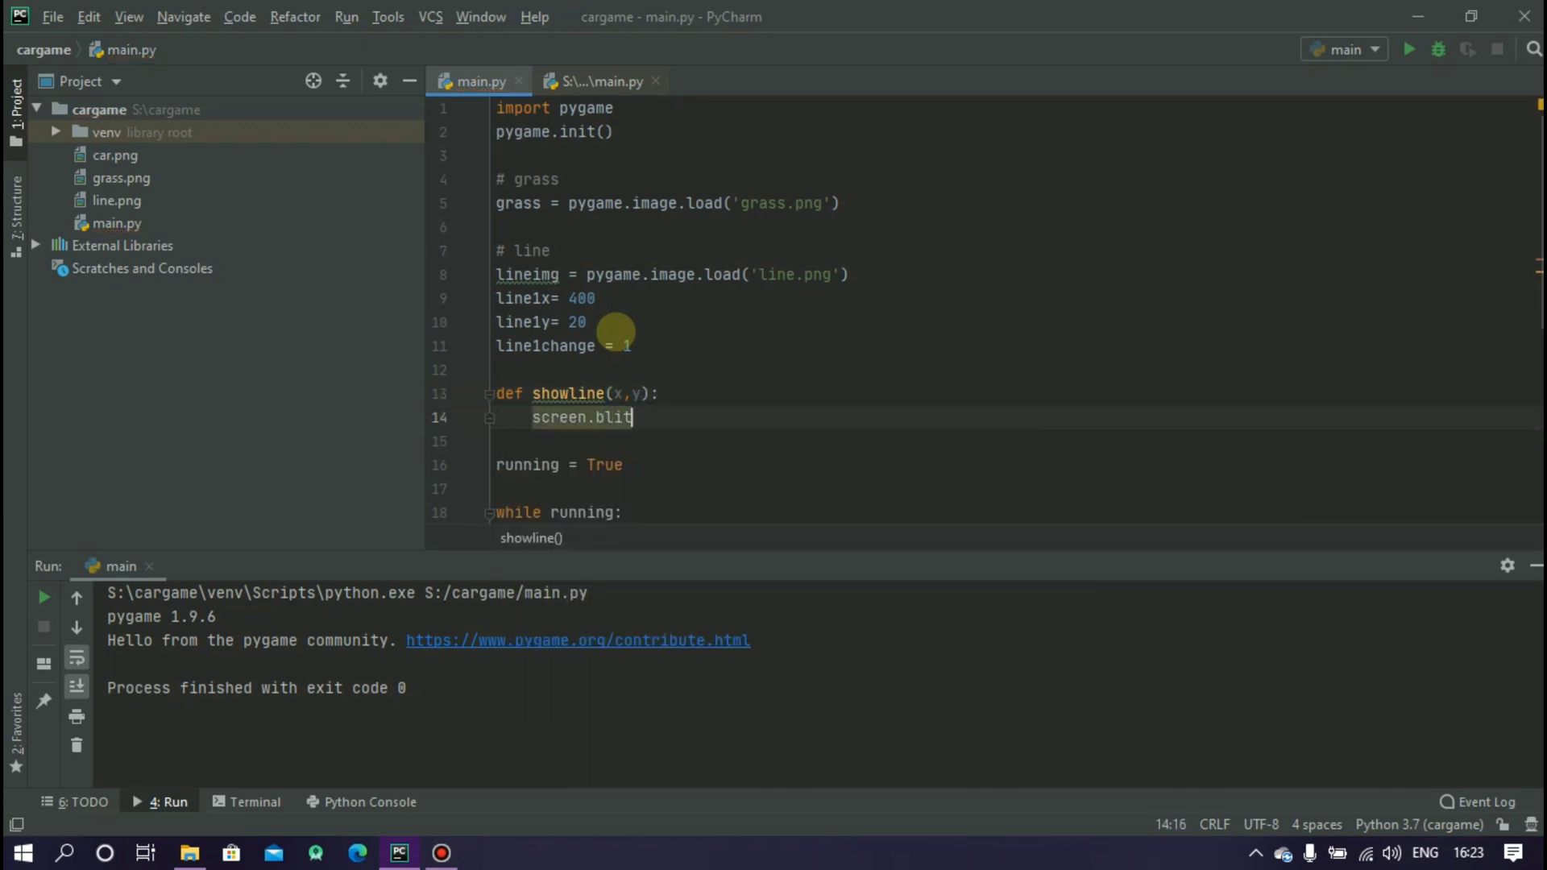
pyautogui.write('(lineimg,)')
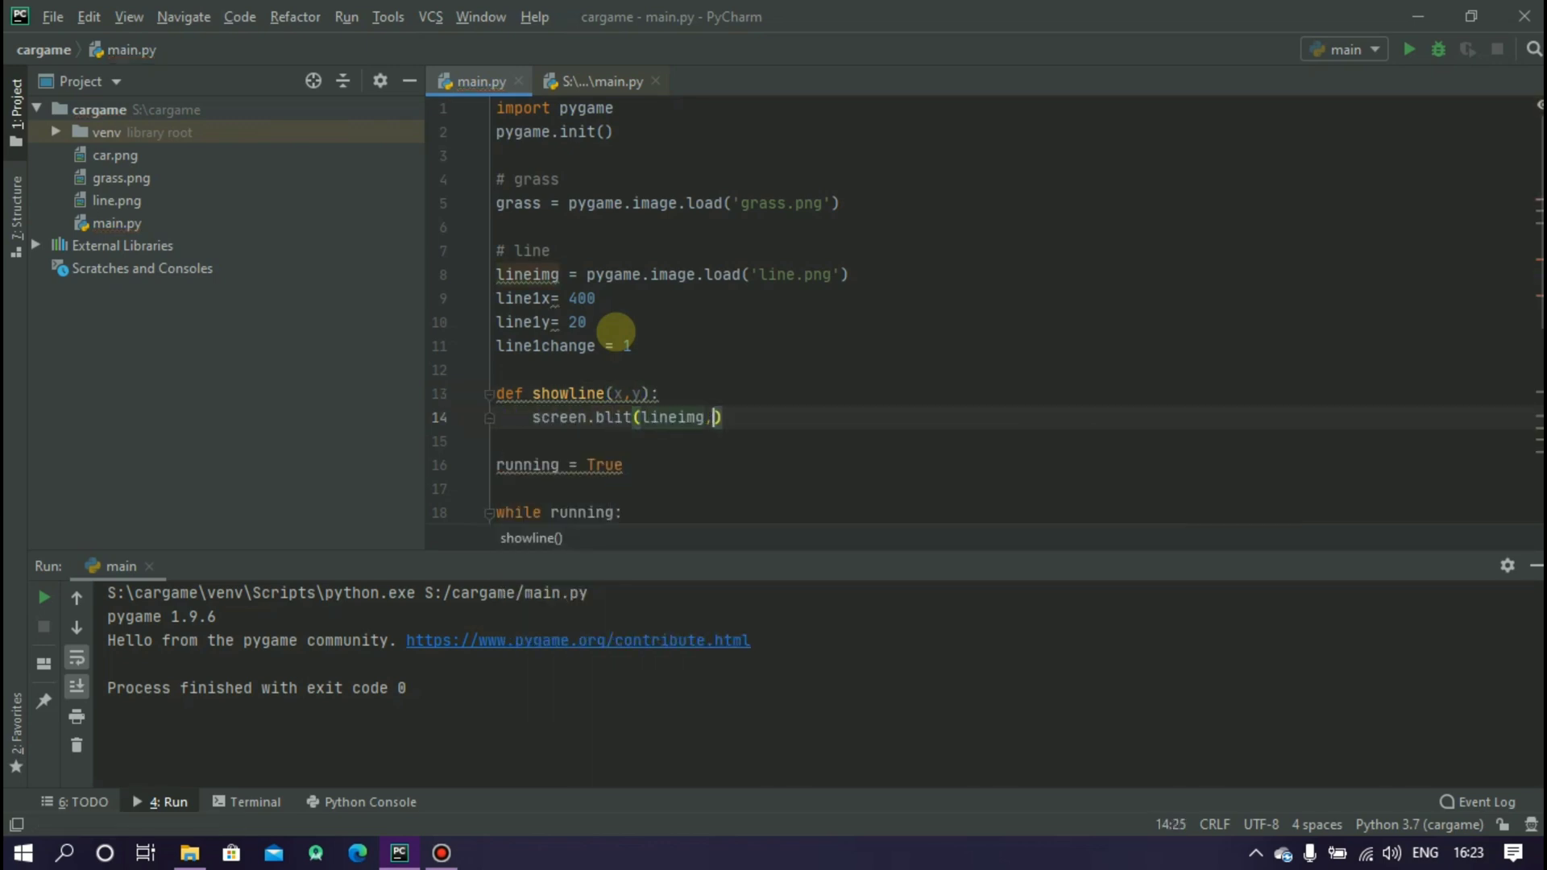
pyautogui.write('(x,y))')
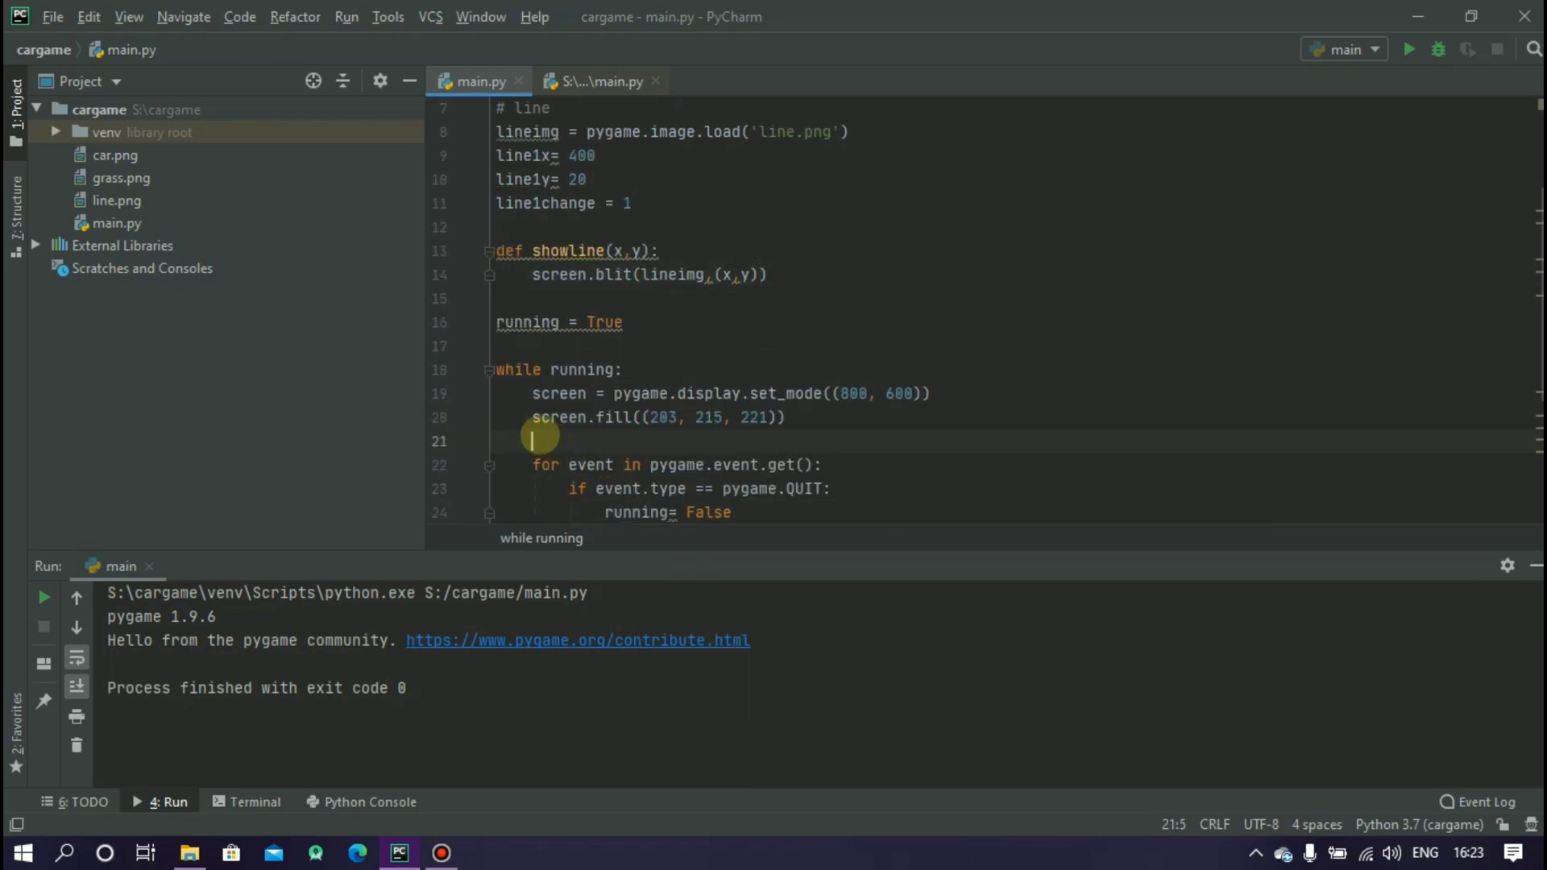
# Step: Call showline(line1x,line1y) inside the while loop
pyautogui.write('showline()')
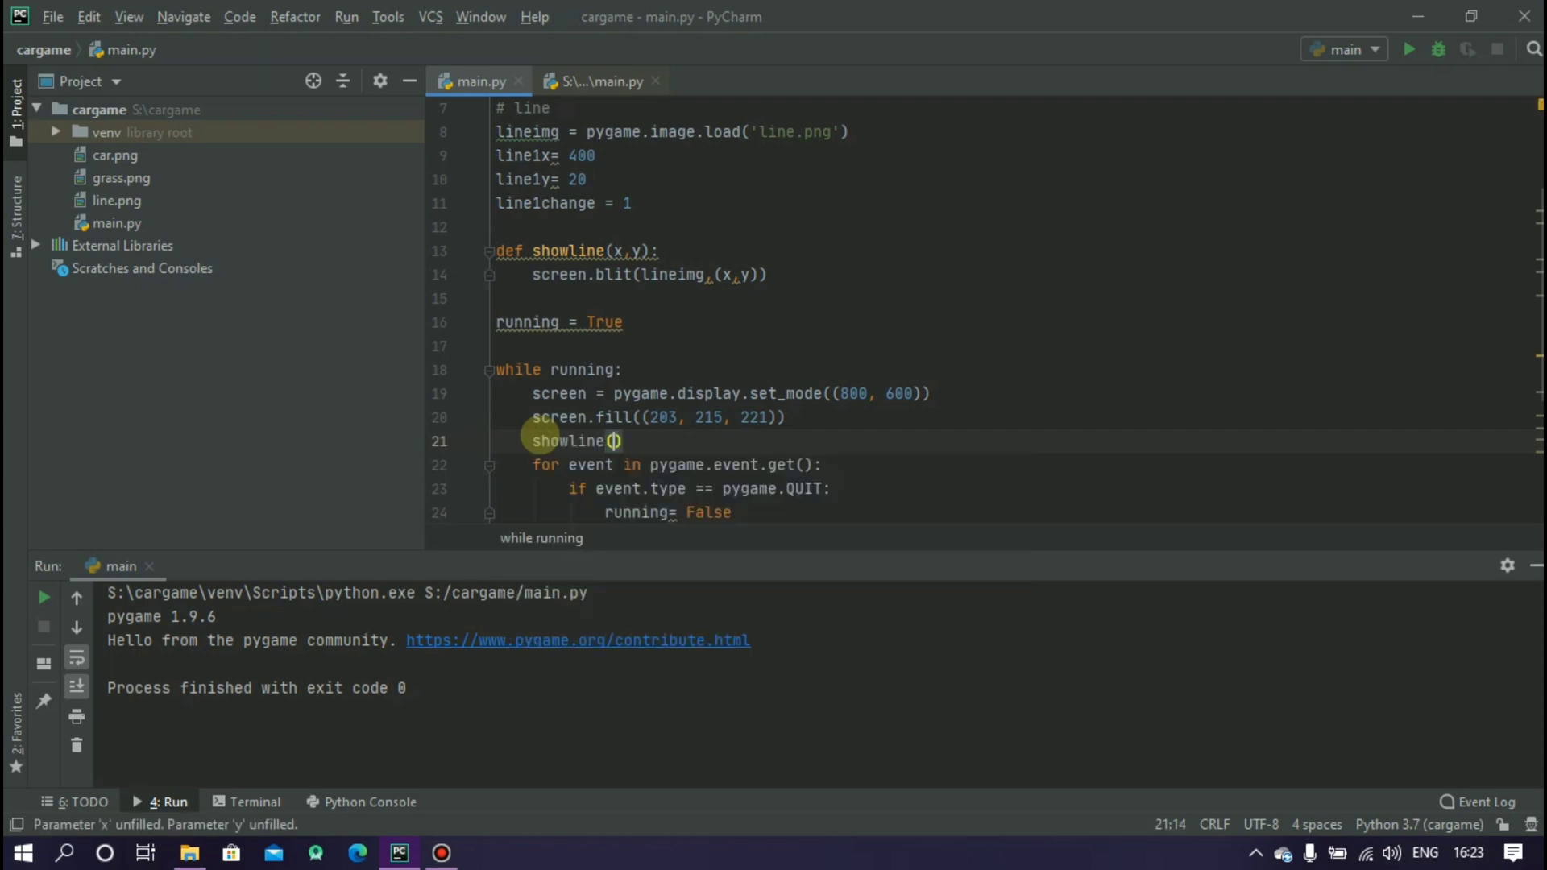
pyautogui.write('line1x')
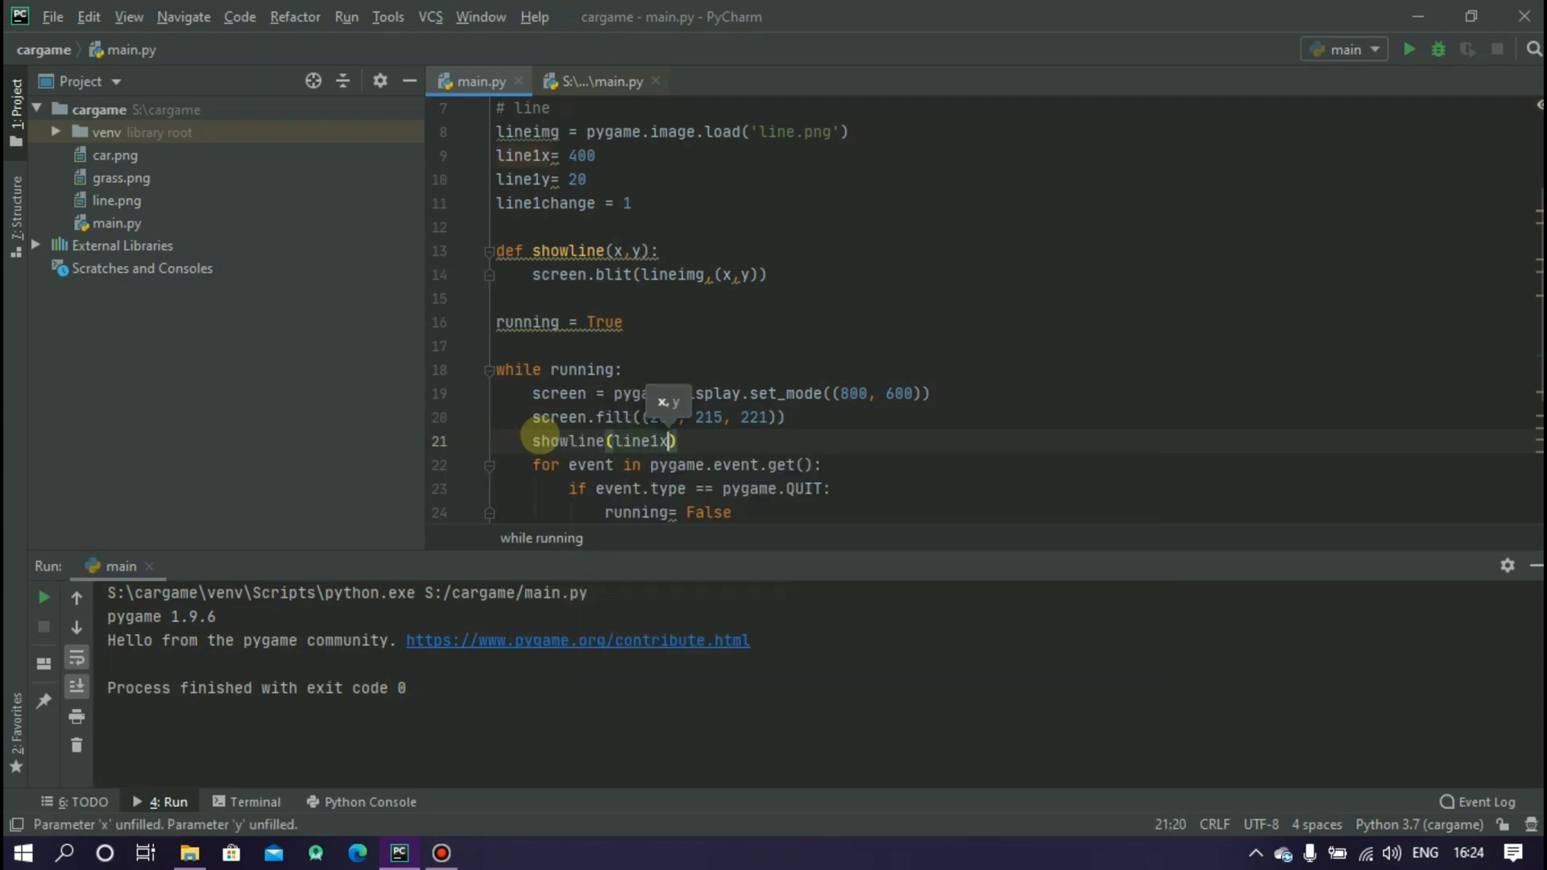
pyautogui.write(',line1y')
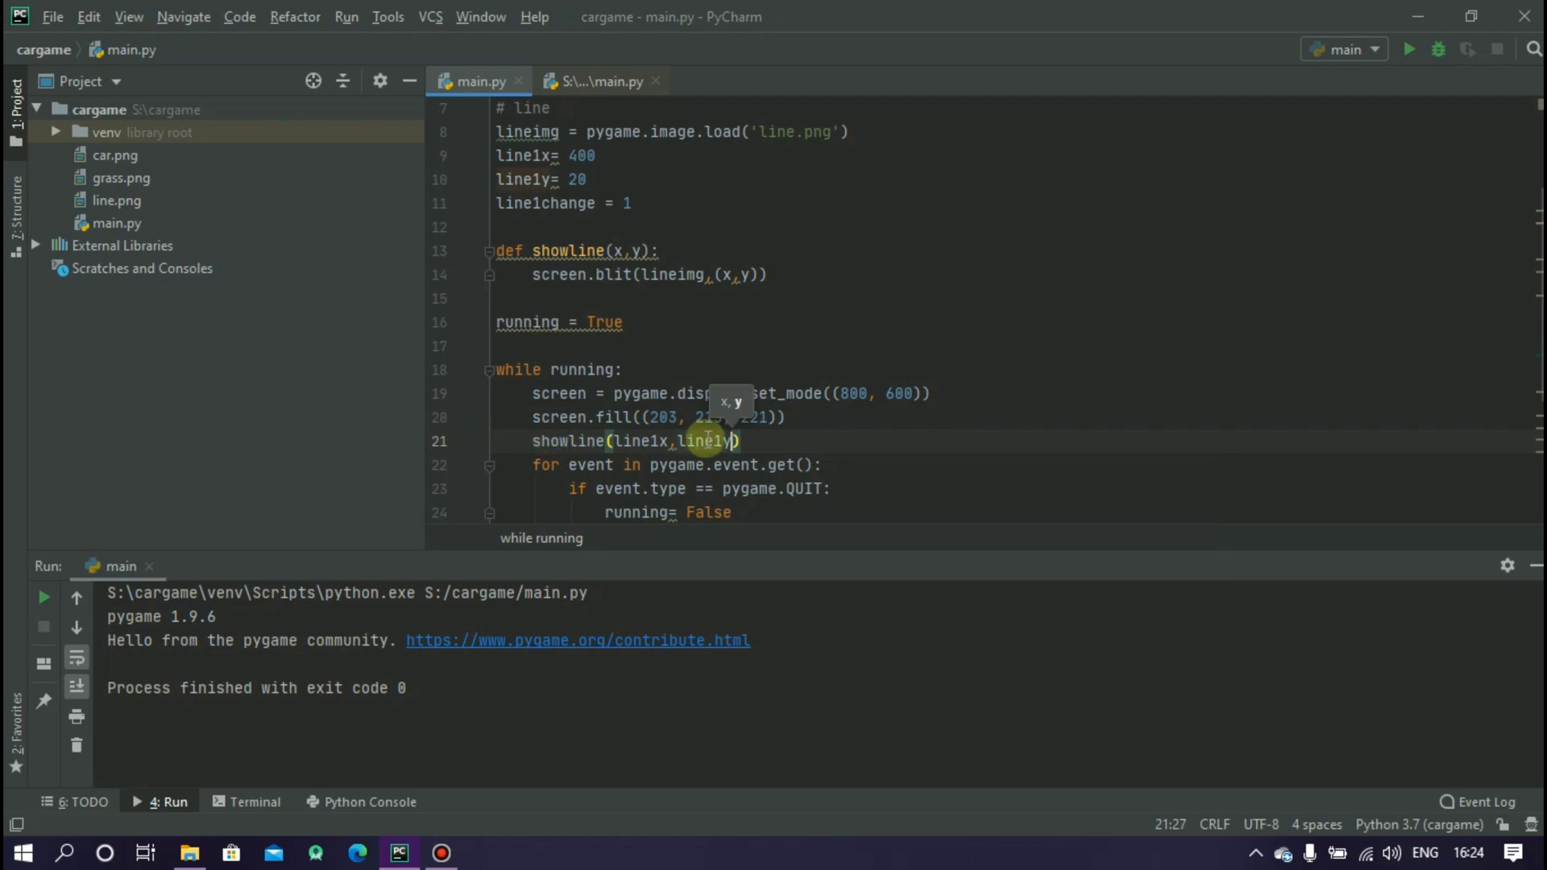
# Step: Run the game, see one white strip near the top, then close the window
pyautogui.click(1410, 50)
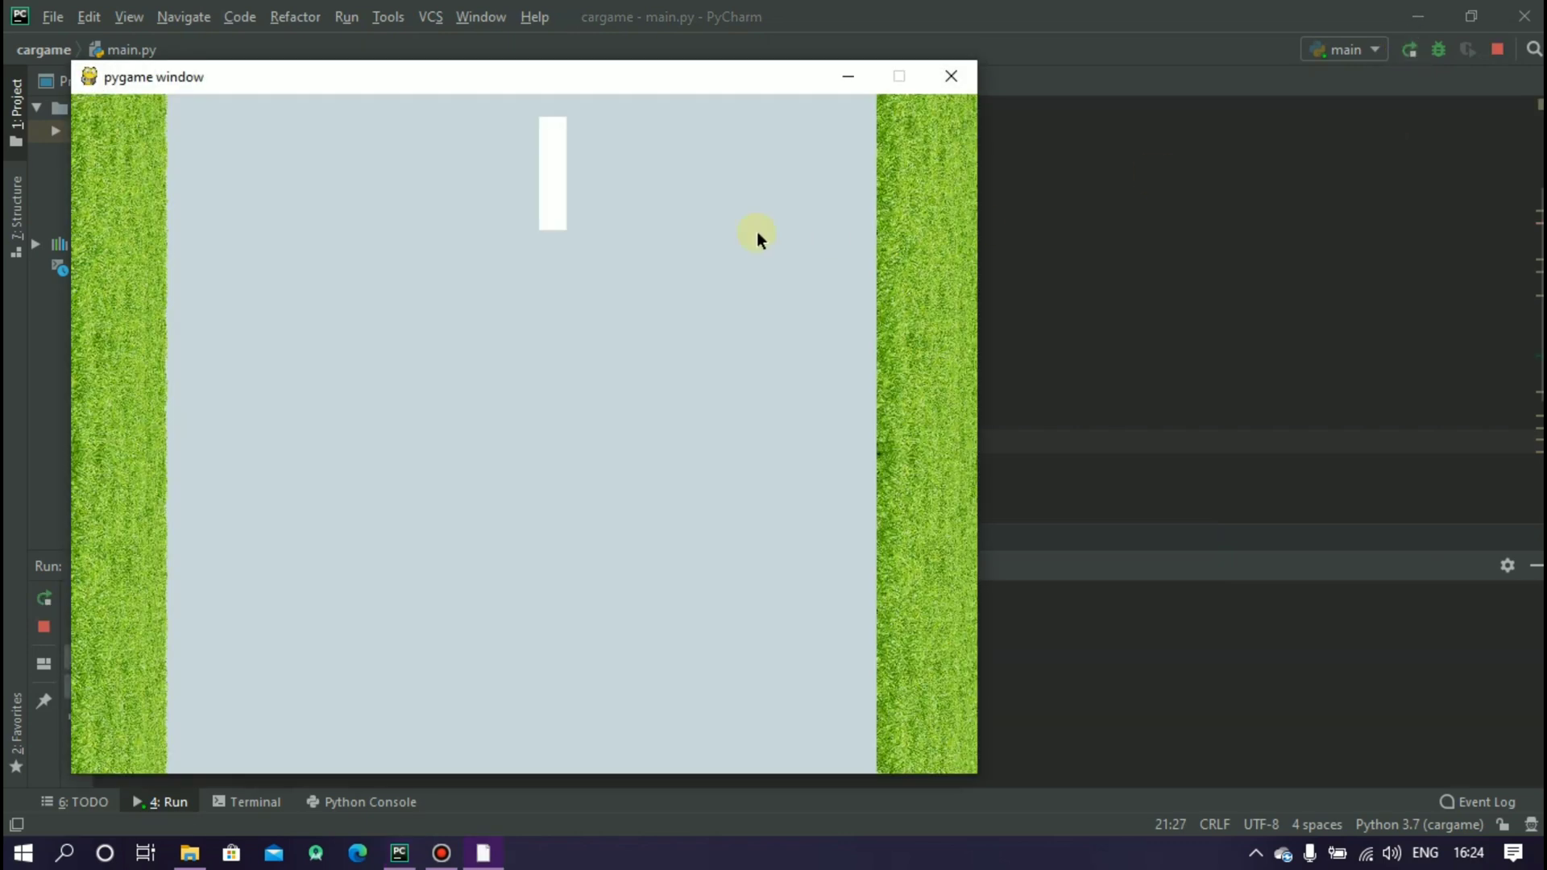
pyautogui.click(949, 76)
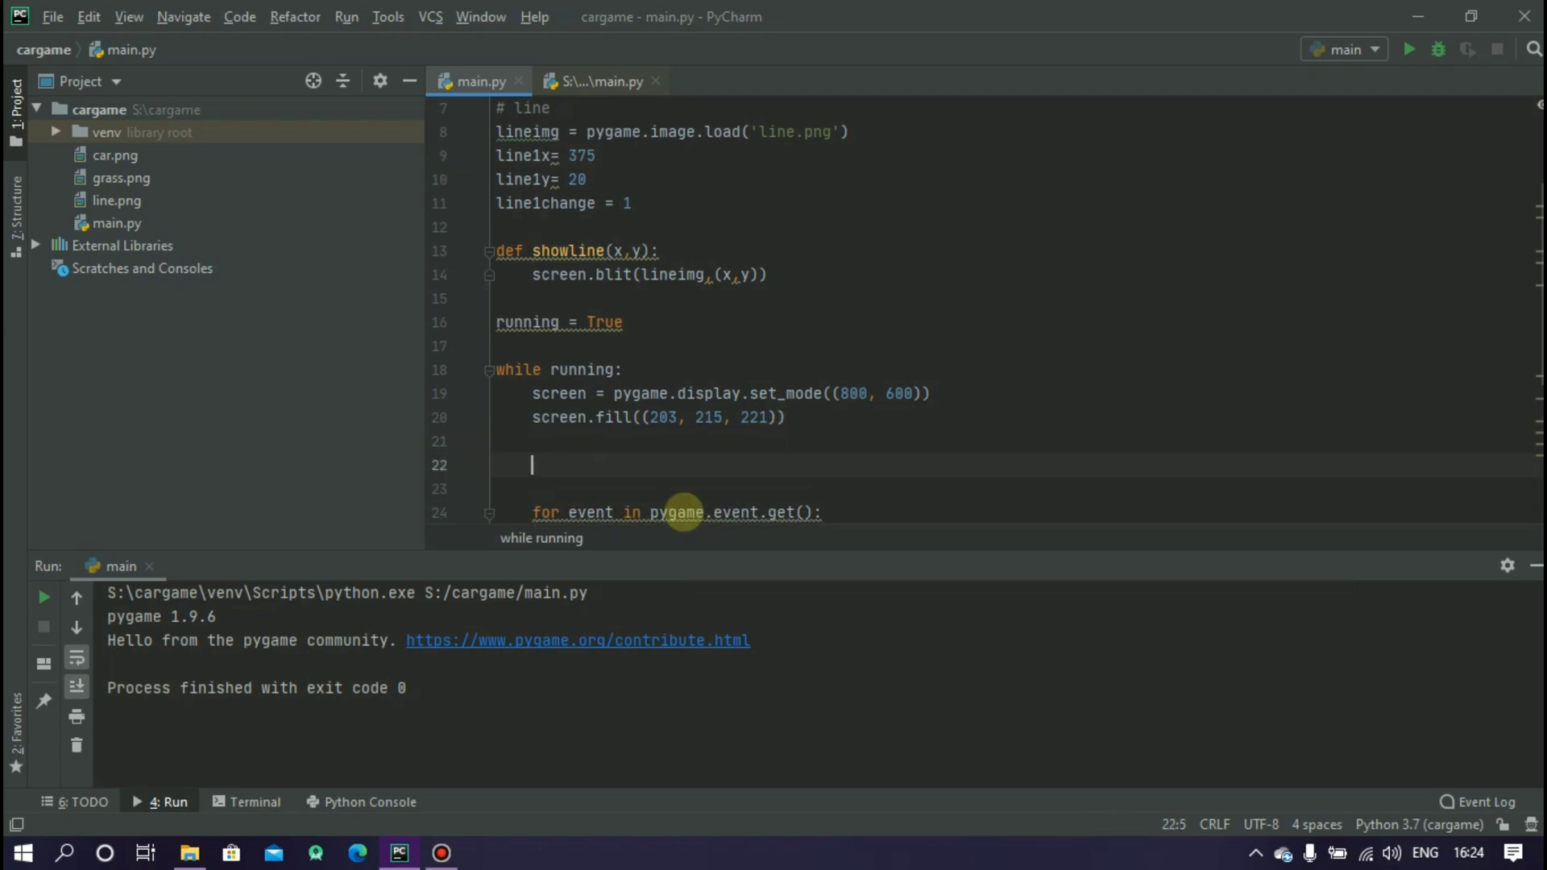
# Step: Add line1y += line1change and reset line1y=0 when line1y>600
pyautogui.write('line1y +=')
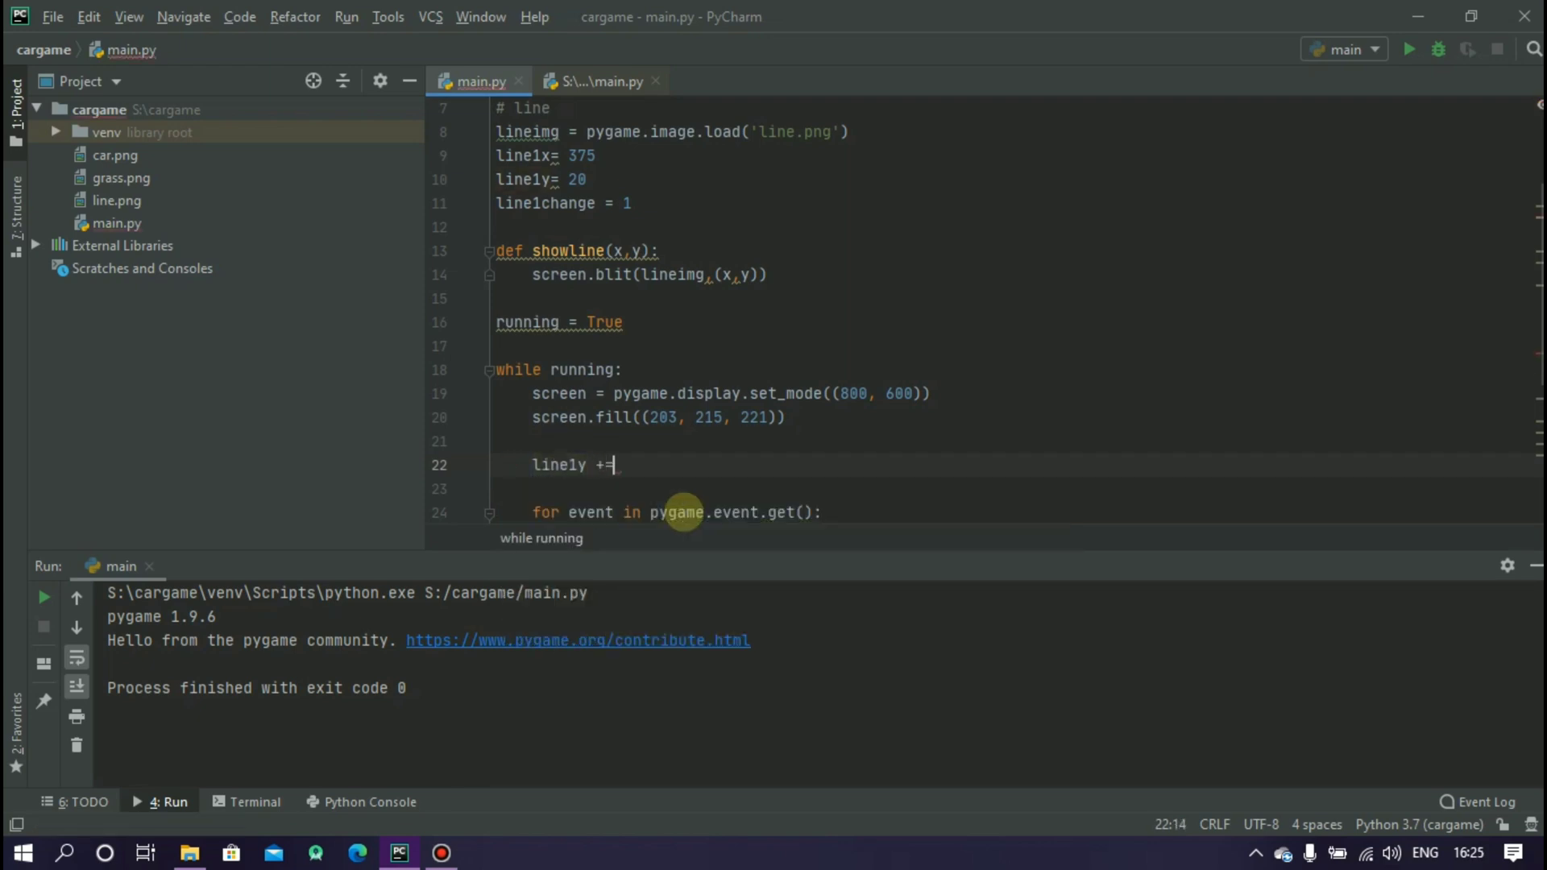
pyautogui.write('line1change')
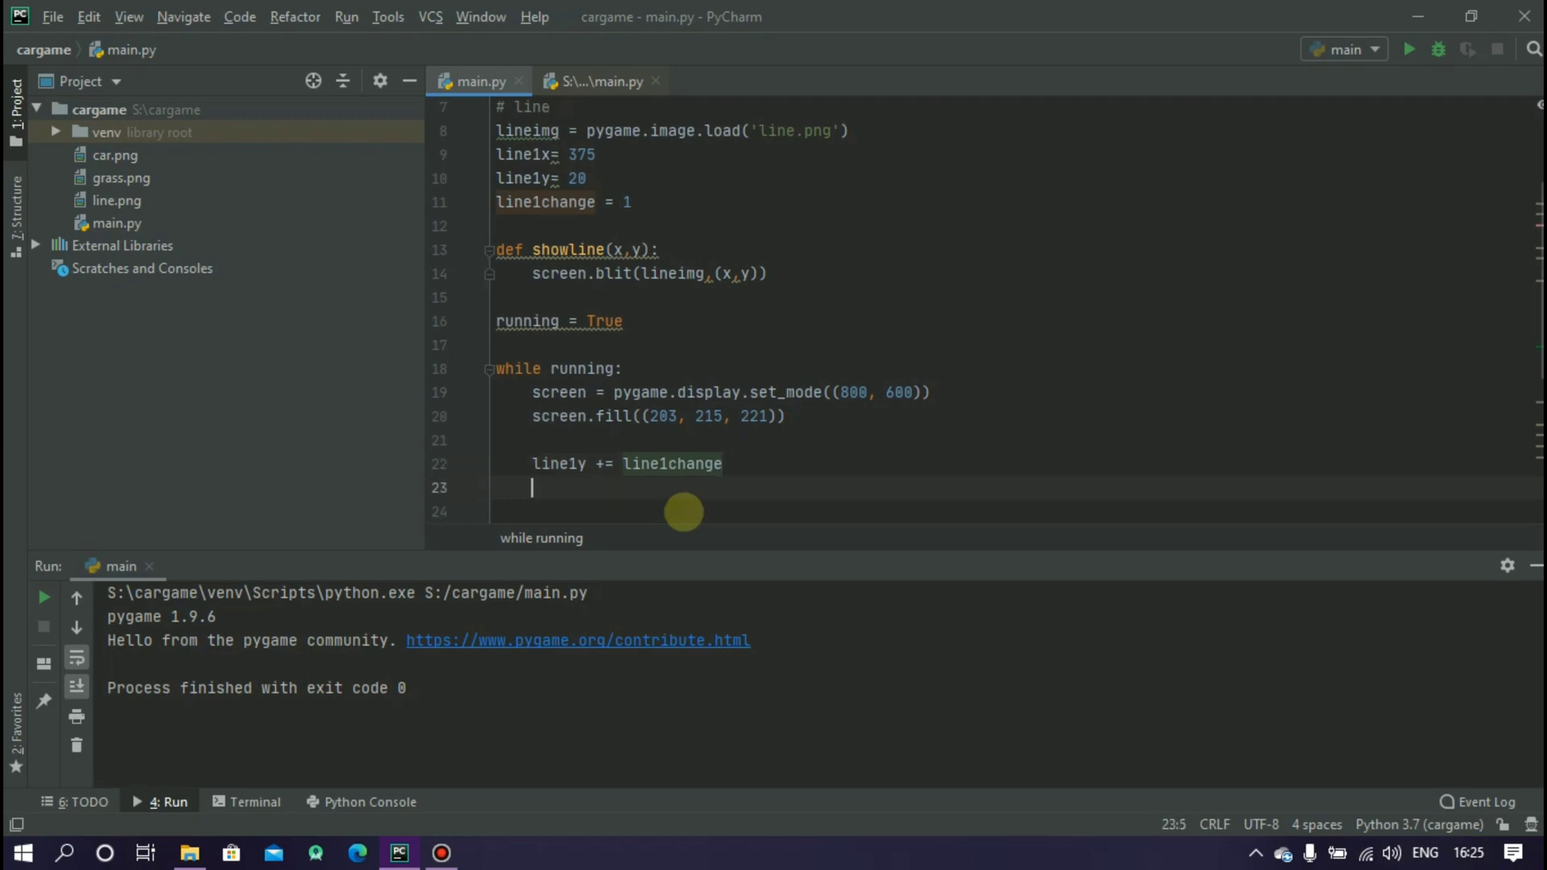
pyautogui.write('if')
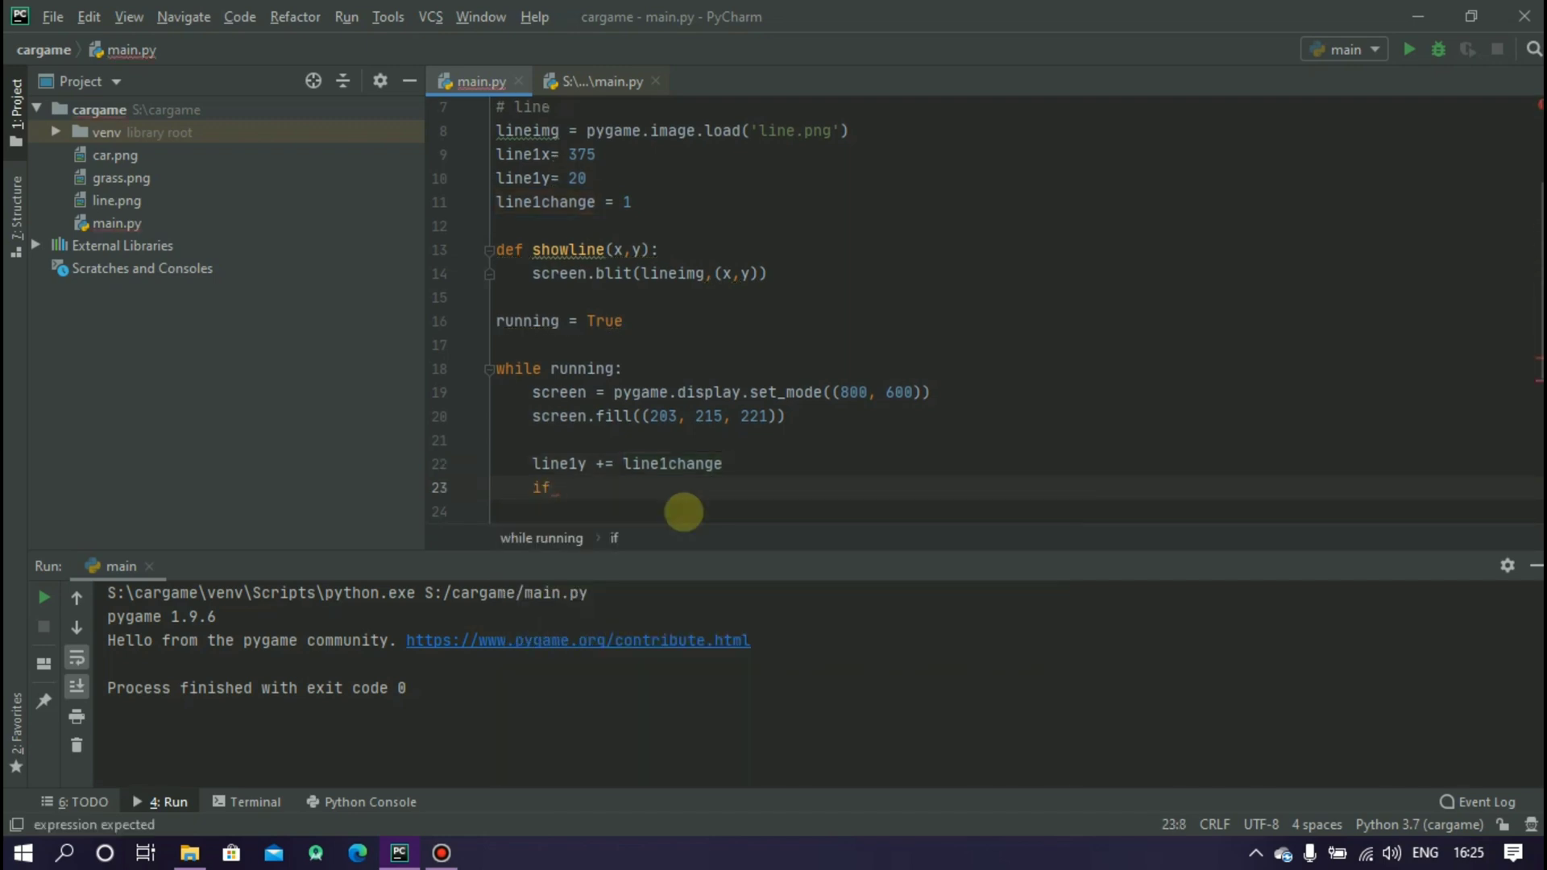
pyautogui.write('line1y')
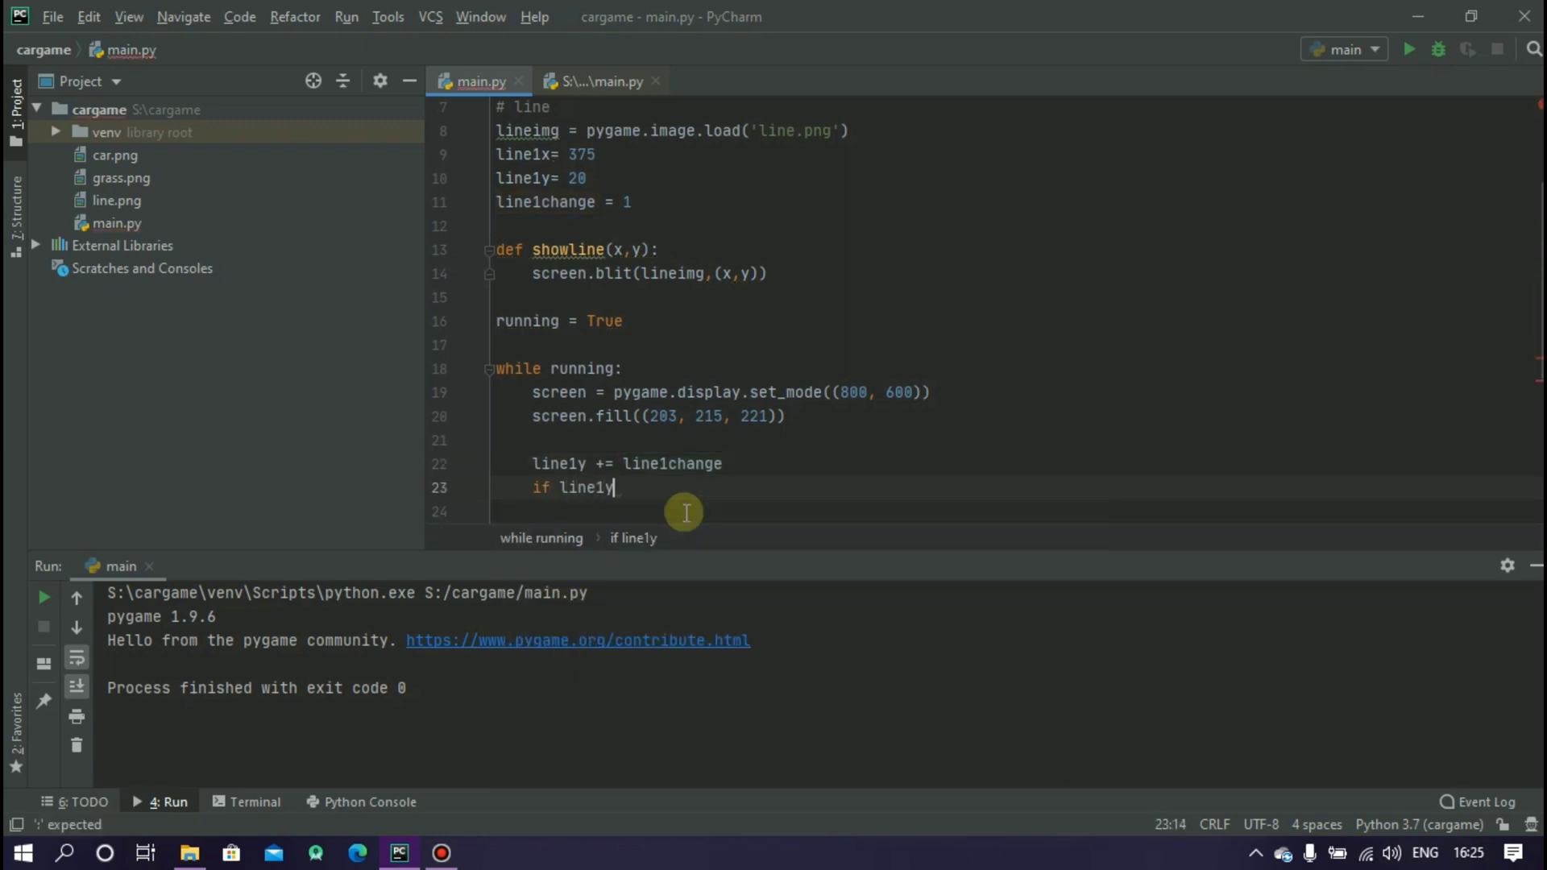
pyautogui.write('>')
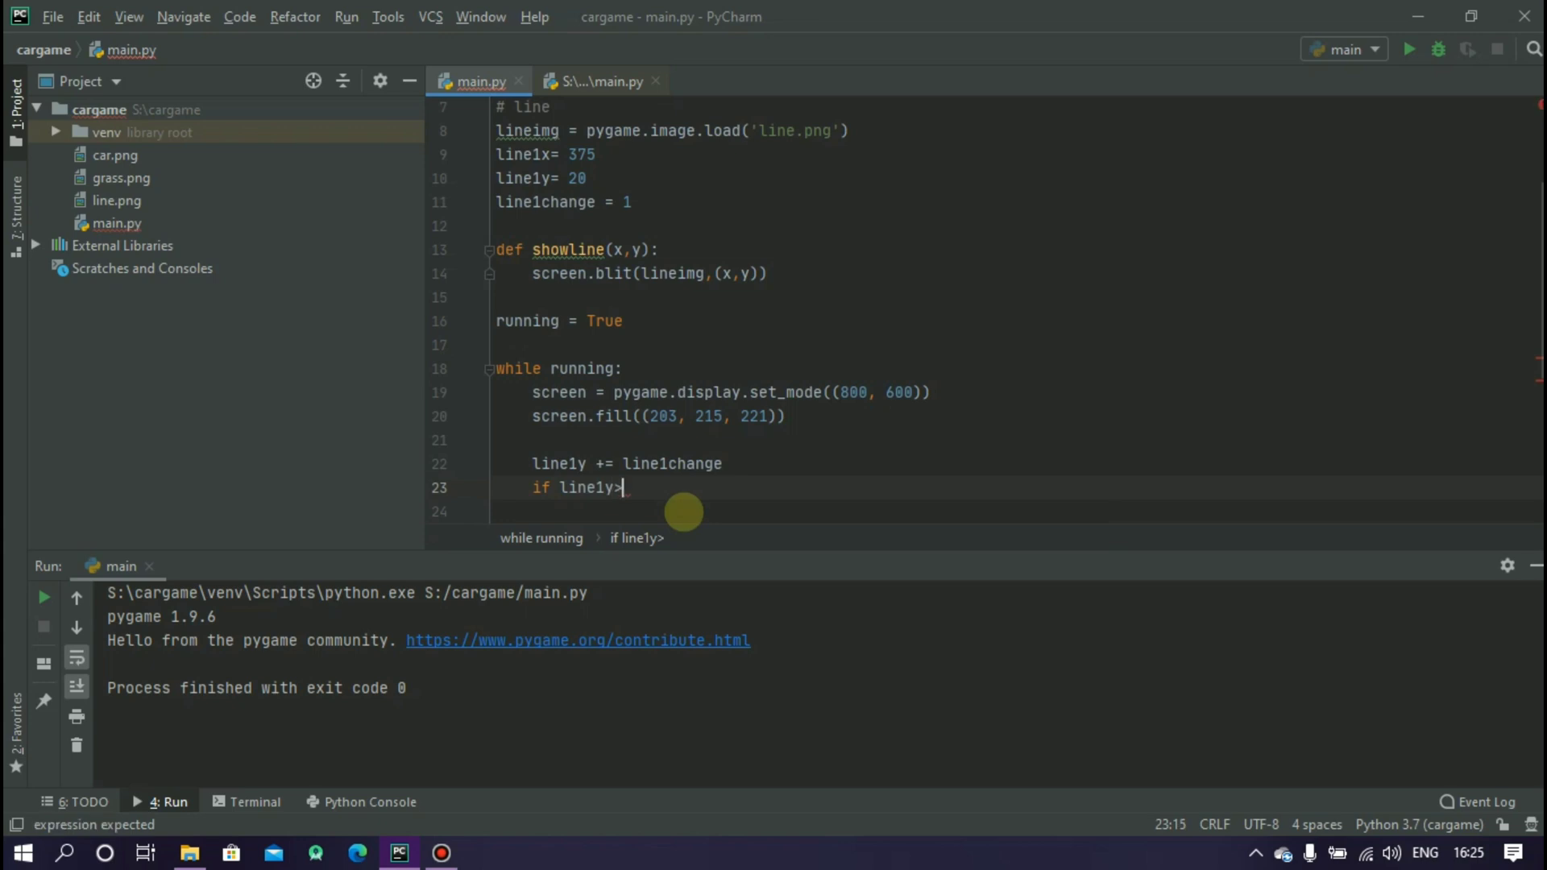
pyautogui.write('600:')
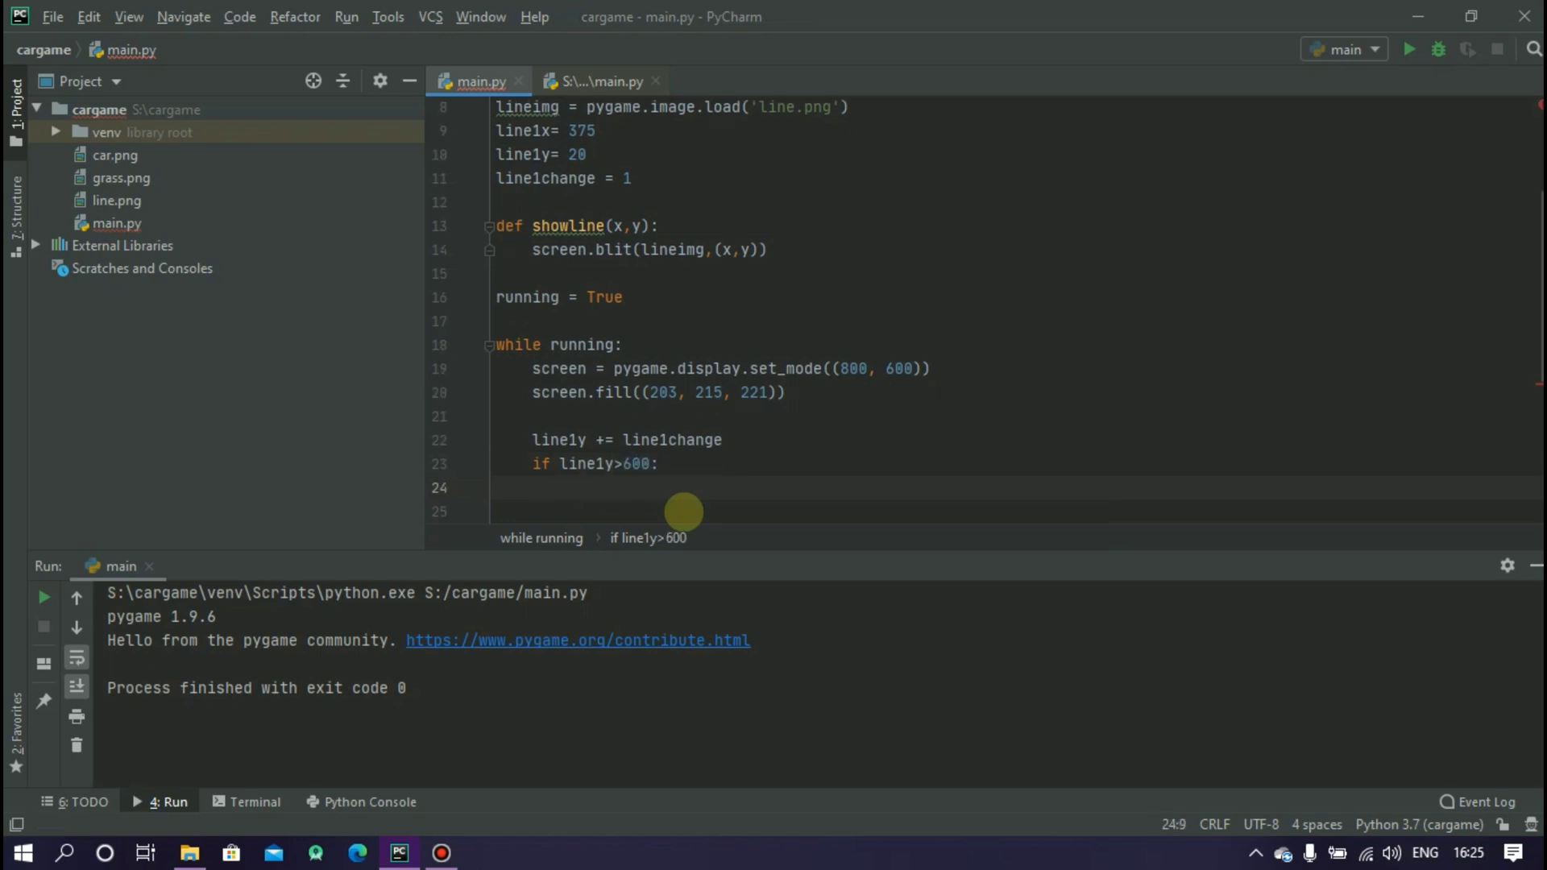
pyautogui.write('line1y=')
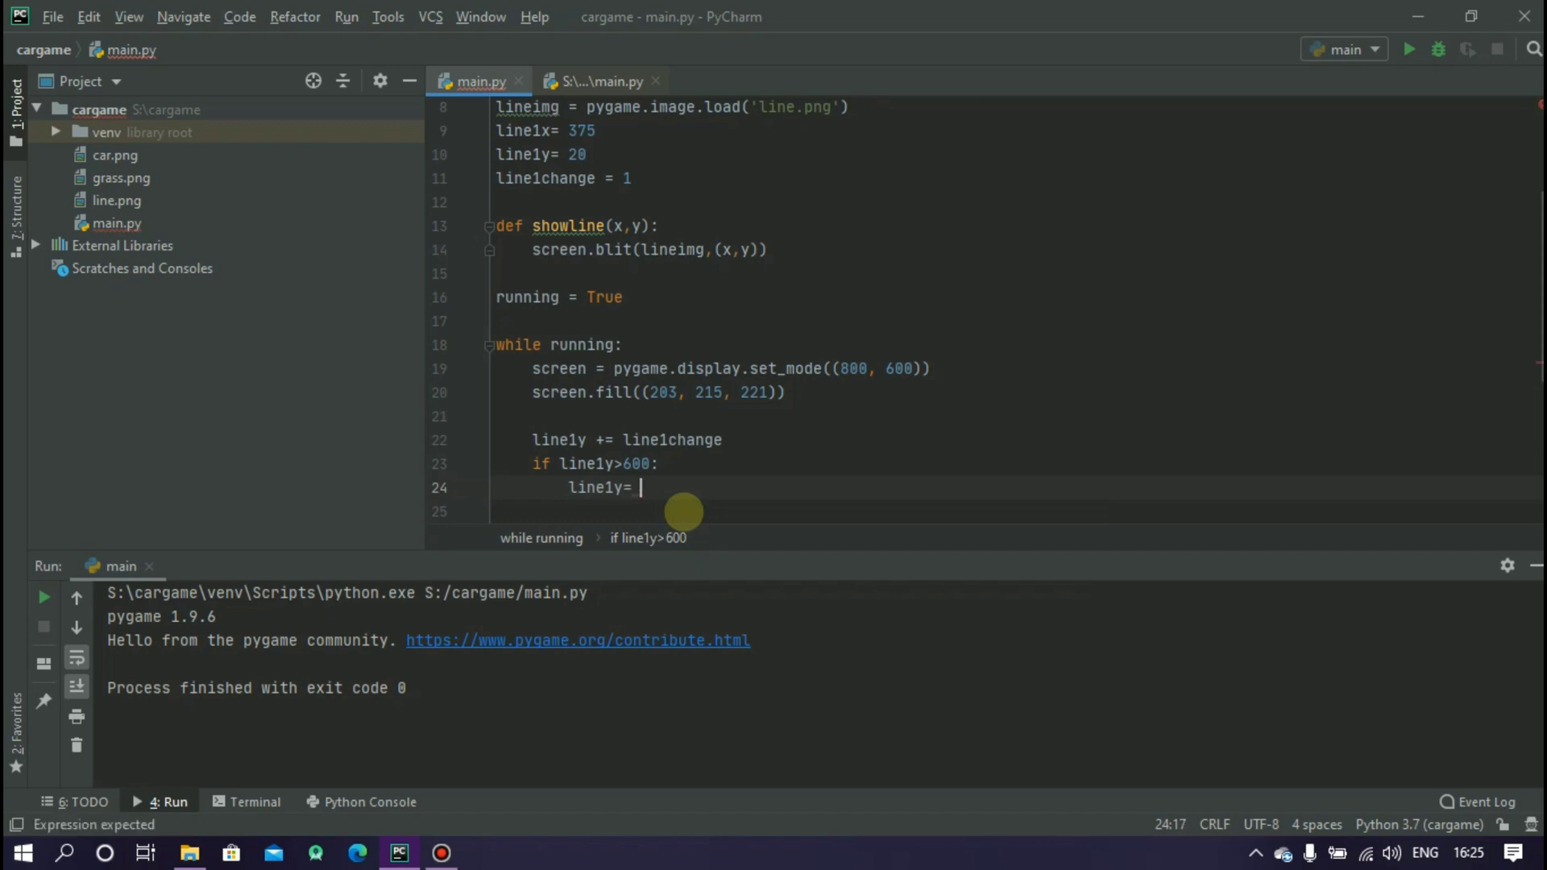
pyautogui.write('0')
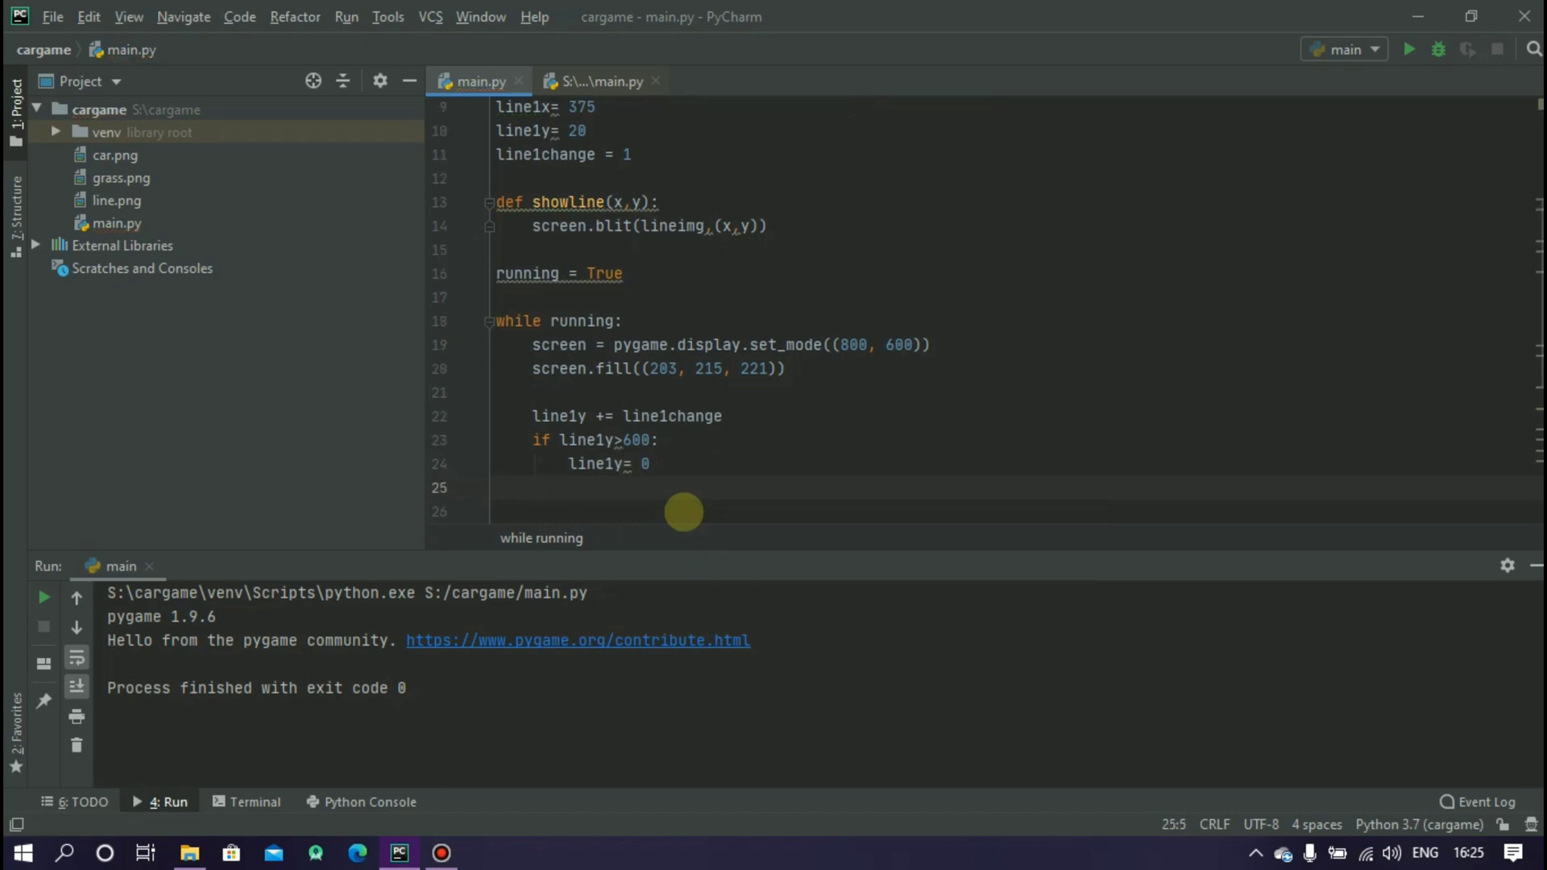
# Step: Call showline(line1x,line1y) after the reset, set line1change = 2, and run to watch the strip move
pyautogui.click(533, 487)
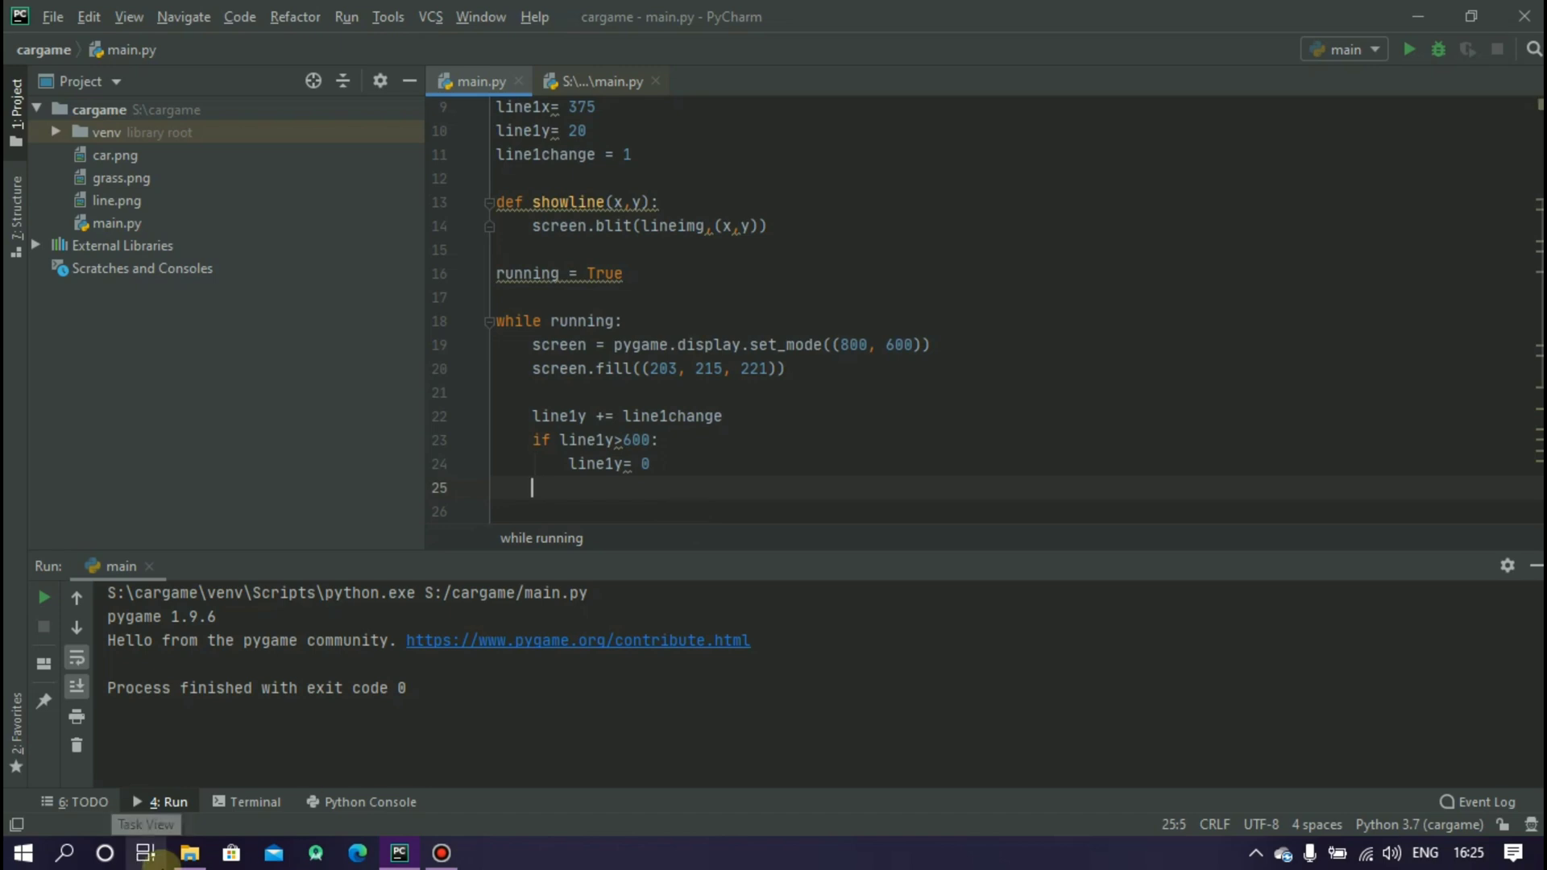
pyautogui.write('showline()')
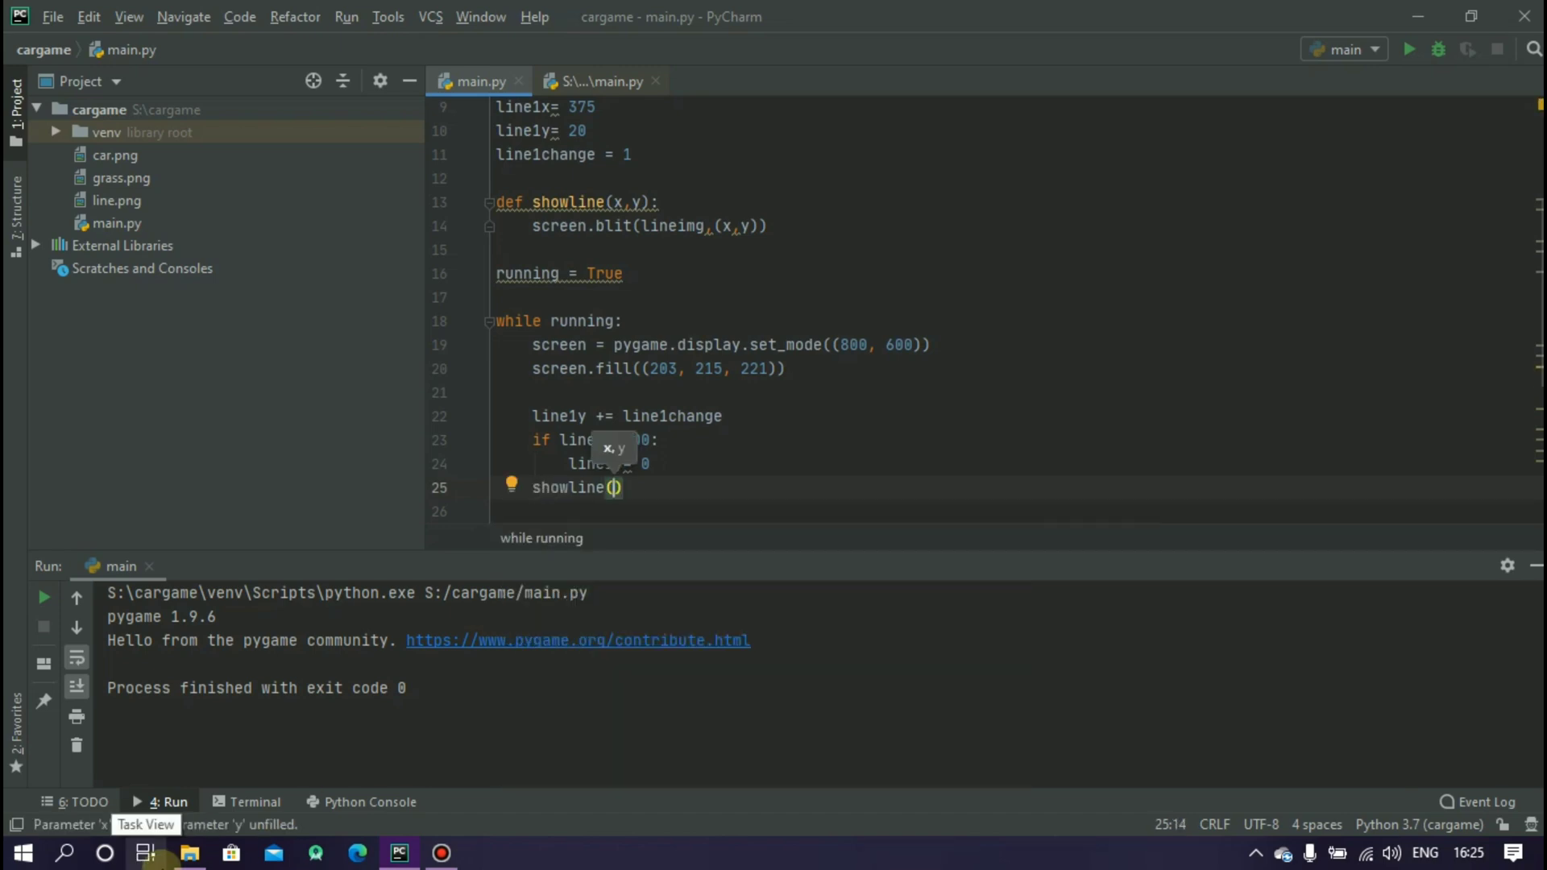
pyautogui.moveTo(630, 647)
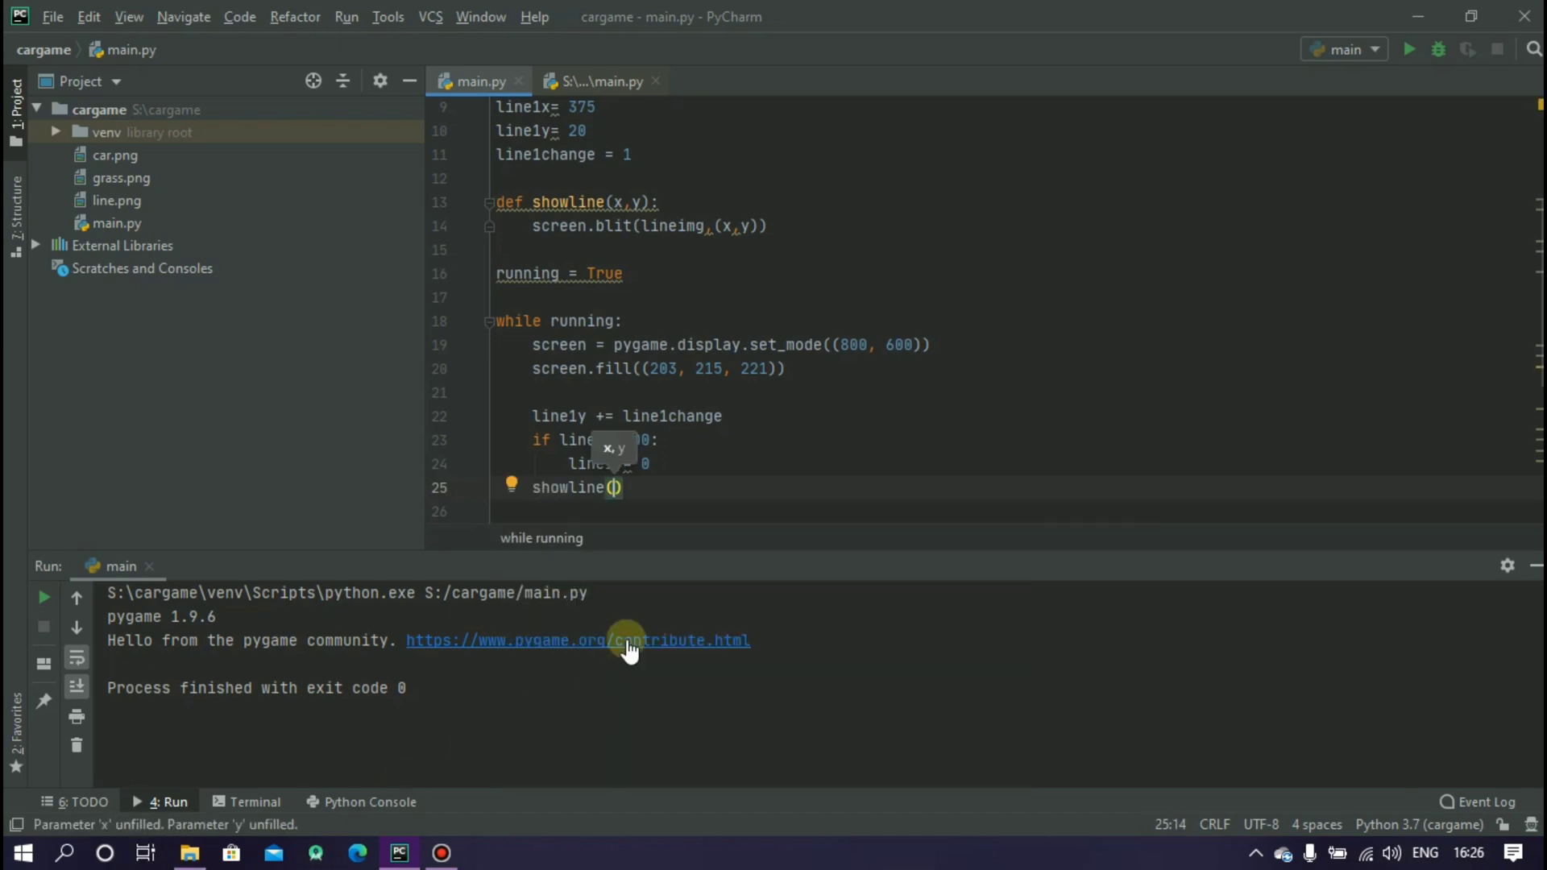
pyautogui.write('line1x,line1y')
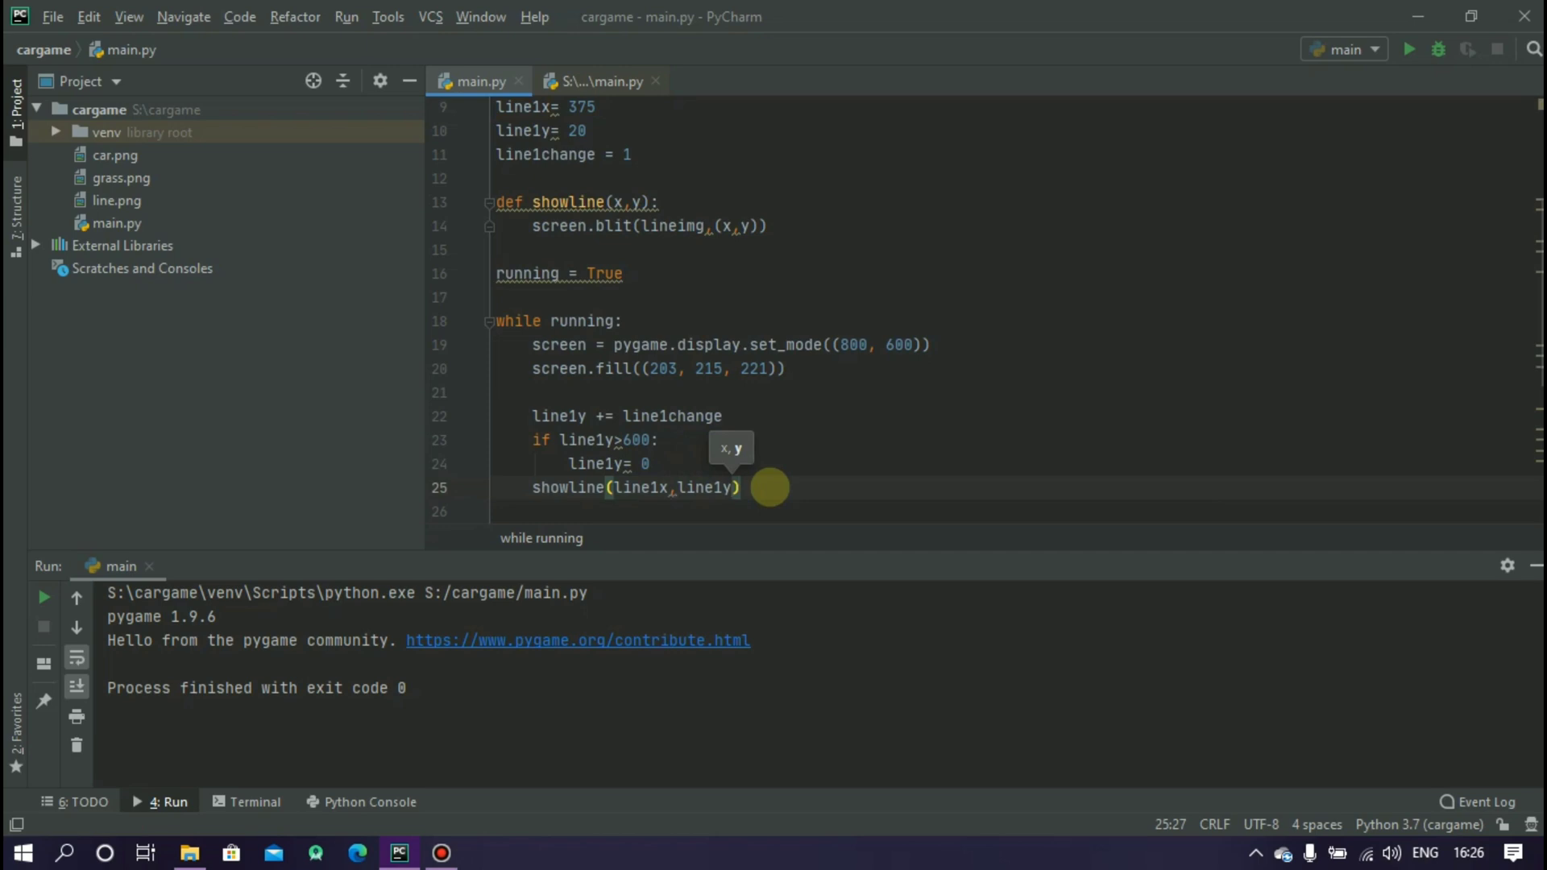
pyautogui.moveTo(819, 488)
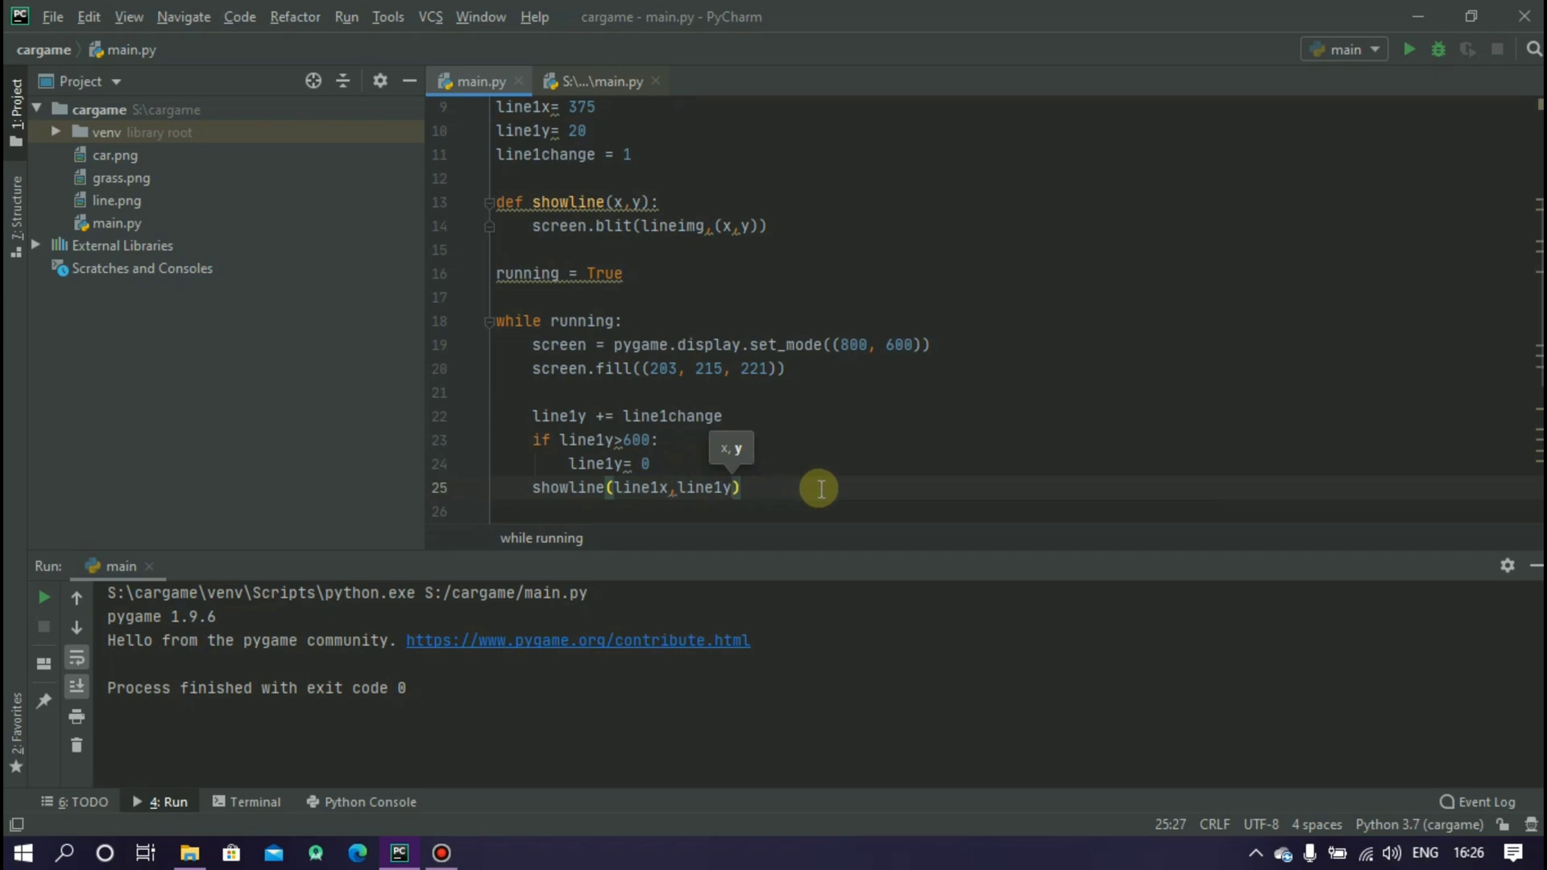
pyautogui.click(1408, 50)
pyautogui.write('2')
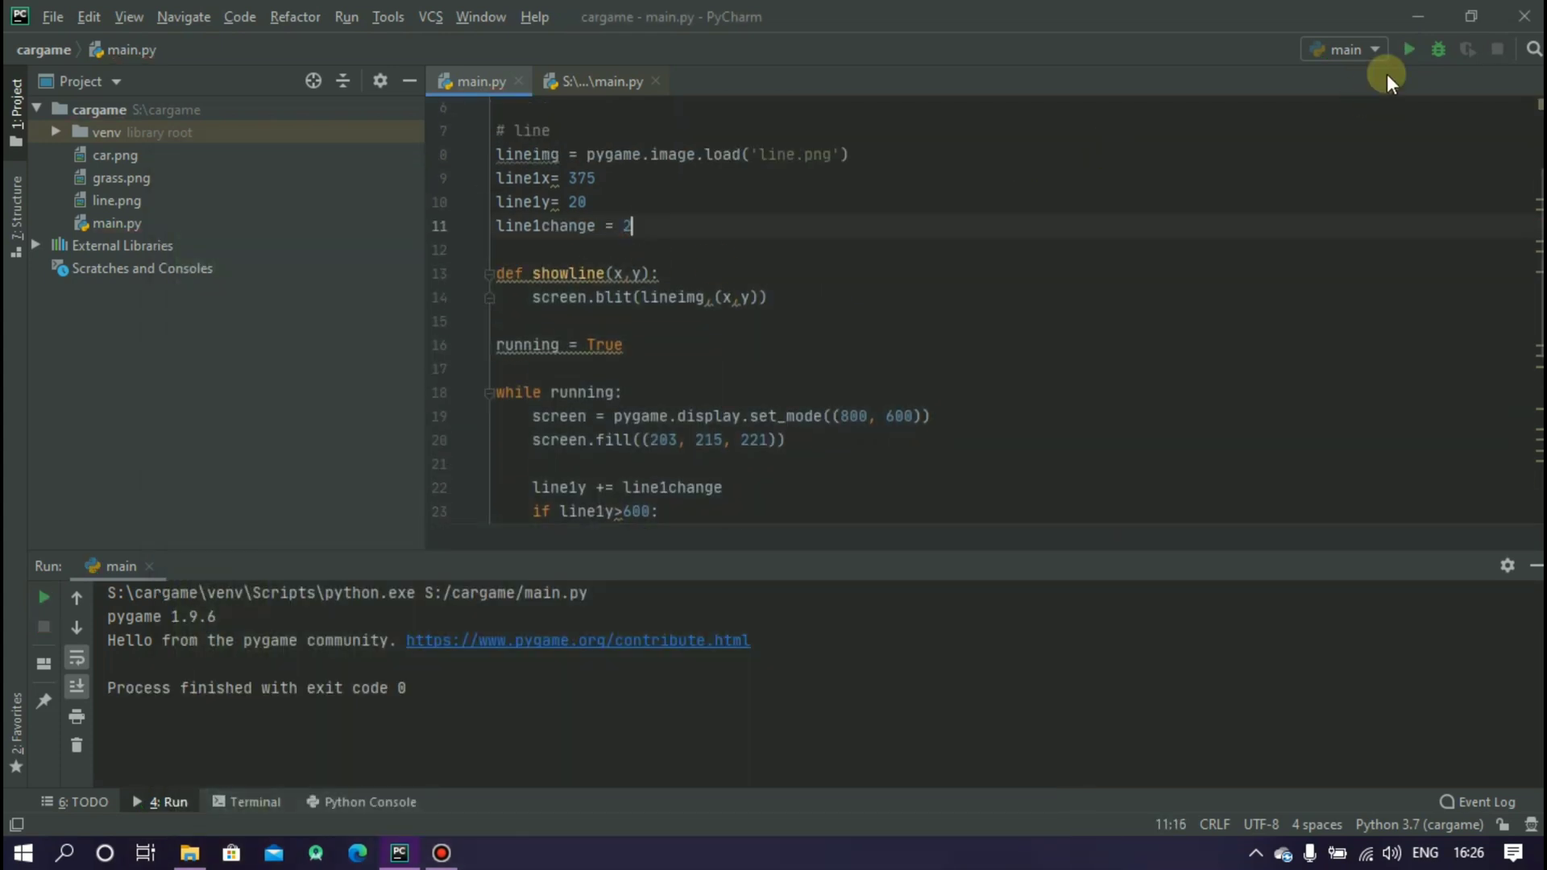
pyautogui.click(1410, 50)
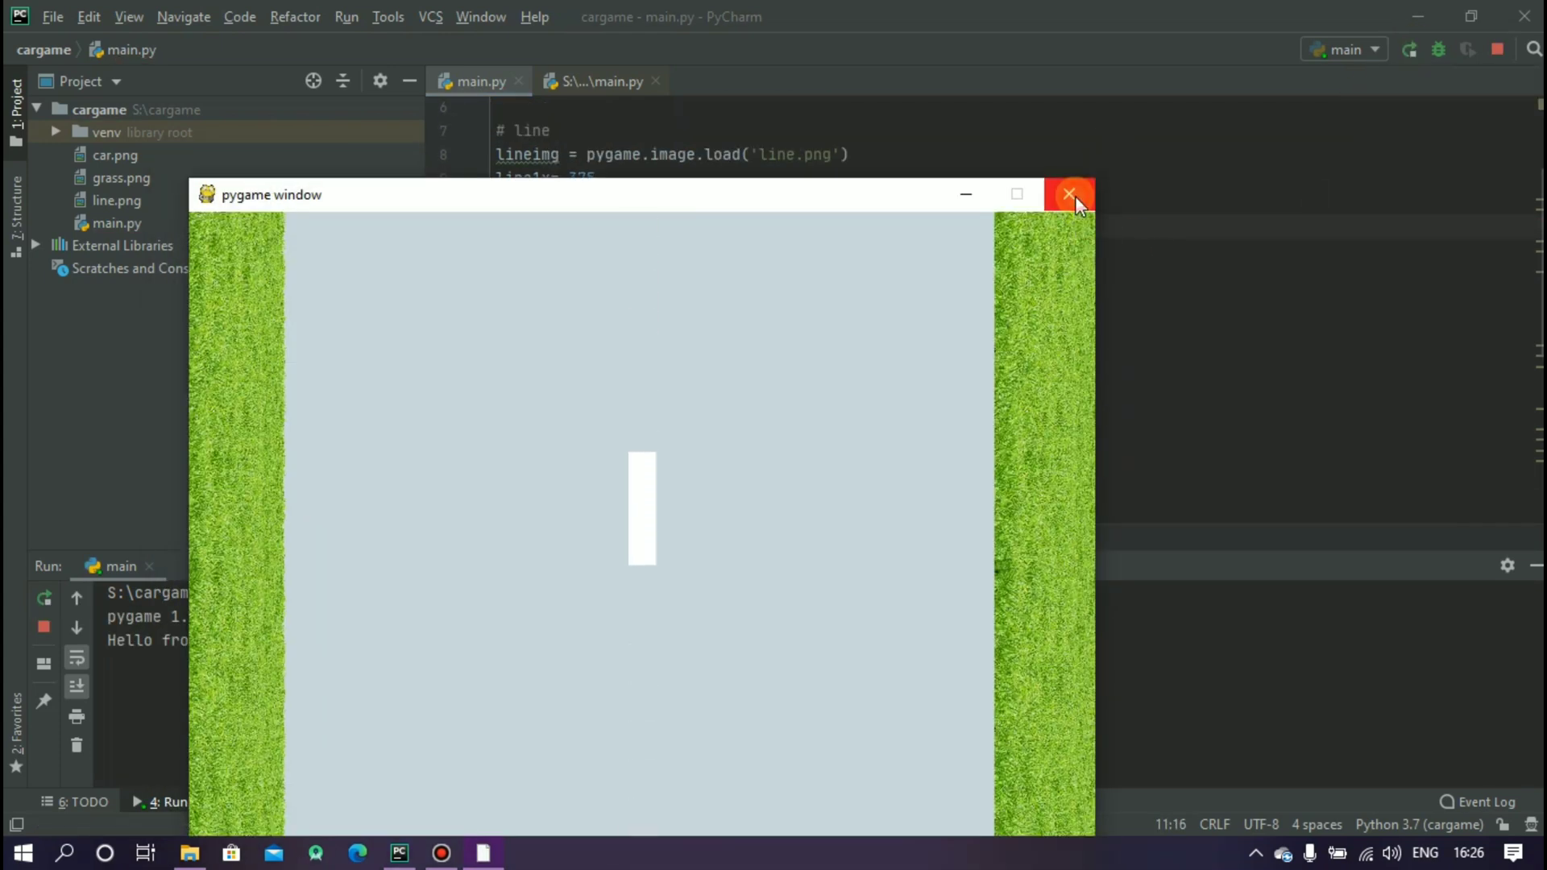
pyautogui.click(1070, 193)
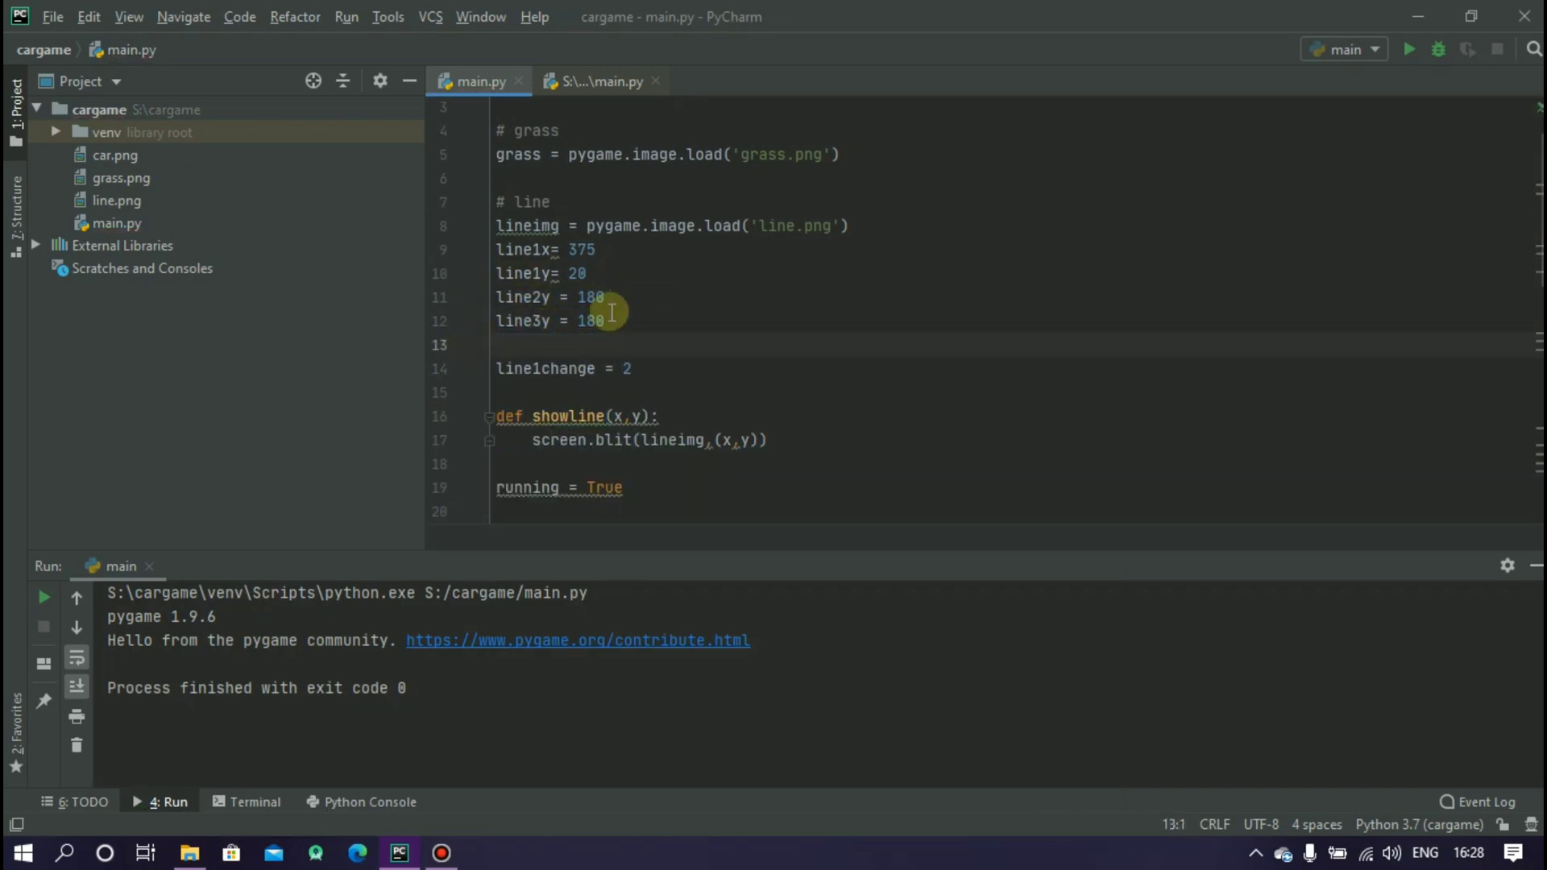
# Step: Add line2y, line3y, line4y at 180, 340, 500 with their move/reset/showline blocks and run the game
pyautogui.write('line4y = 180')
pyautogui.click(1012, 320)
pyautogui.write('34')
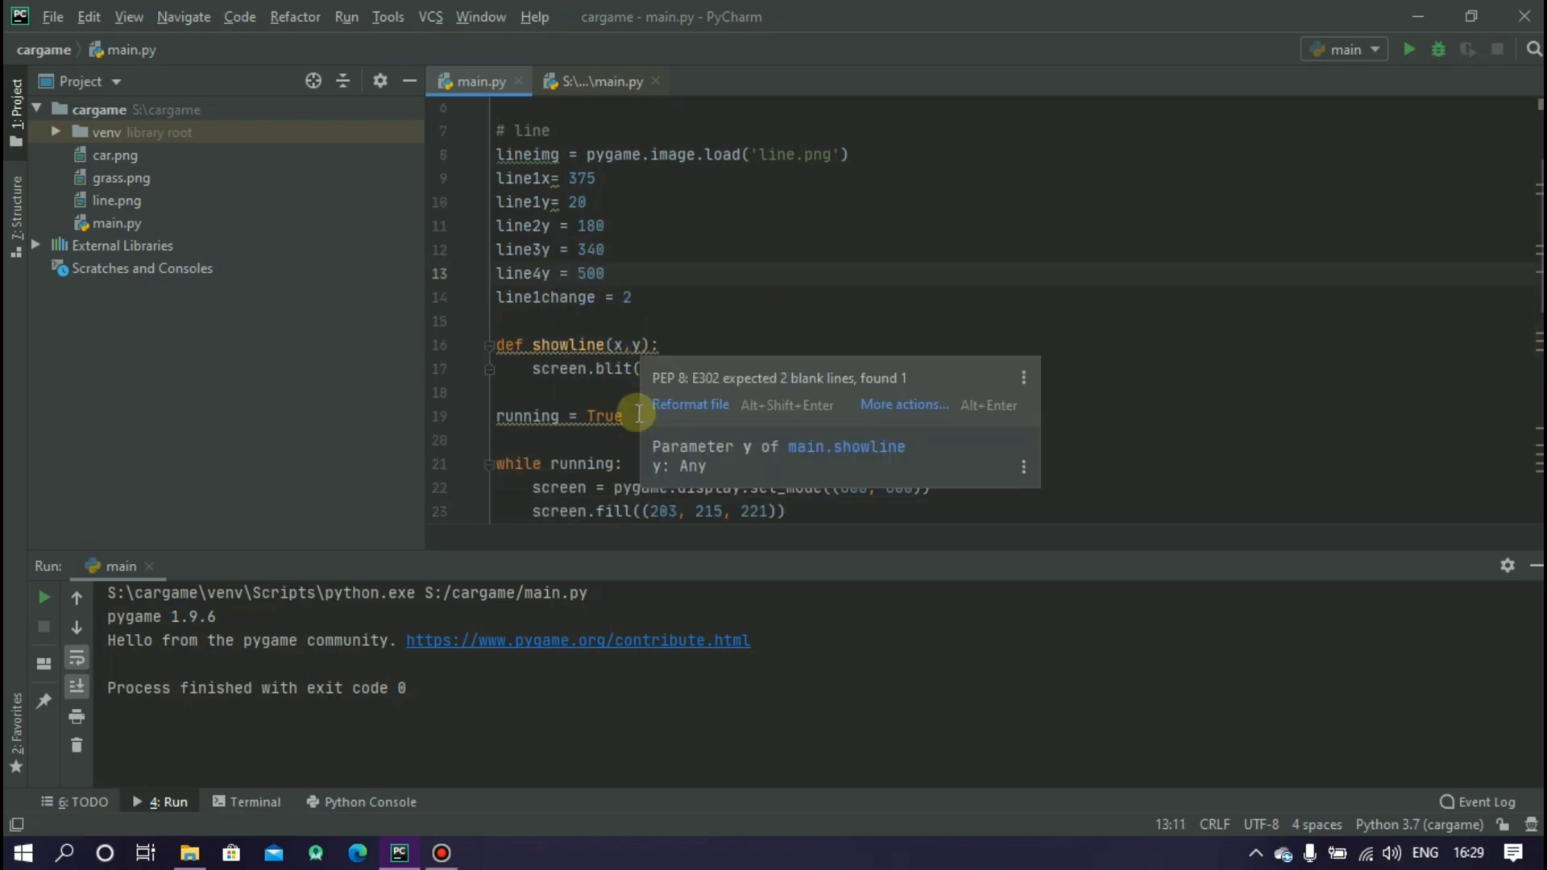
pyautogui.scroll(-3)
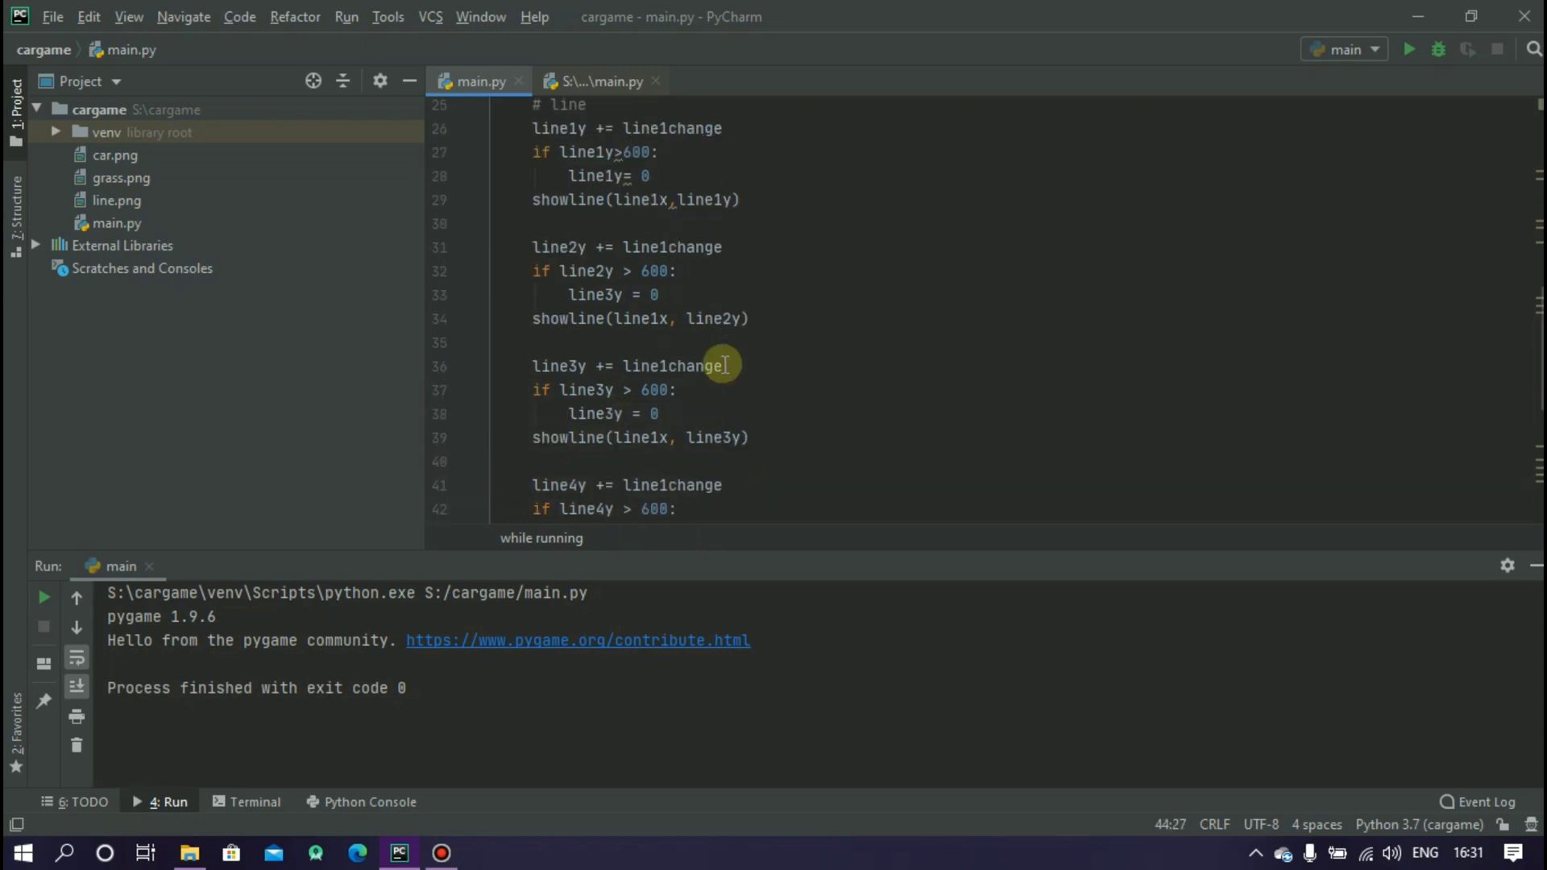
pyautogui.click(1408, 50)
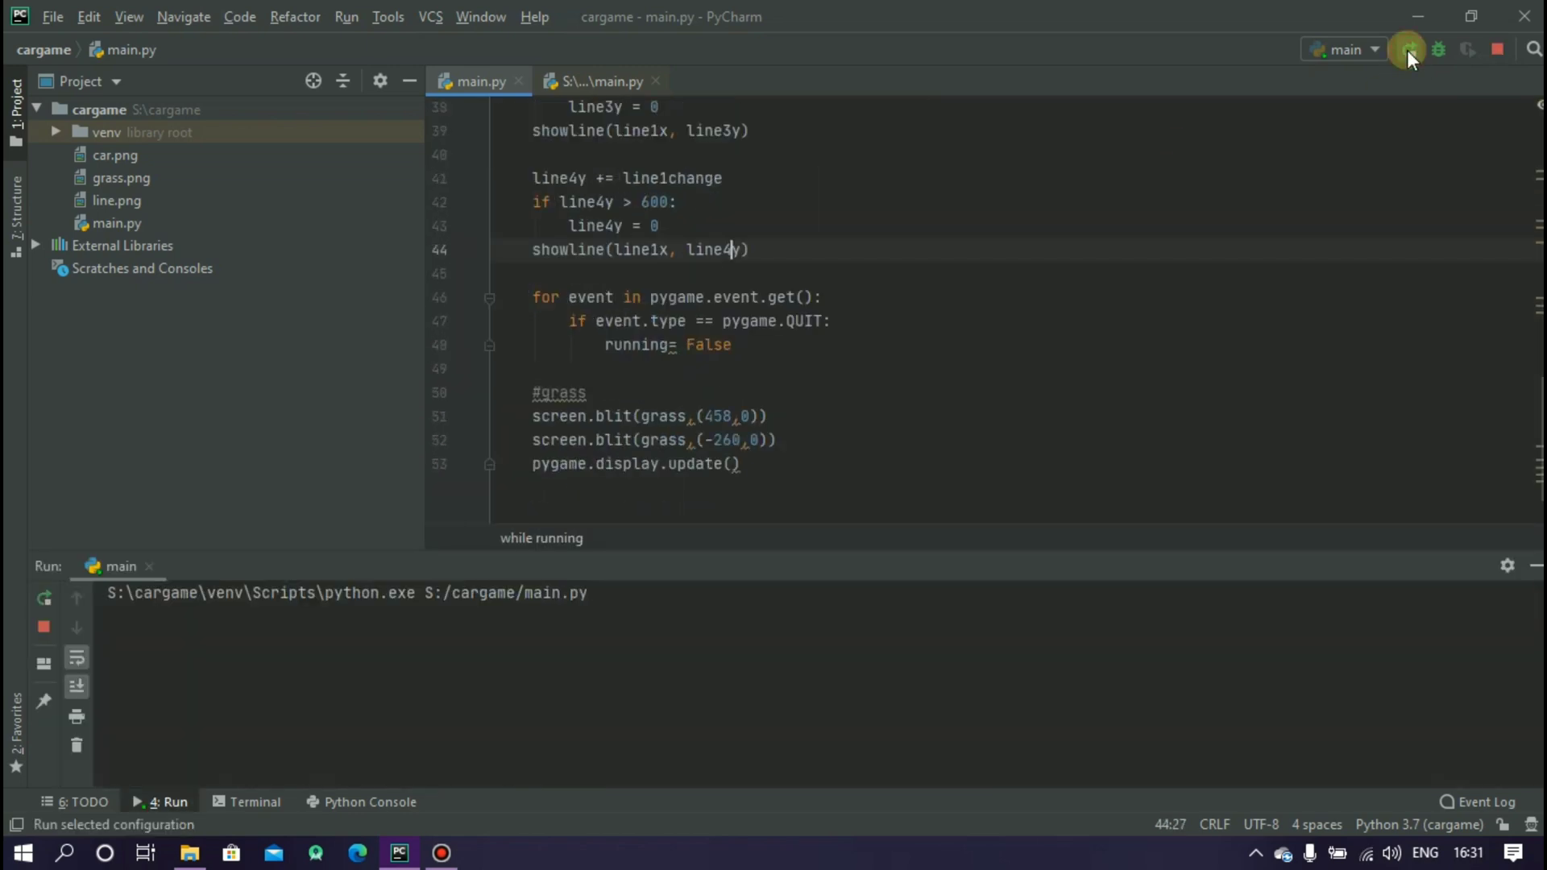
pyautogui.click(1405, 50)
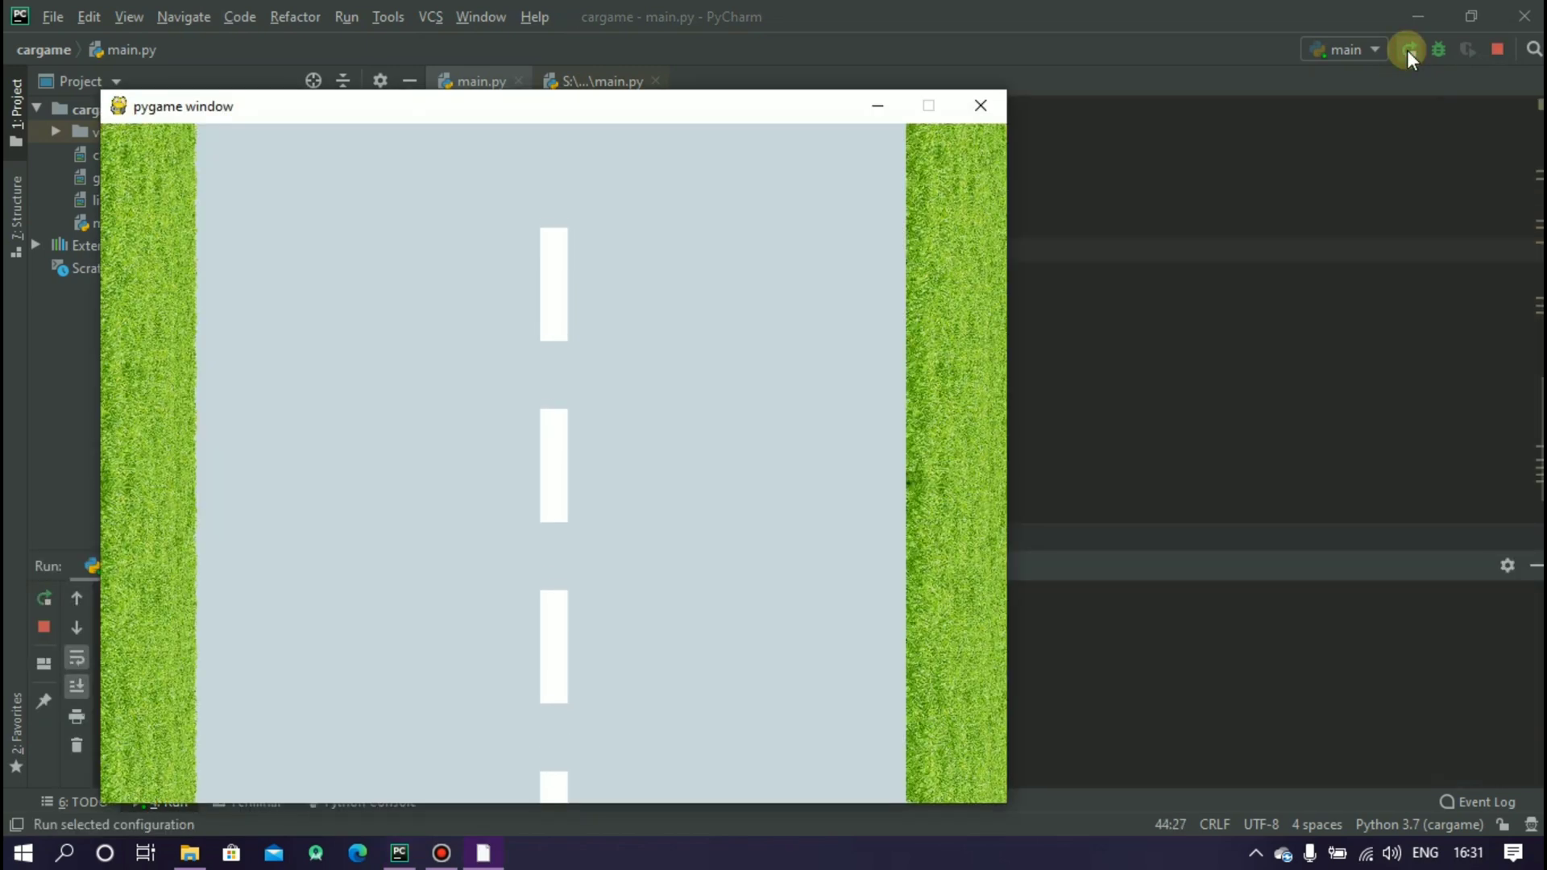